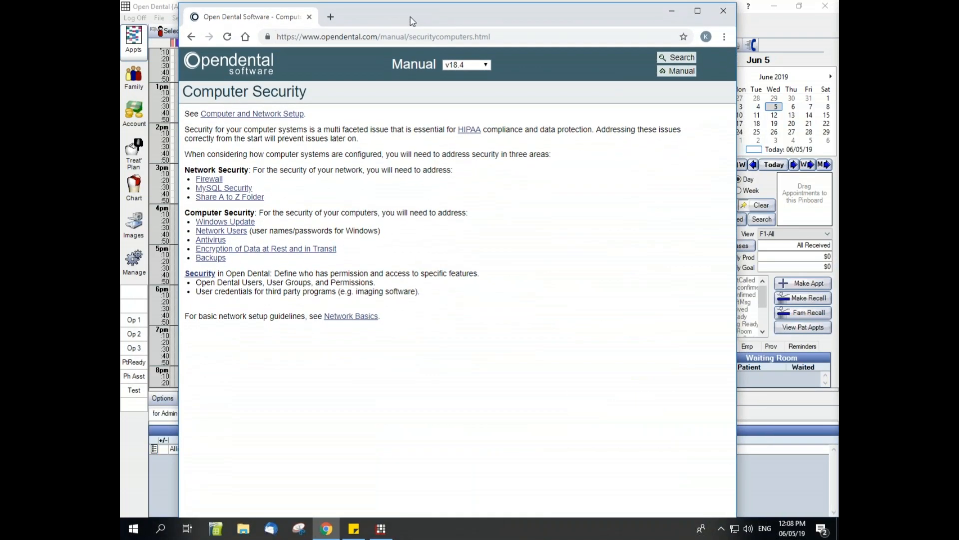
mouse_move(404, 103)
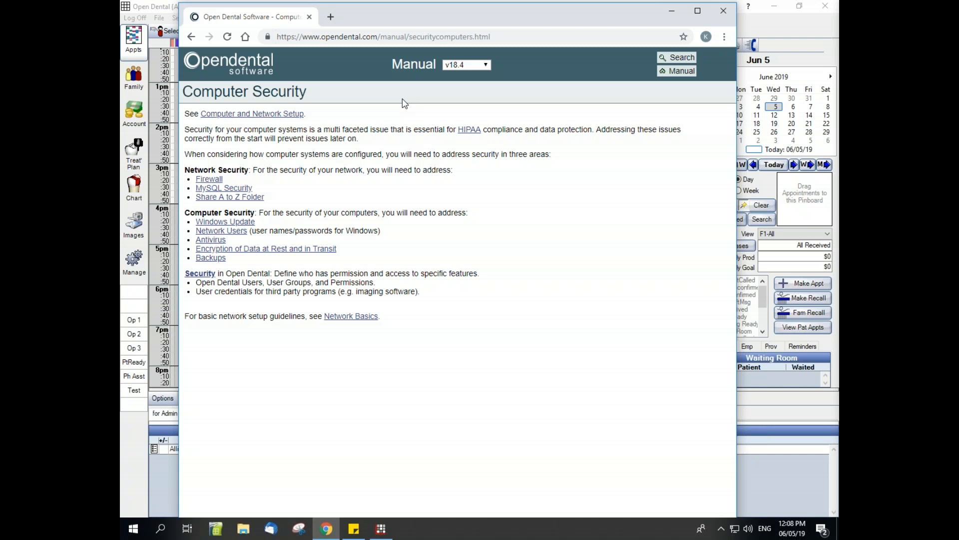
mouse_move(510, 106)
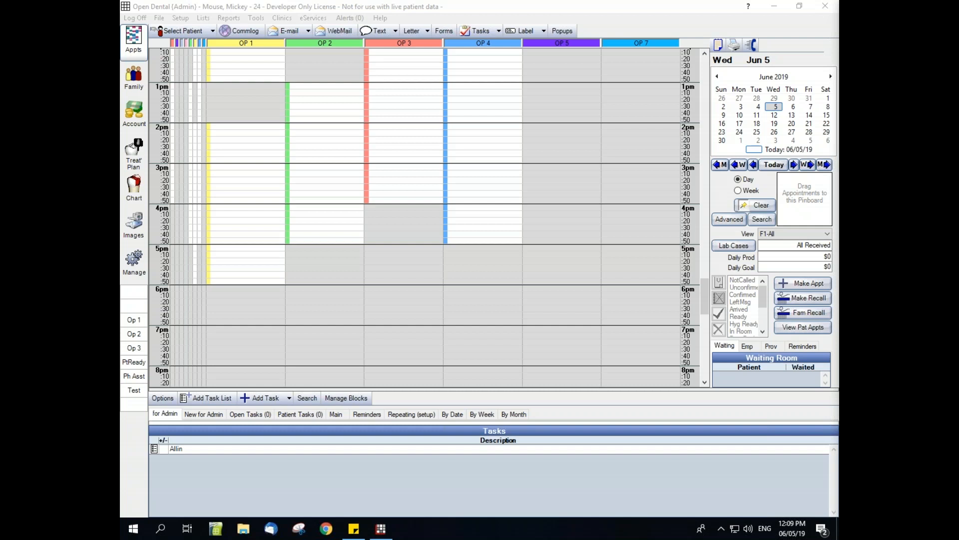
left_click(256, 18)
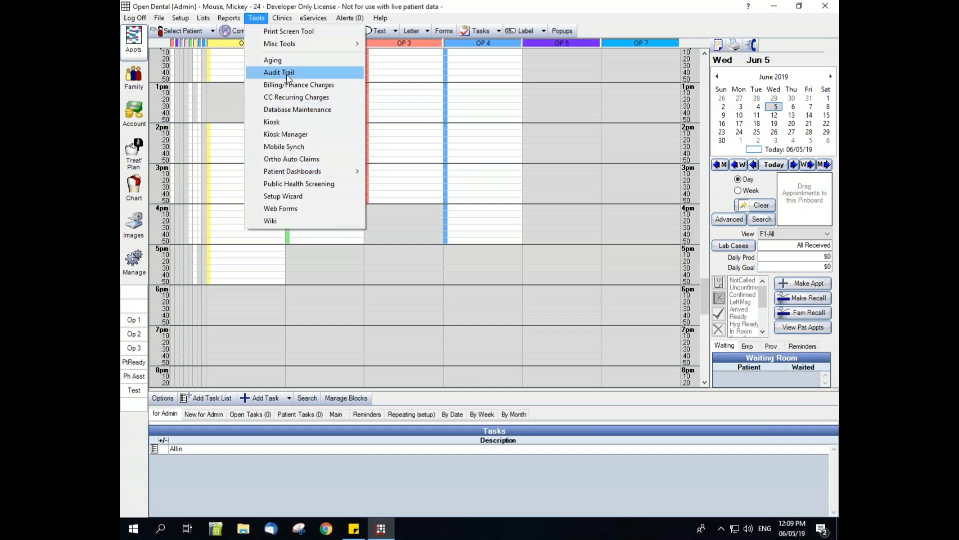
left_click(279, 72)
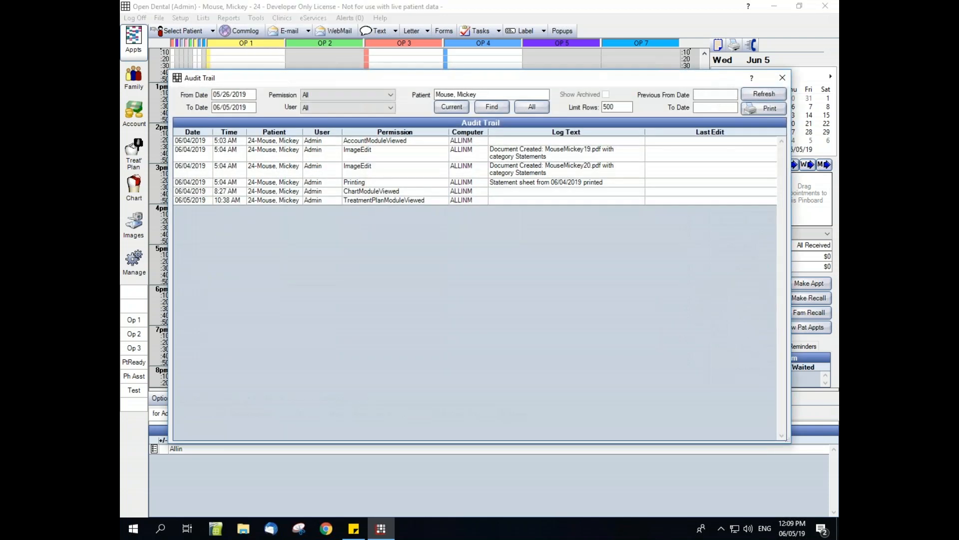
left_click(347, 95)
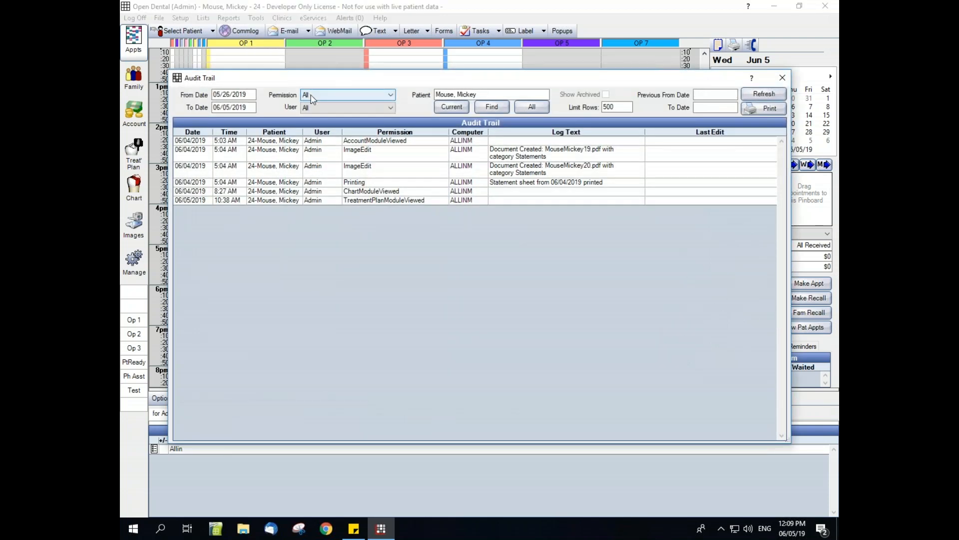
mouse_move(323, 100)
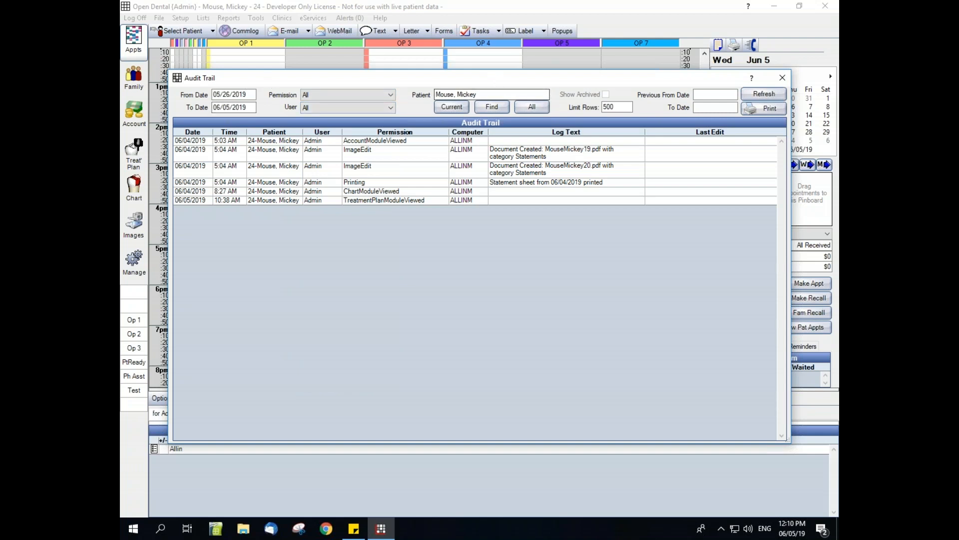
left_click(531, 106)
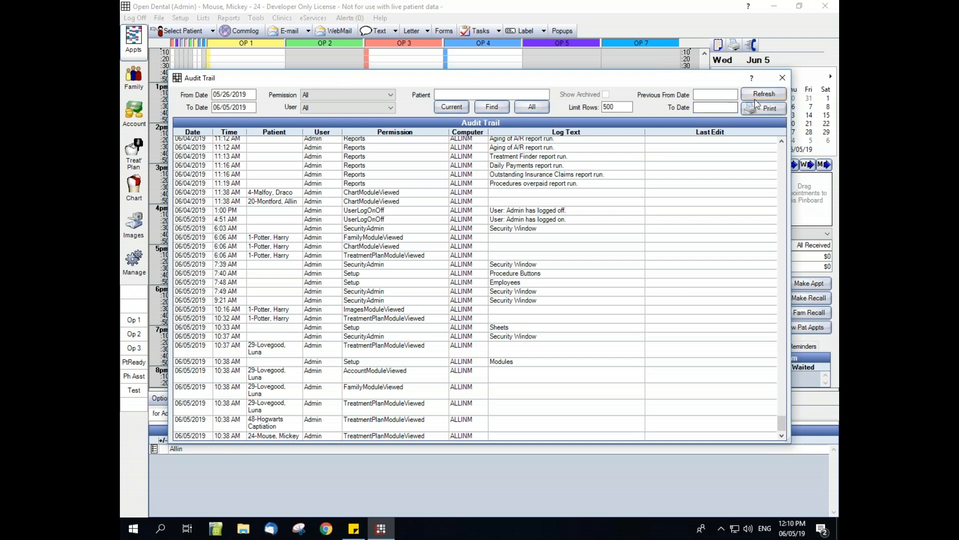
mouse_move(782, 78)
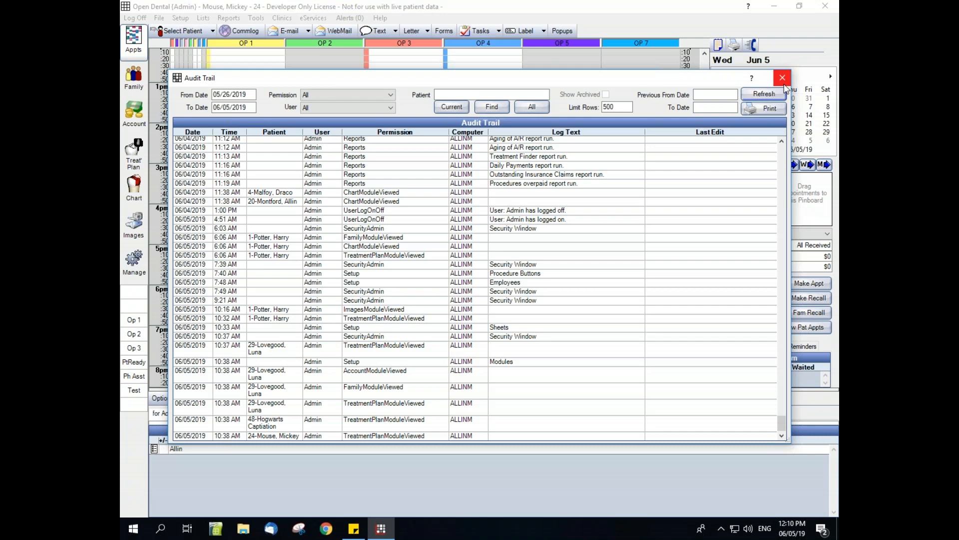
left_click(782, 78)
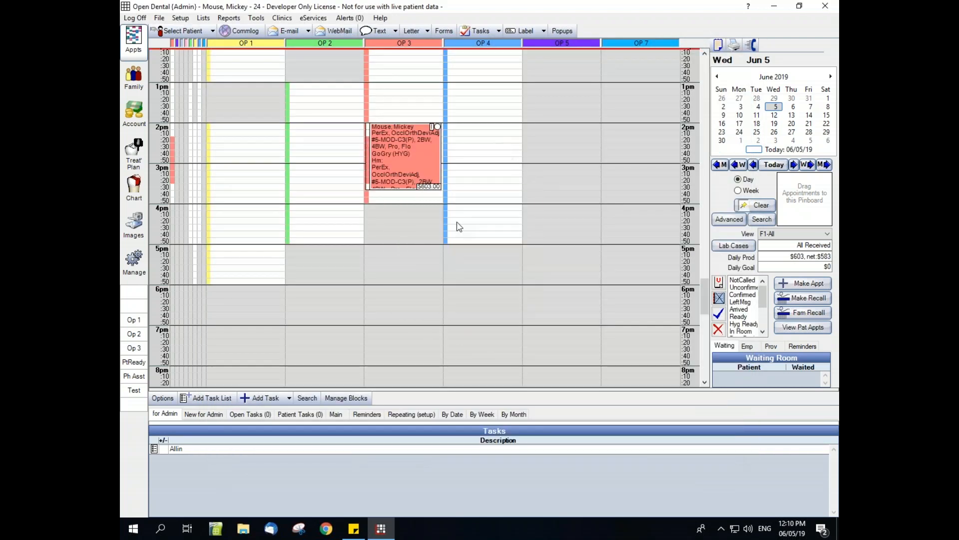
double_click(404, 153)
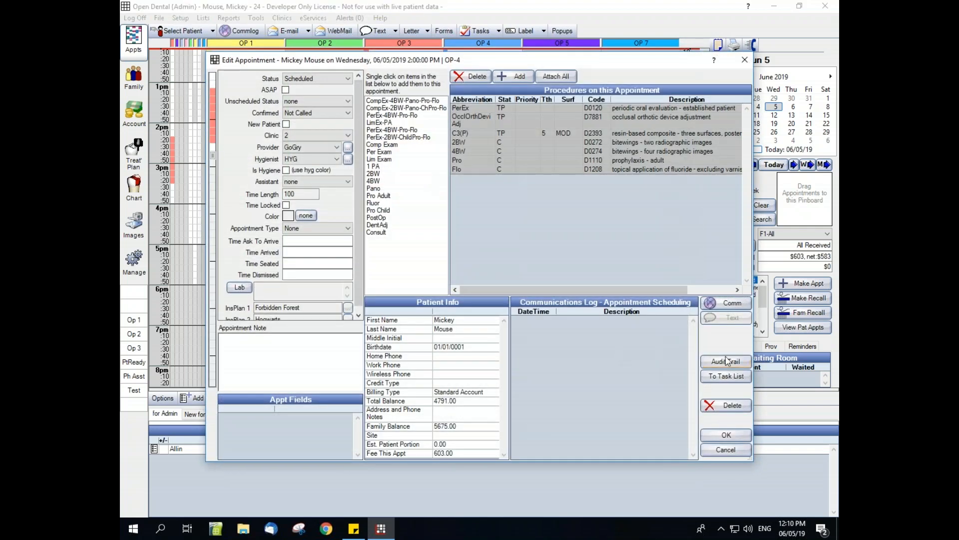
mouse_move(725, 360)
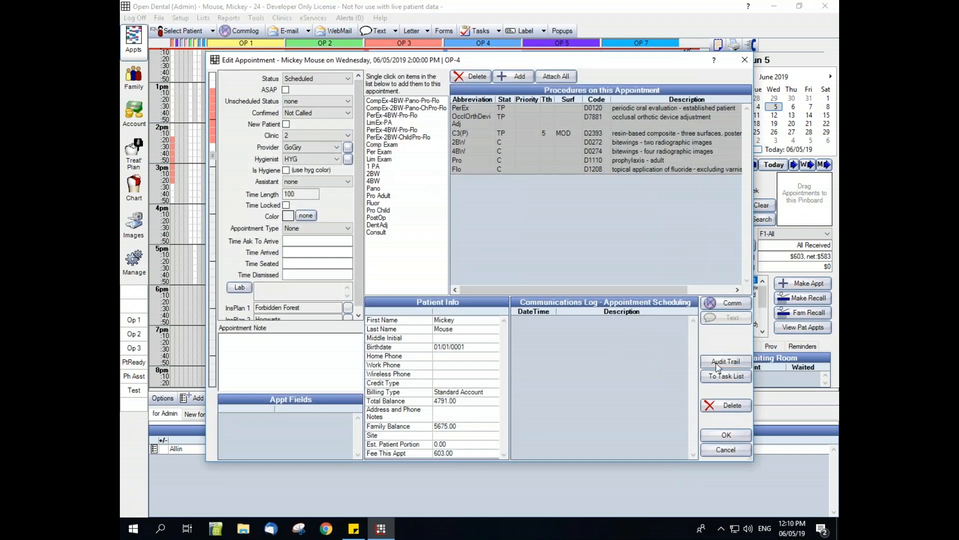
left_click(725, 361)
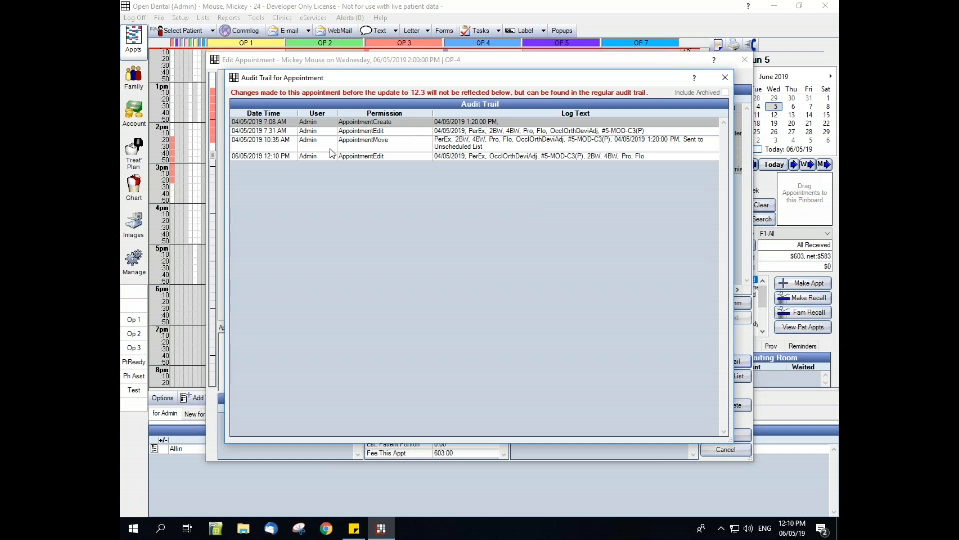
left_click(384, 131)
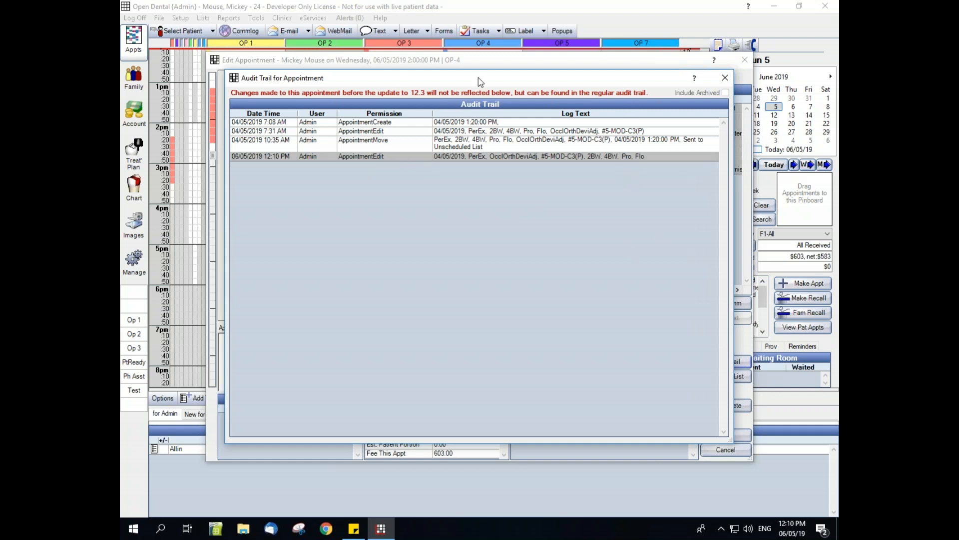
mouse_move(728, 190)
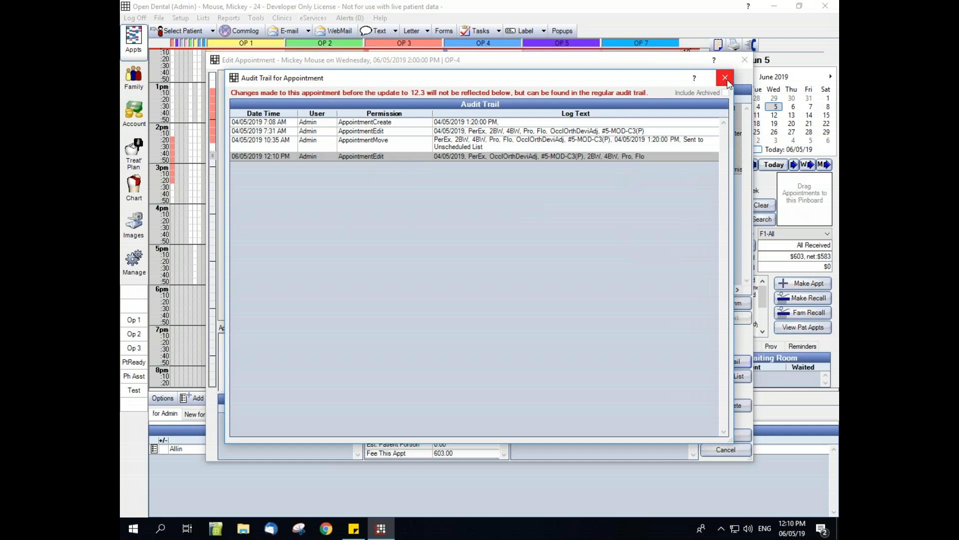
left_click(726, 78)
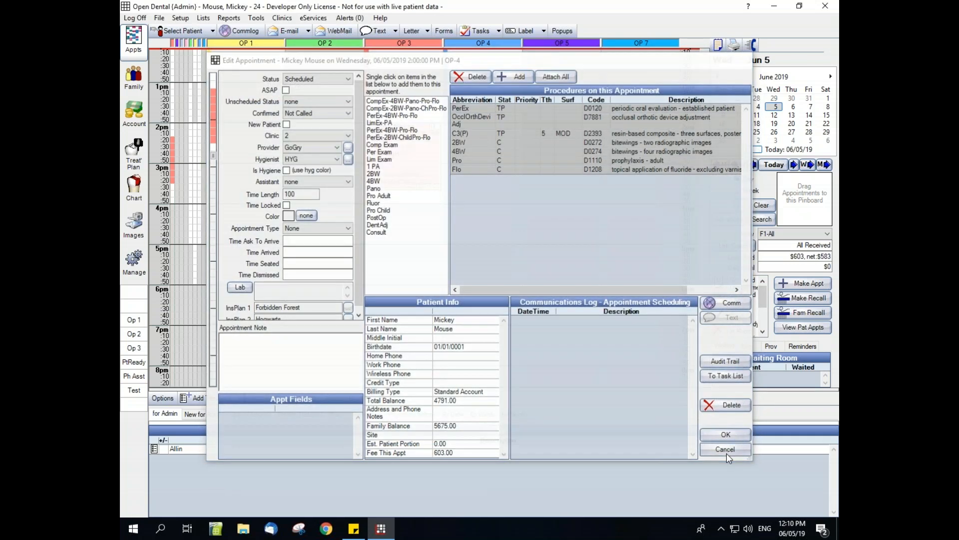
left_click(725, 434)
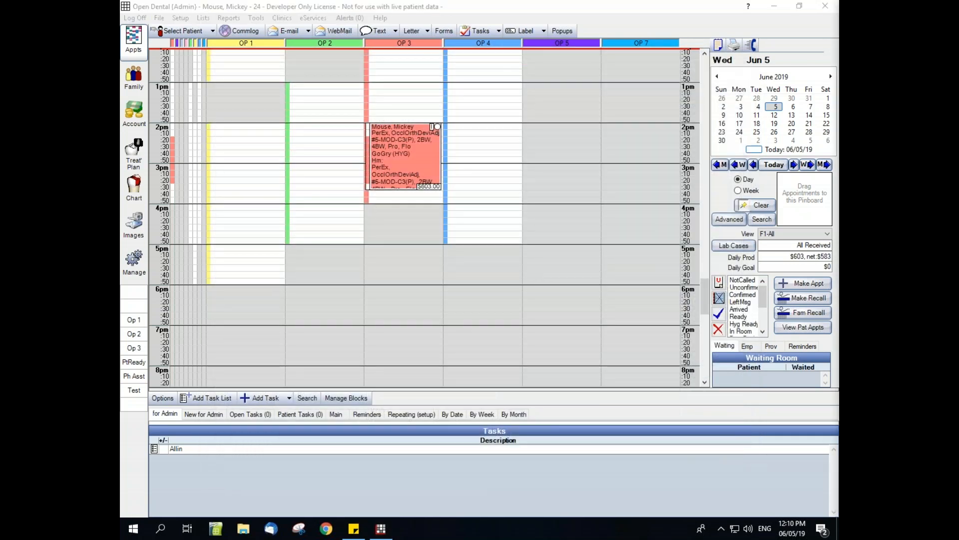
Show audit entries in Mickey Mouse's Chart progress notes via the Show tab's Audit checkbox
left_click(134, 187)
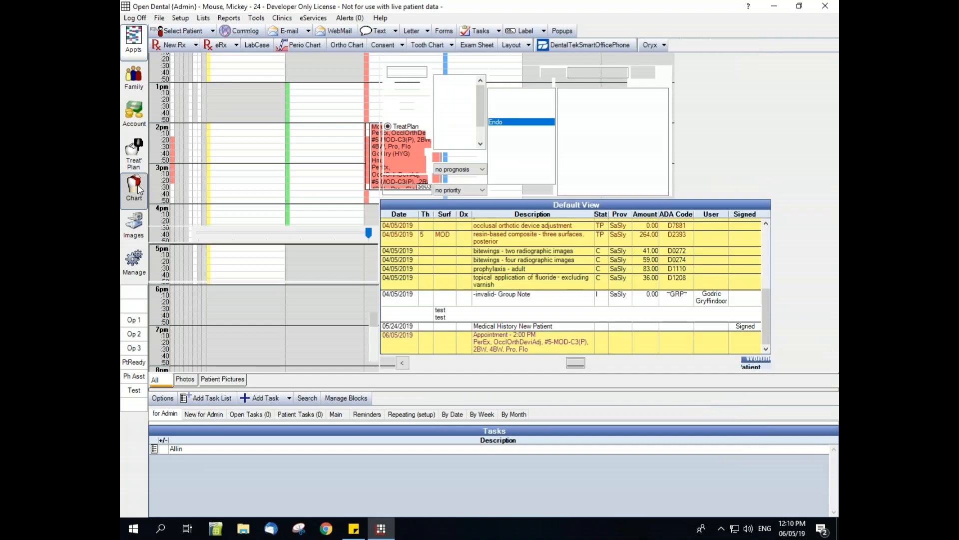
left_click(134, 190)
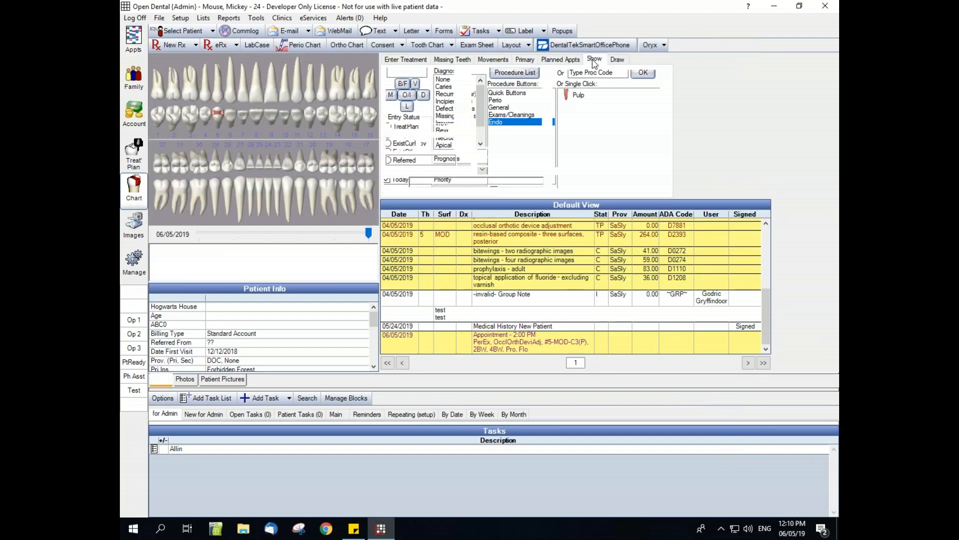
left_click(593, 59)
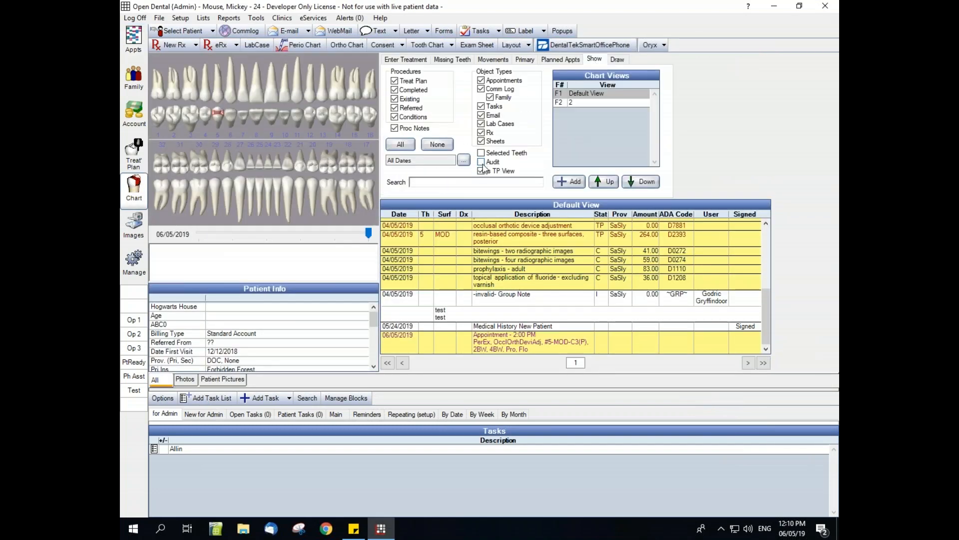
left_click(482, 171)
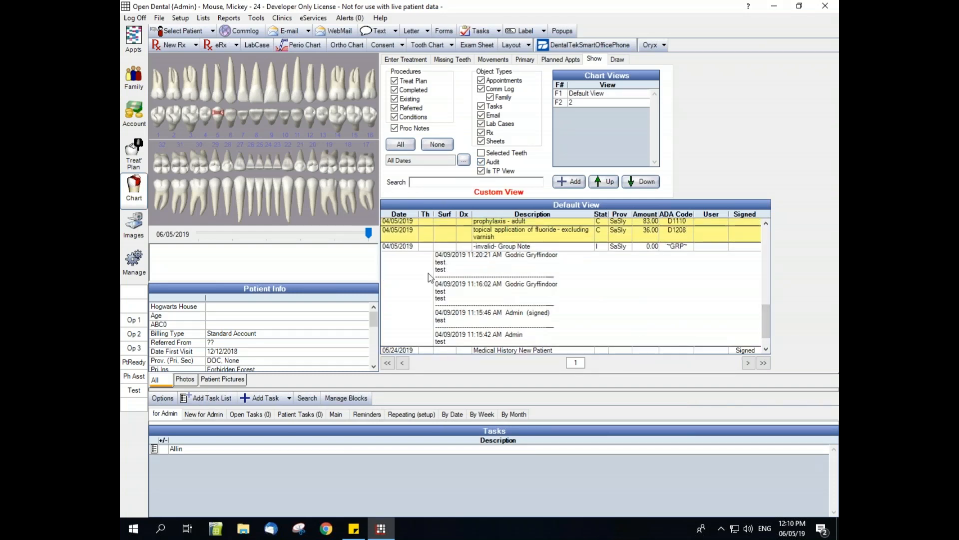
scroll("down", 3)
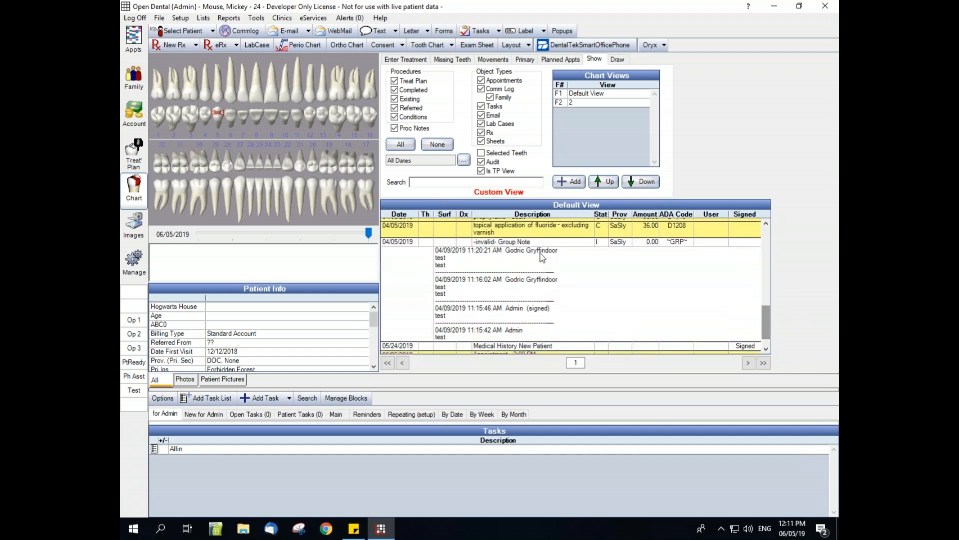
scroll("down", 3)
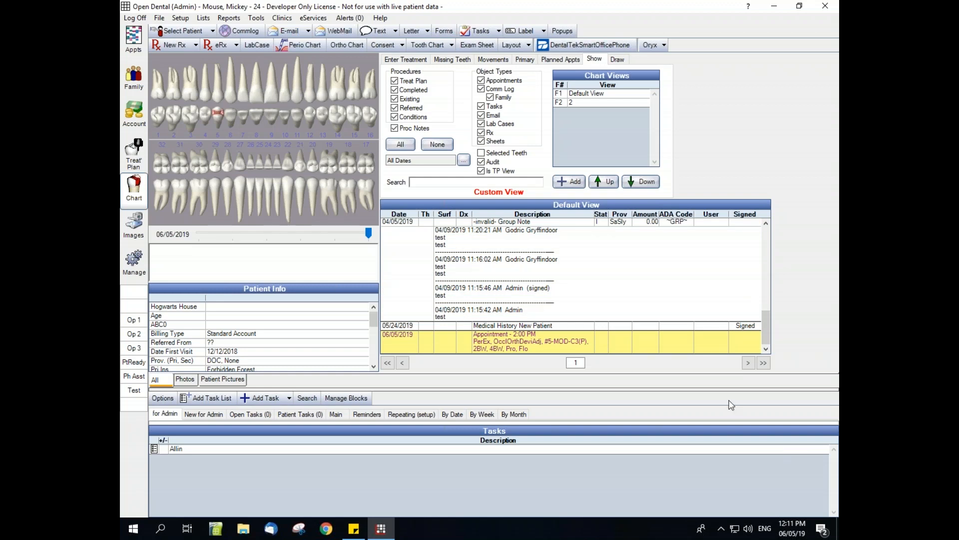
left_click(203, 18)
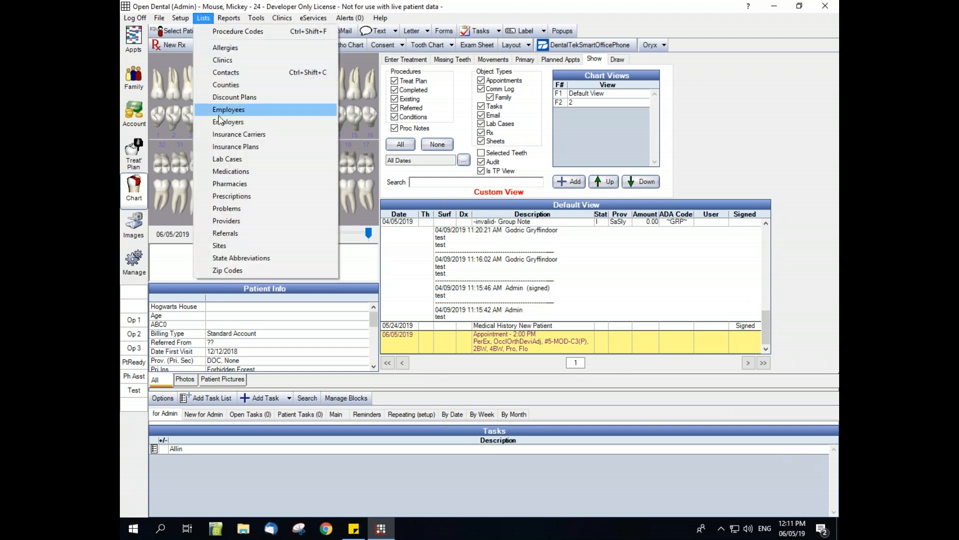
left_click(235, 146)
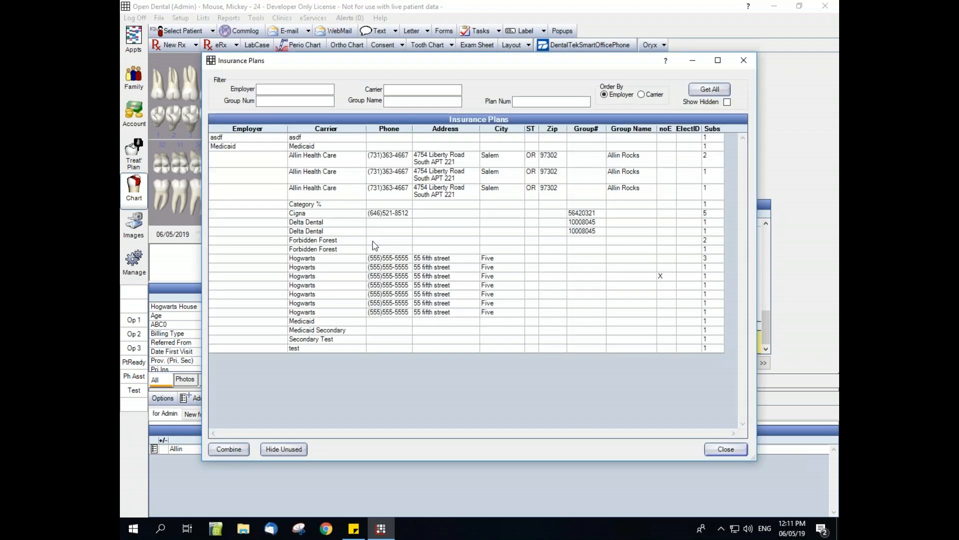
double_click(313, 240)
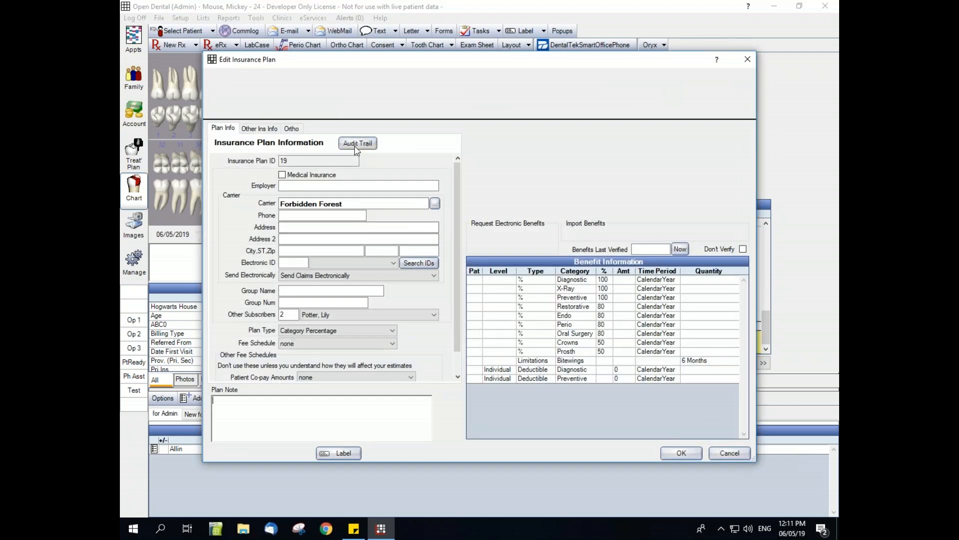
left_click(357, 143)
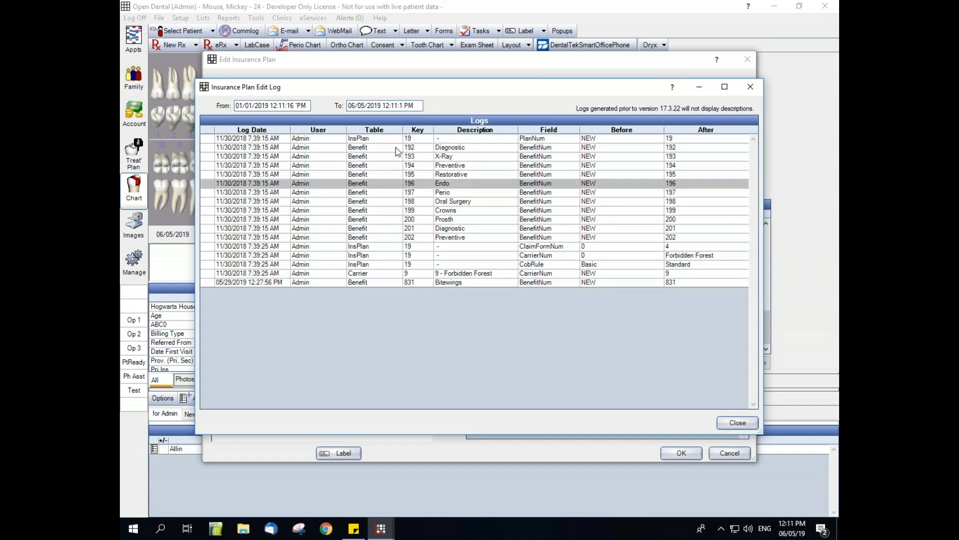
mouse_move(438, 93)
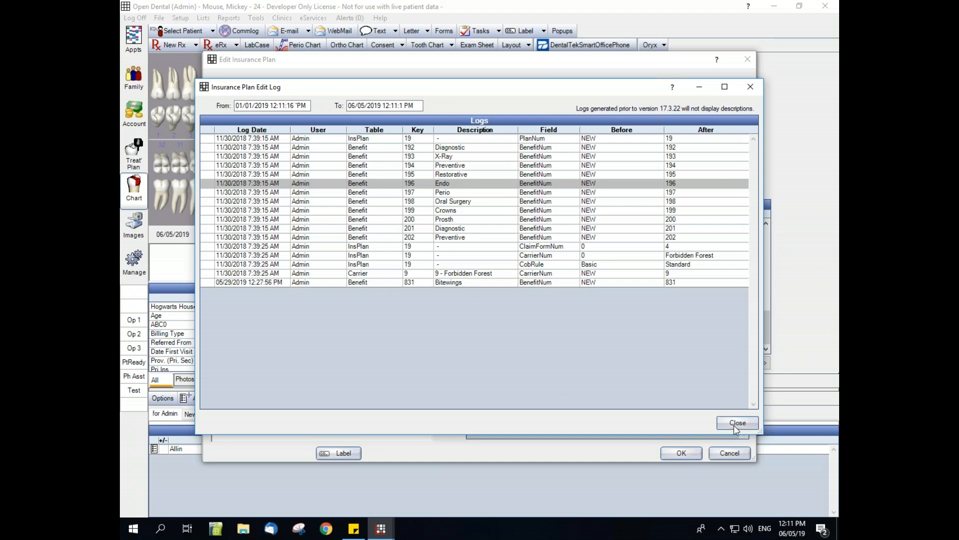
left_click(737, 423)
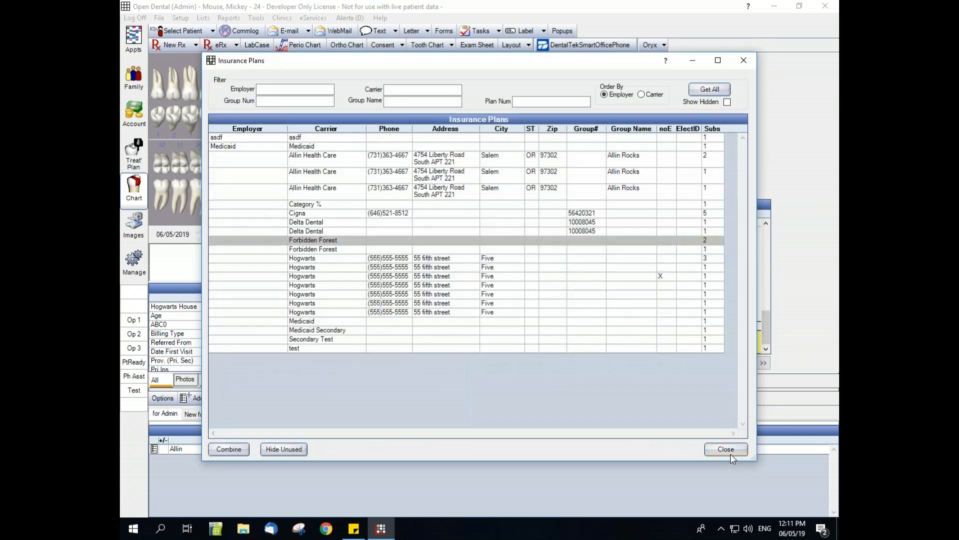
left_click(726, 449)
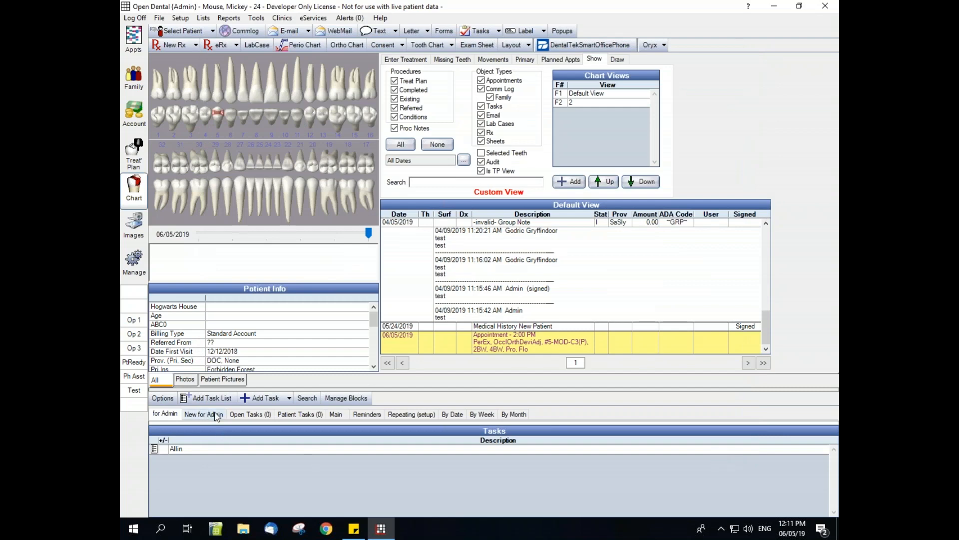
Open an admin task, view and close its History log, then cancel the task unsaved
left_click(203, 414)
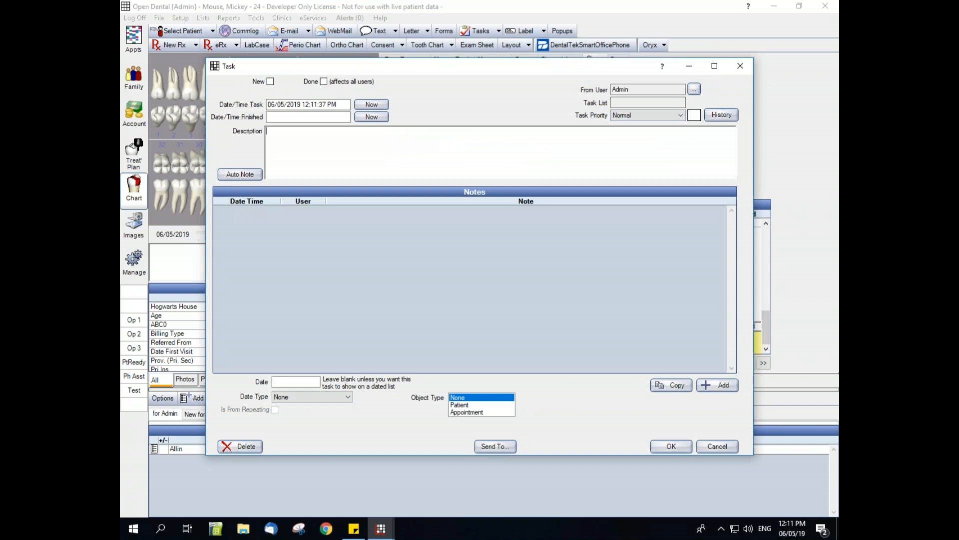
left_click(720, 114)
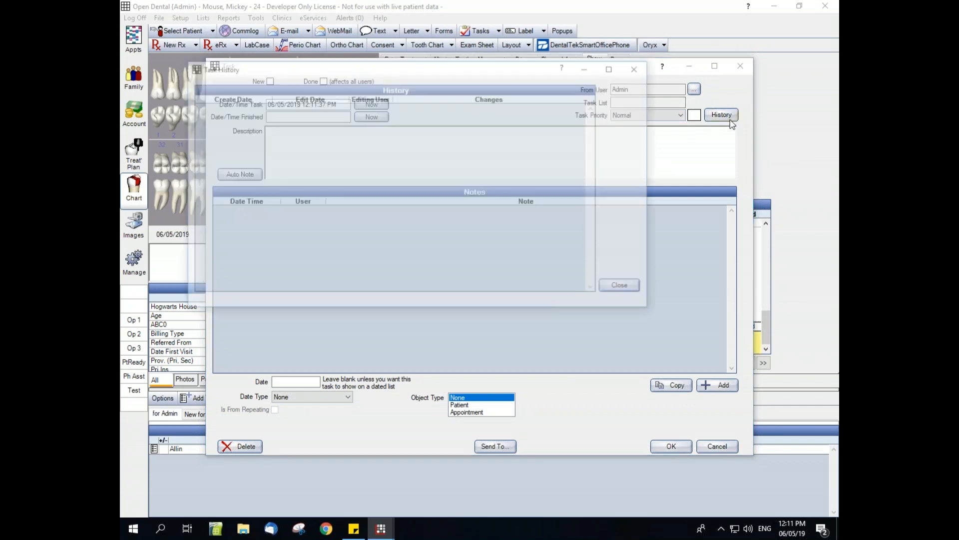
left_click(618, 284)
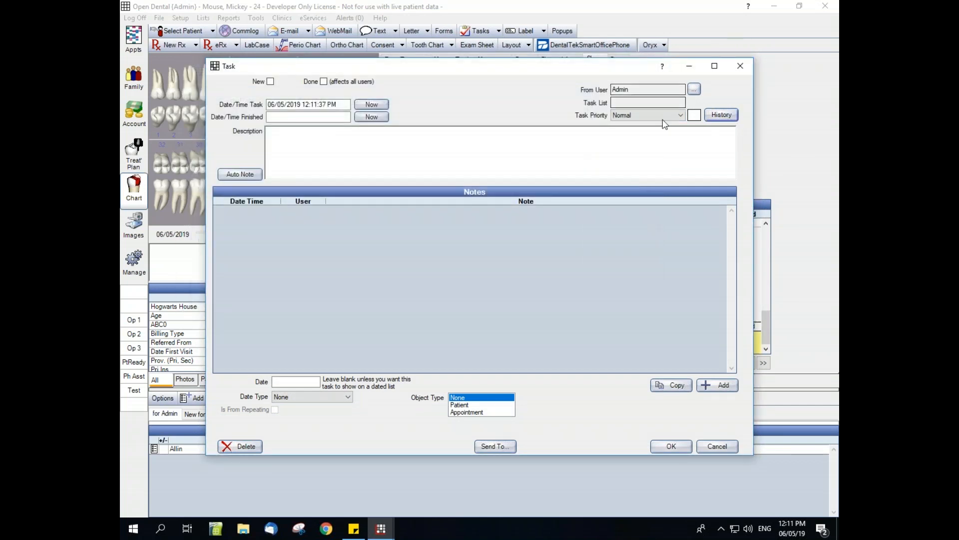
left_click(720, 115)
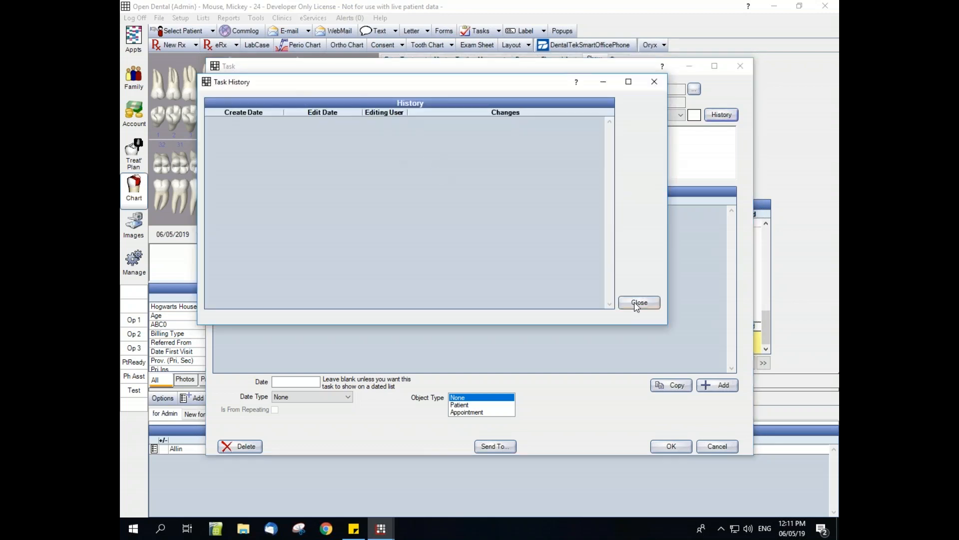
left_click(639, 303)
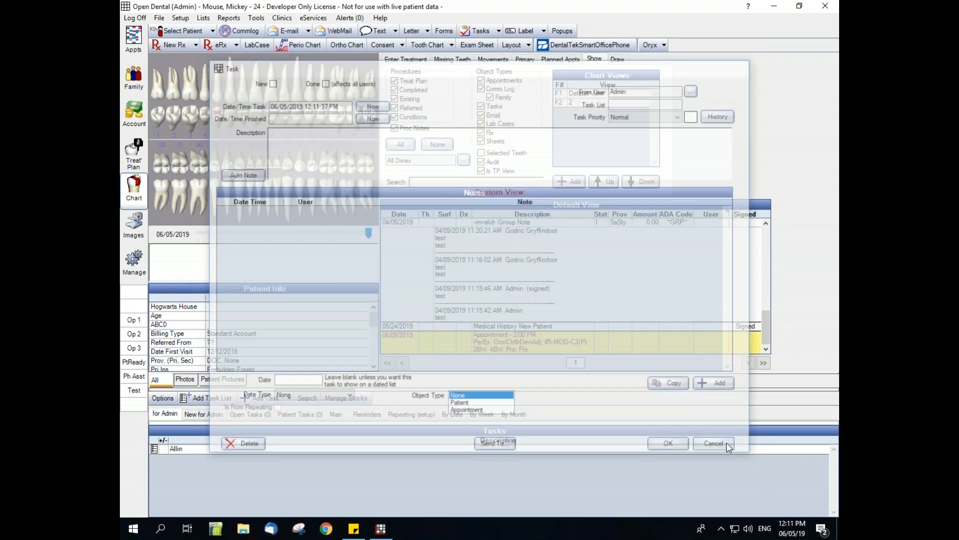
left_click(713, 443)
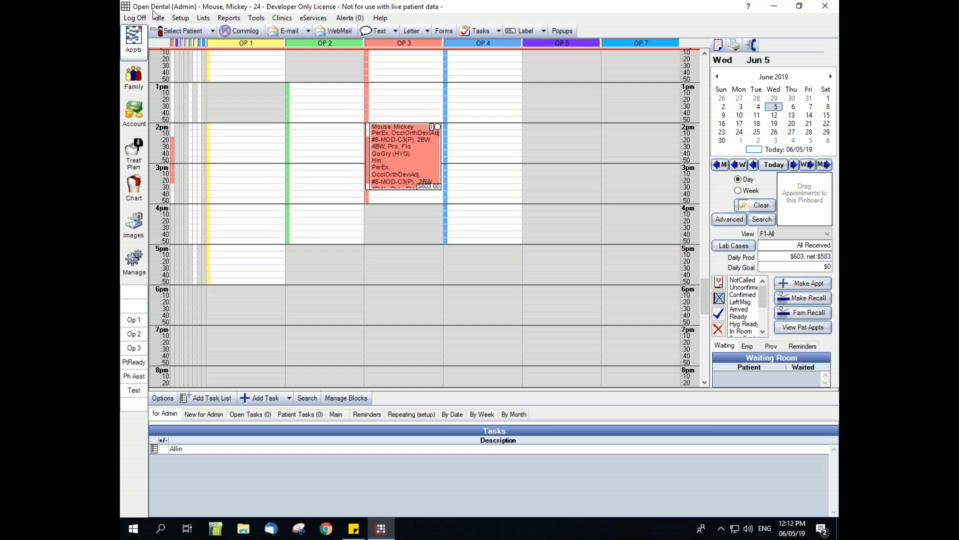
Add a new employee from Lists > Employees, entering last name Webinar and first name Test
left_click(204, 17)
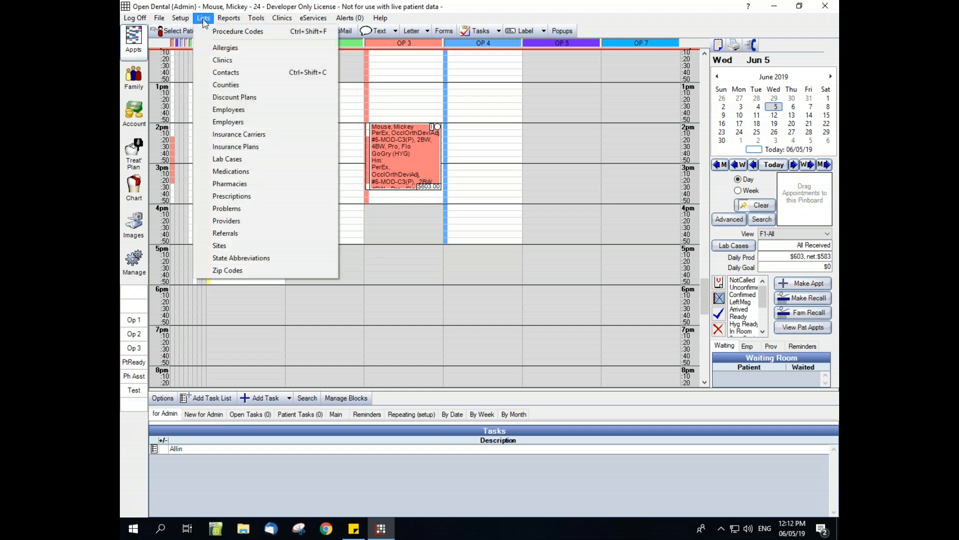
left_click(229, 109)
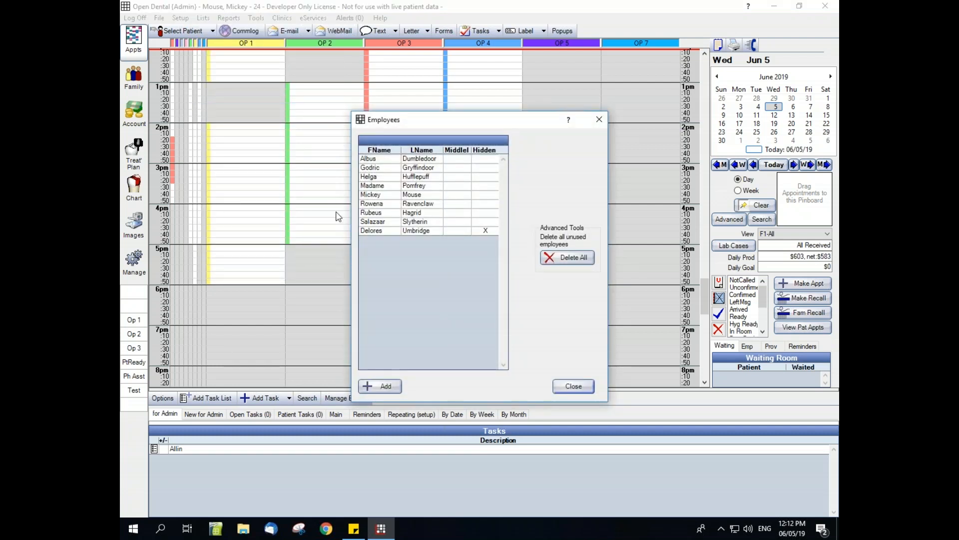
mouse_move(342, 251)
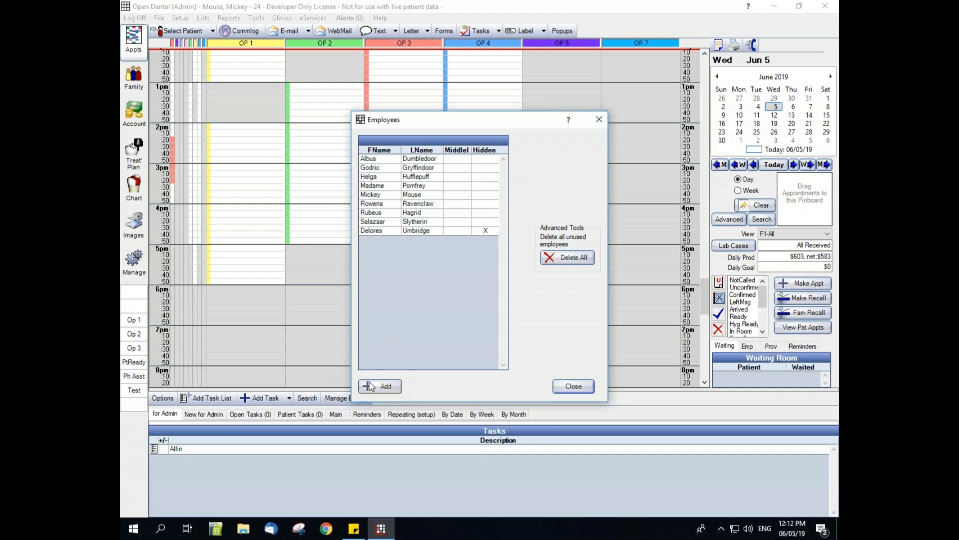
left_click(380, 385)
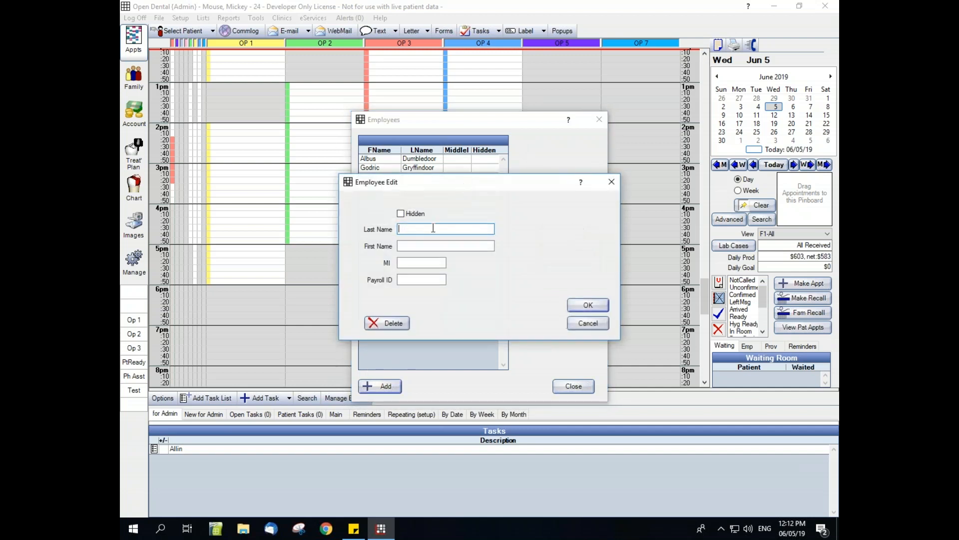
type("Webinar")
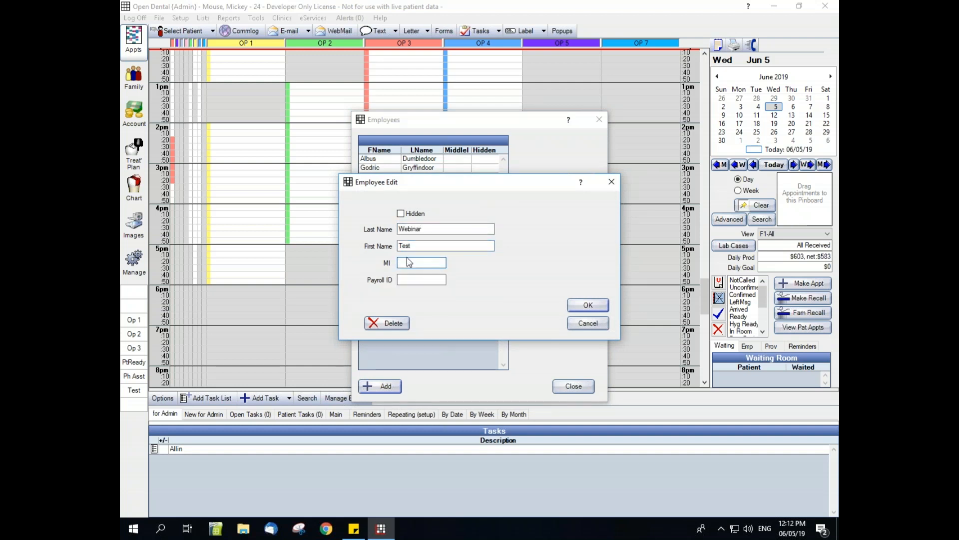
left_click(421, 279)
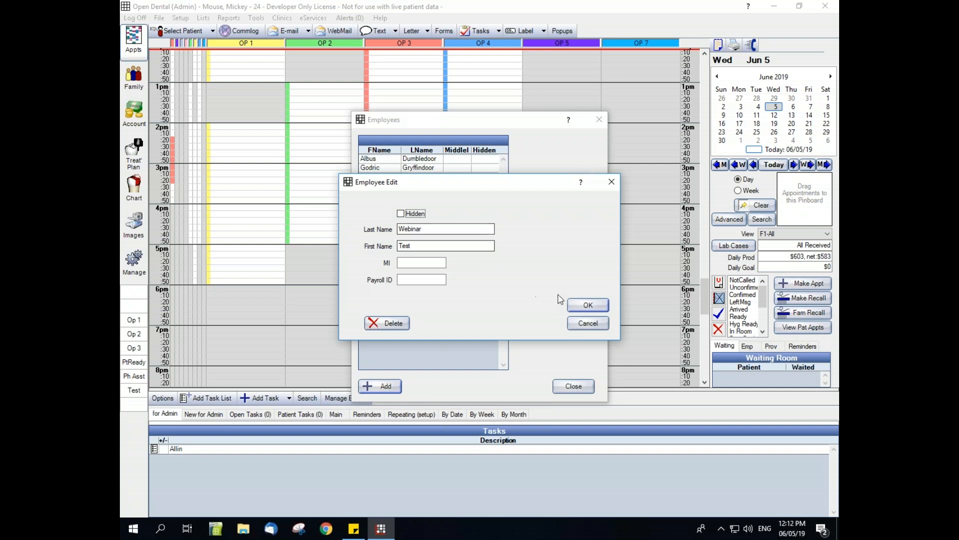
Save employee Test Webinar with OK and close the Employees window
left_click(587, 305)
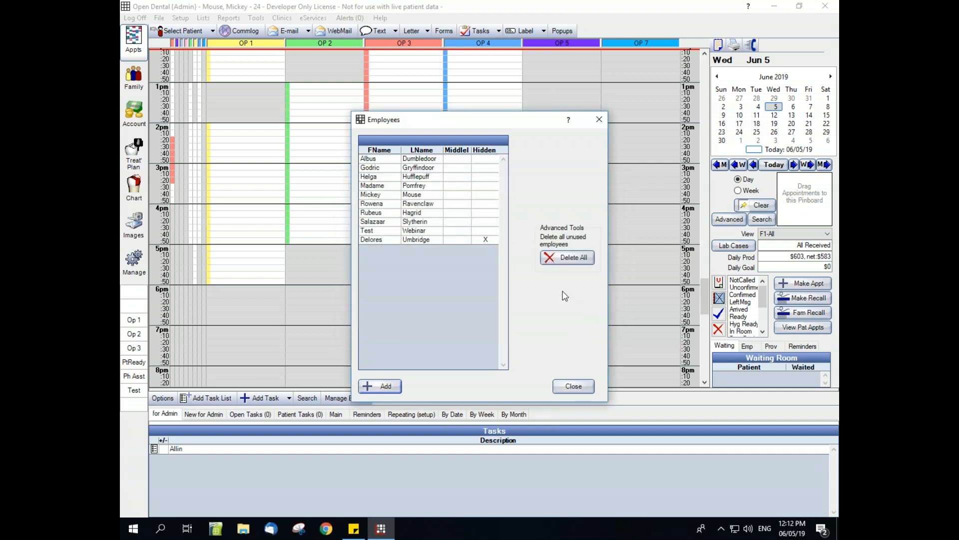
mouse_move(525, 240)
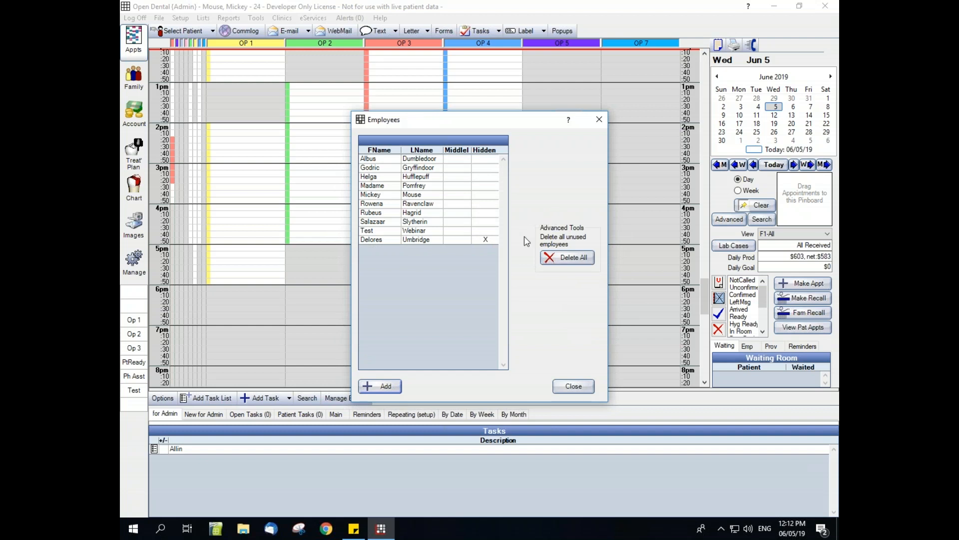
mouse_move(607, 285)
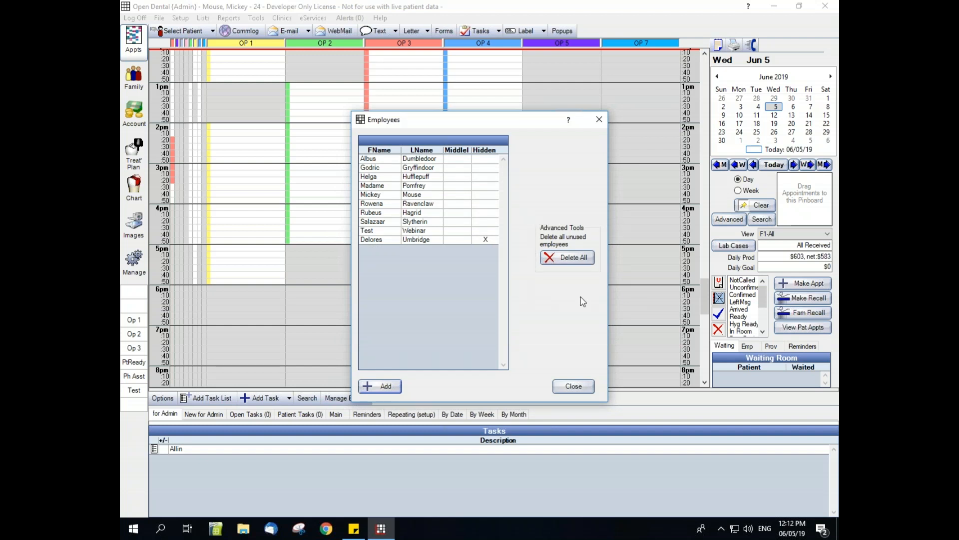
left_click(572, 385)
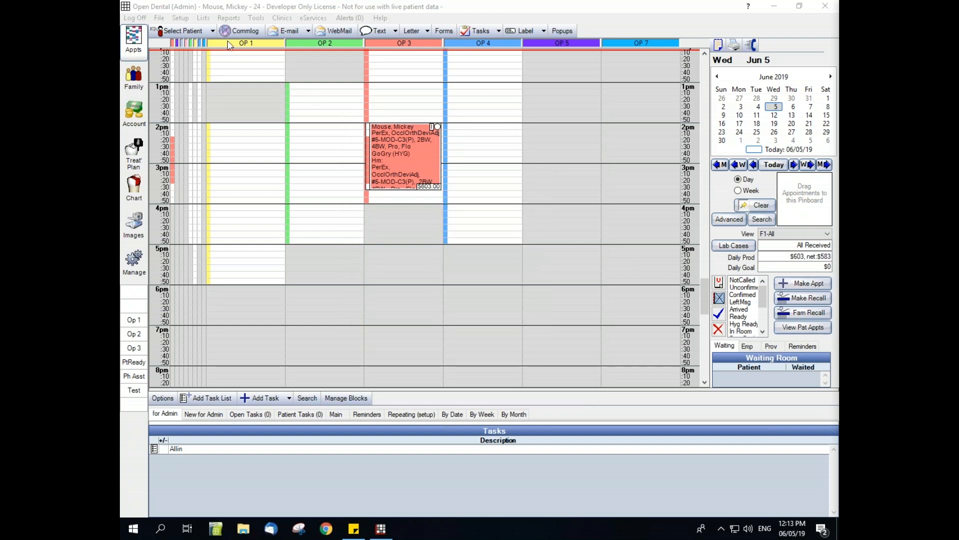
Open Global Security Settings from Setup > Security
left_click(180, 18)
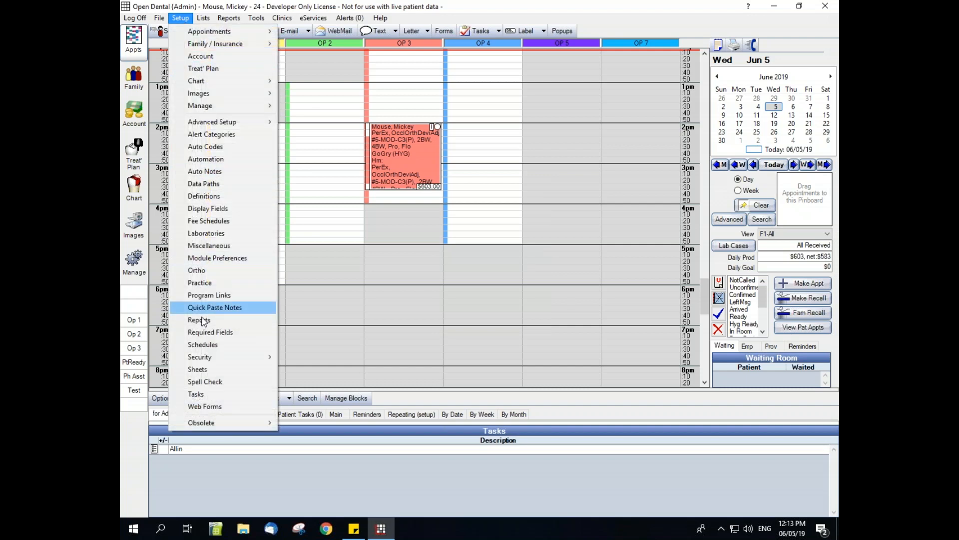
mouse_move(199, 357)
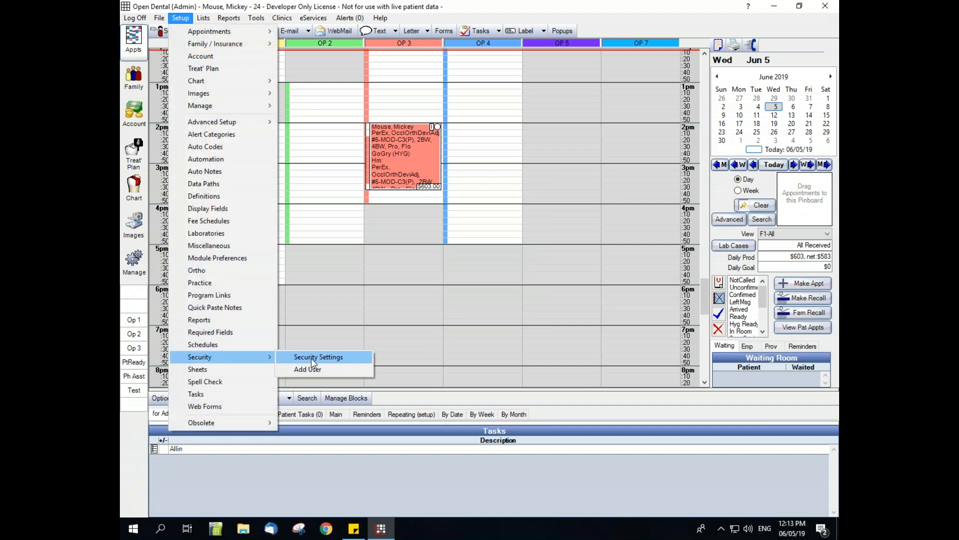
left_click(318, 356)
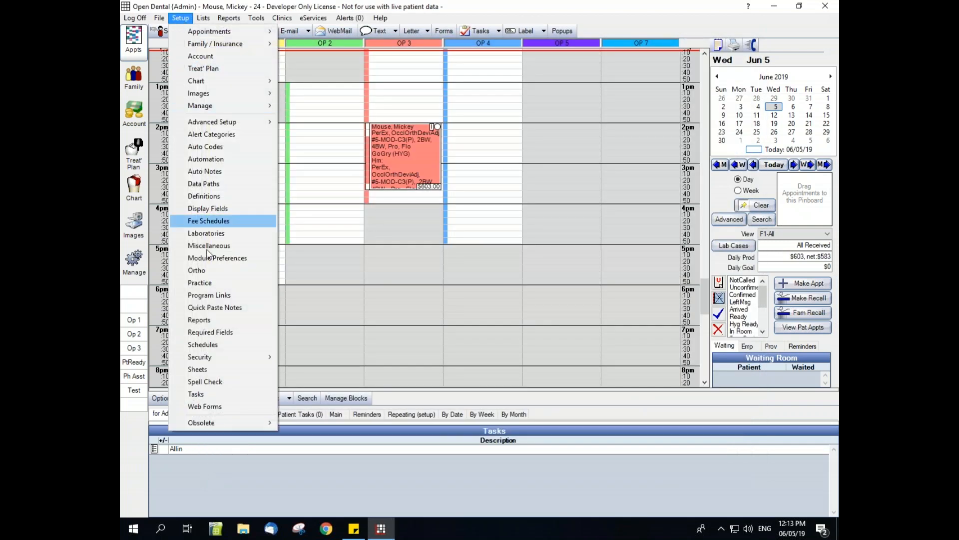
mouse_move(200, 357)
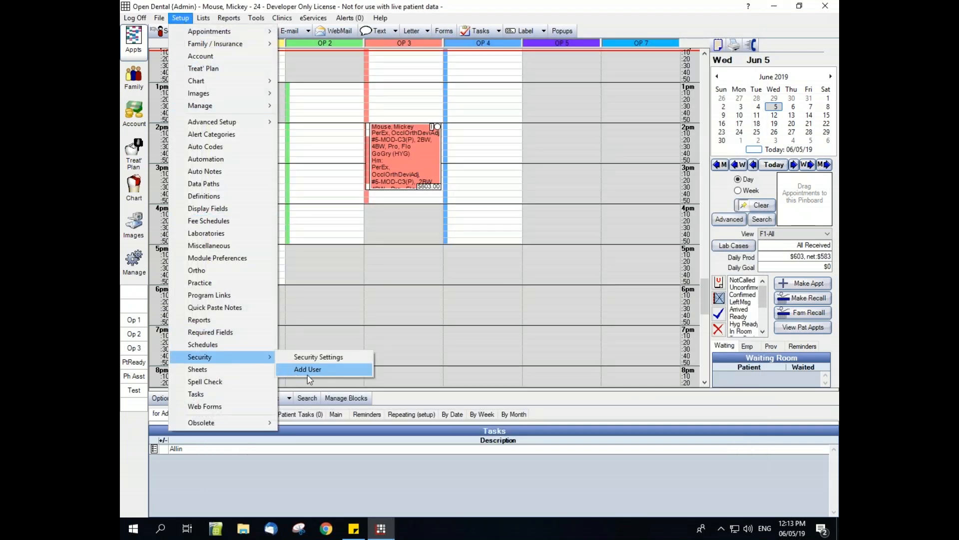
mouse_move(297, 369)
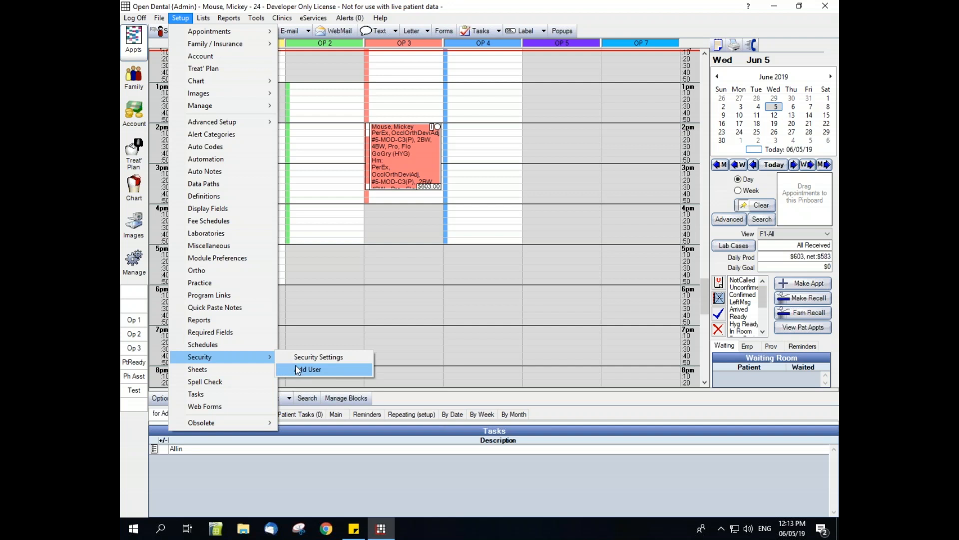
mouse_move(318, 357)
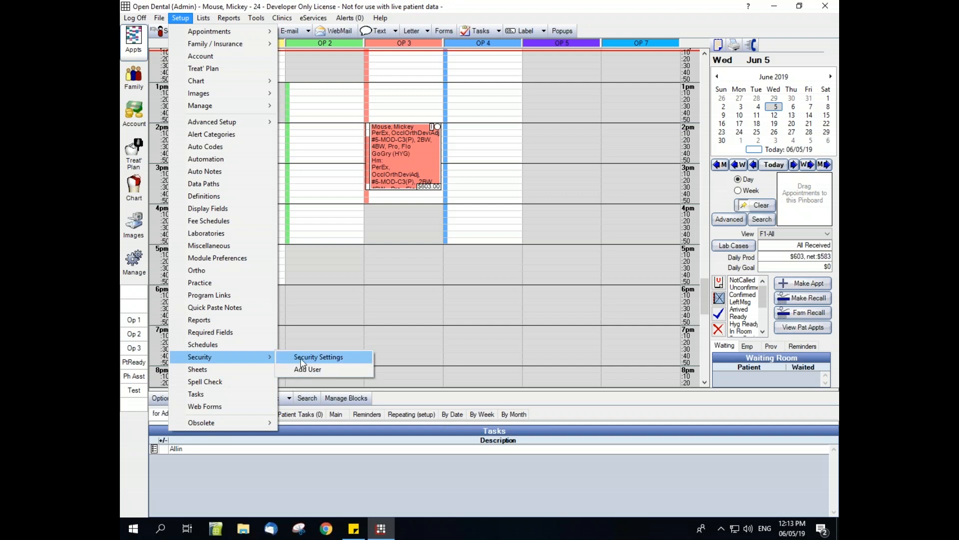
mouse_move(336, 364)
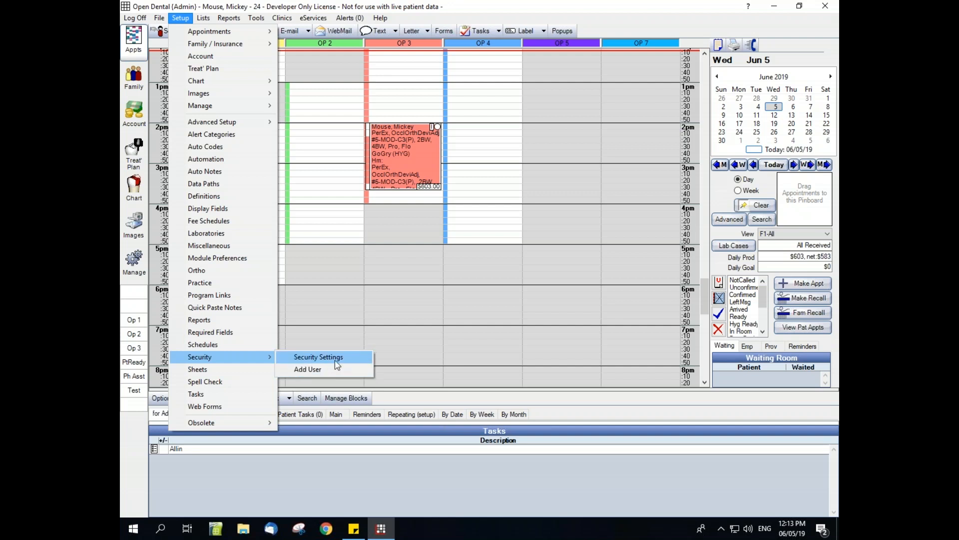
left_click(318, 356)
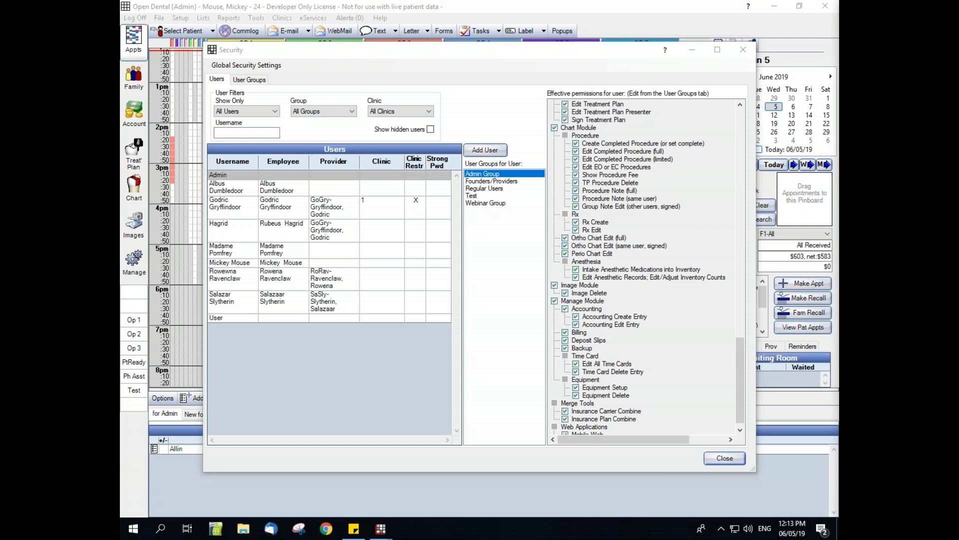
left_click(246, 111)
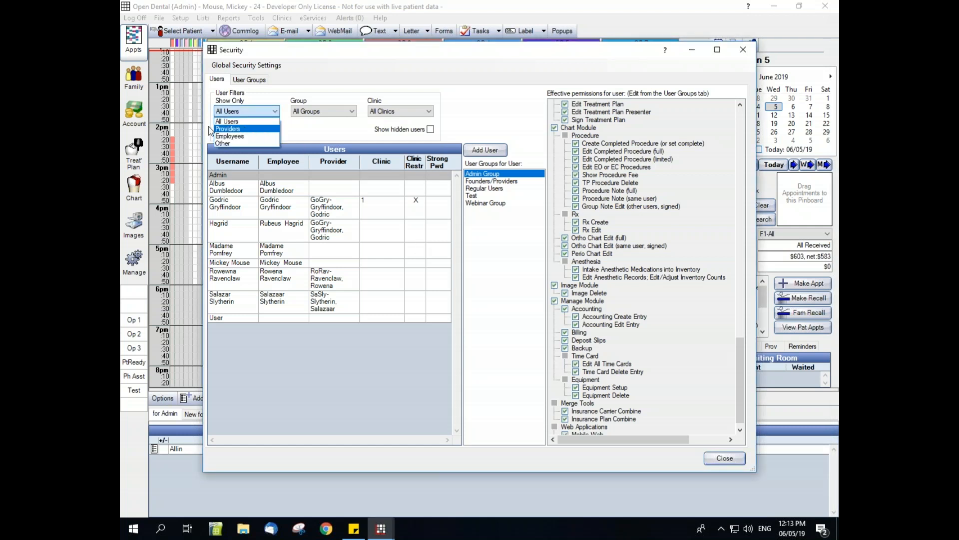
mouse_move(238, 145)
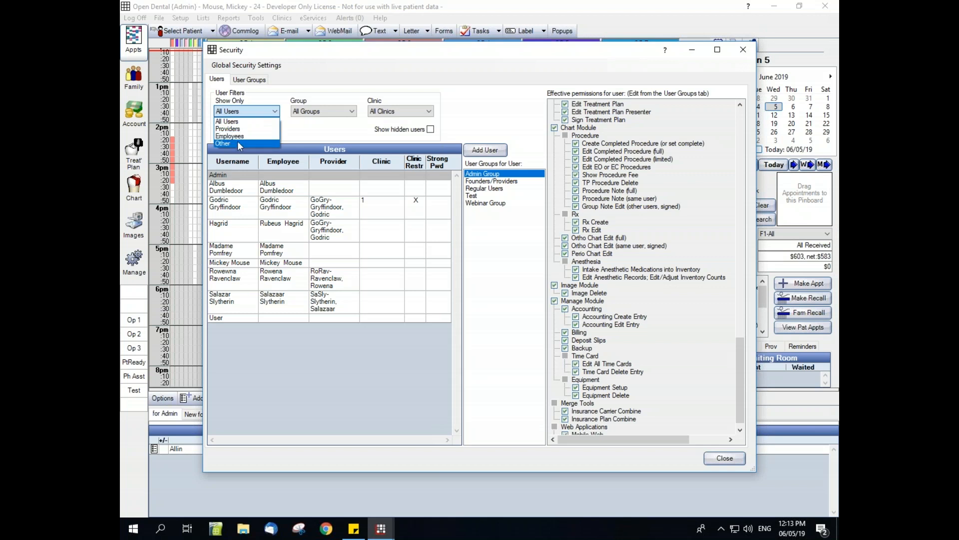
left_click(223, 144)
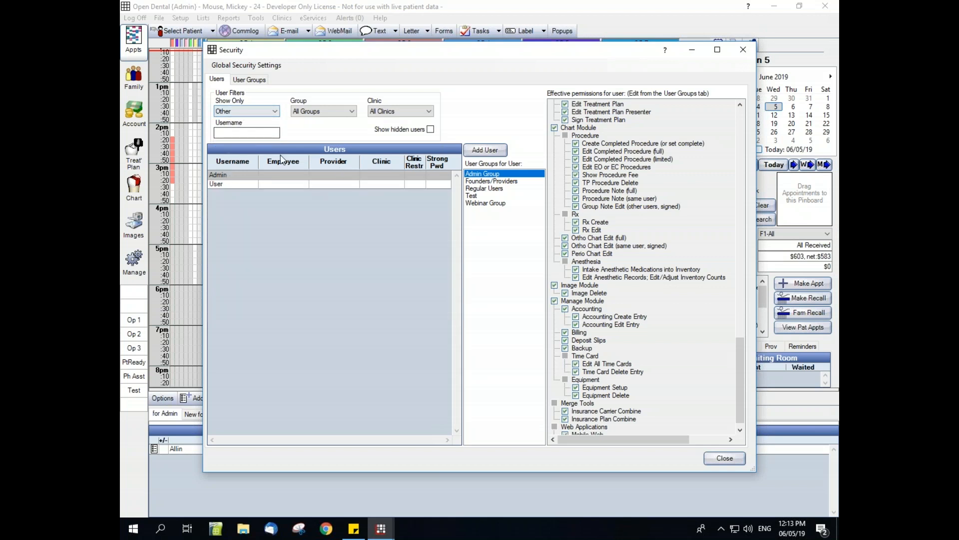
left_click(247, 111)
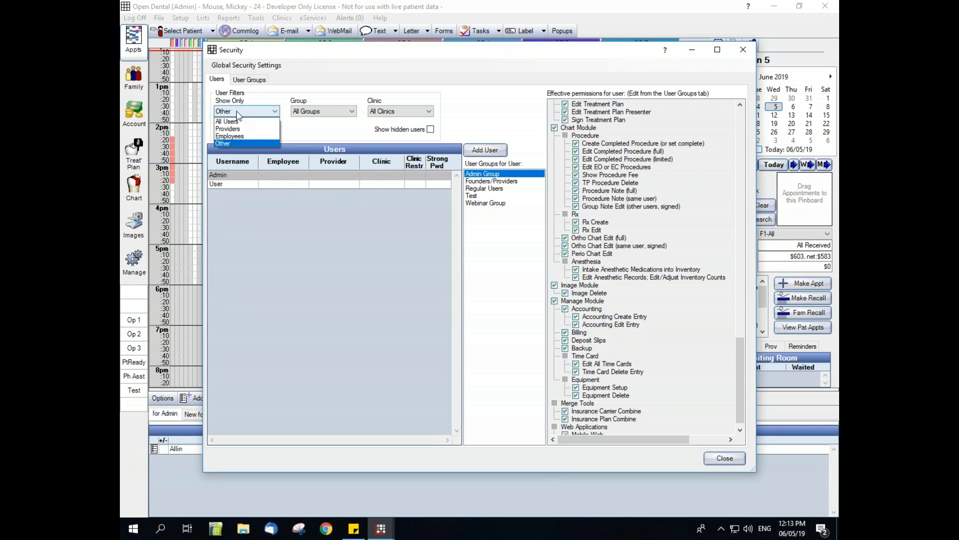
left_click(226, 120)
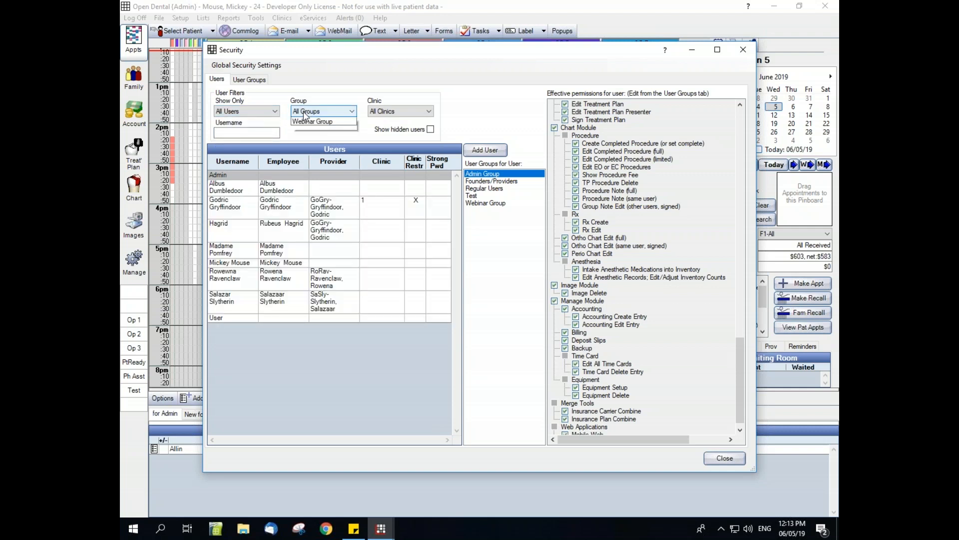
left_click(322, 111)
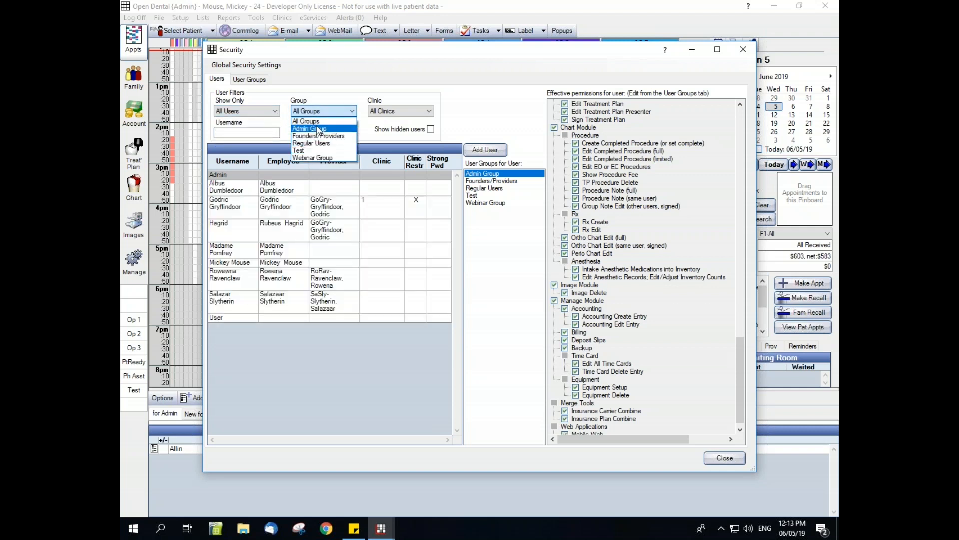
left_click(311, 143)
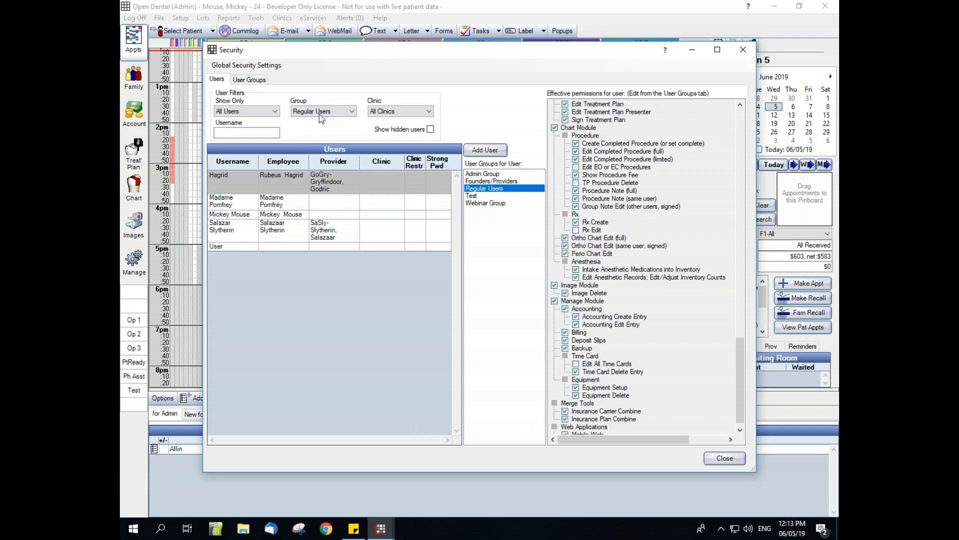
left_click(322, 111)
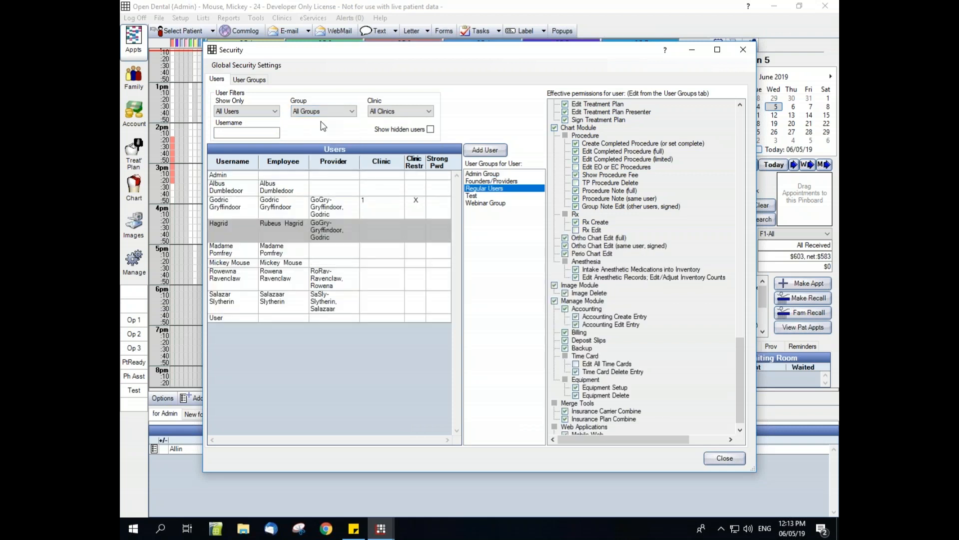
left_click(429, 111)
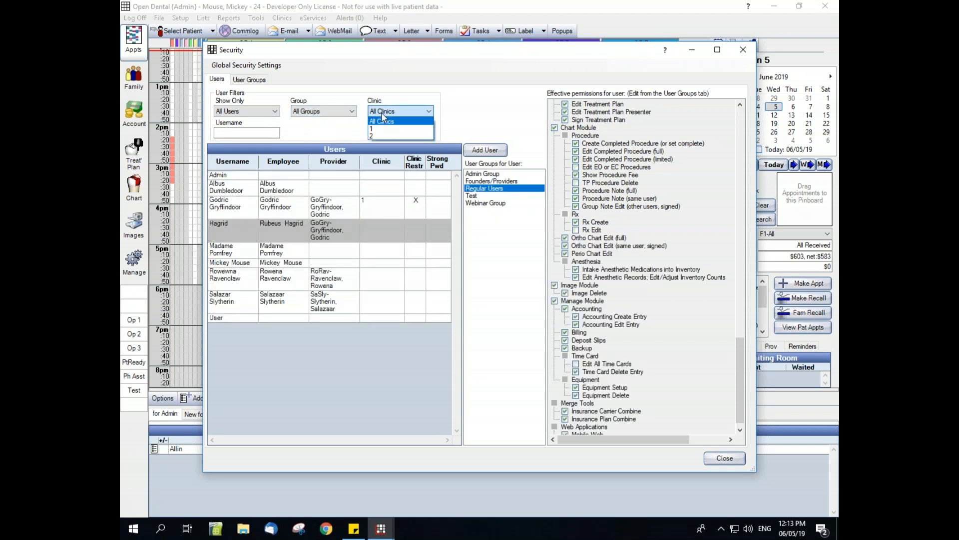
left_click(371, 120)
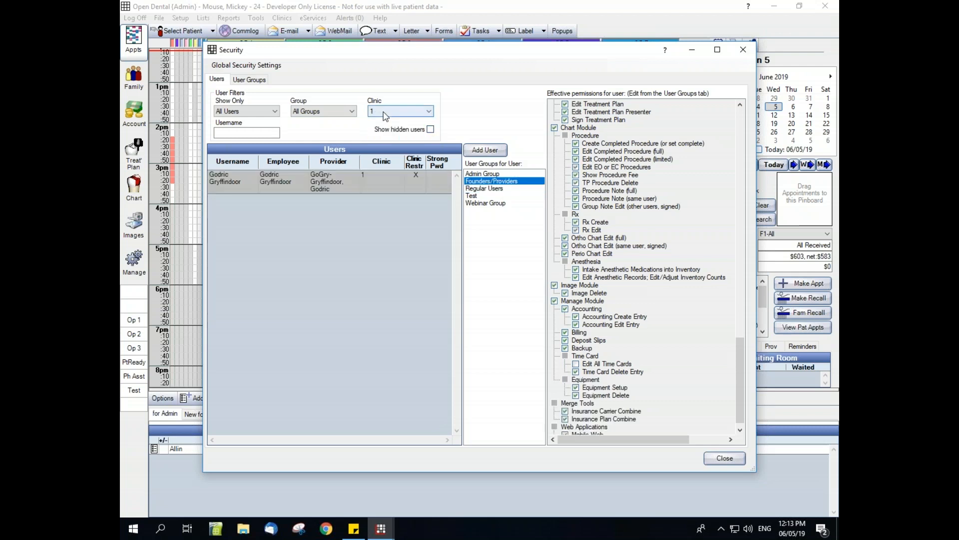
left_click(400, 111)
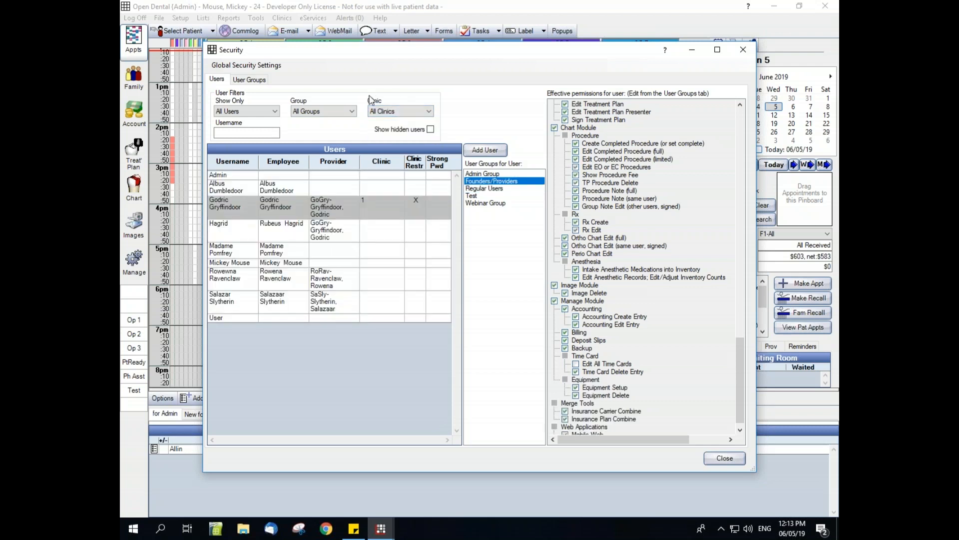
mouse_move(370, 100)
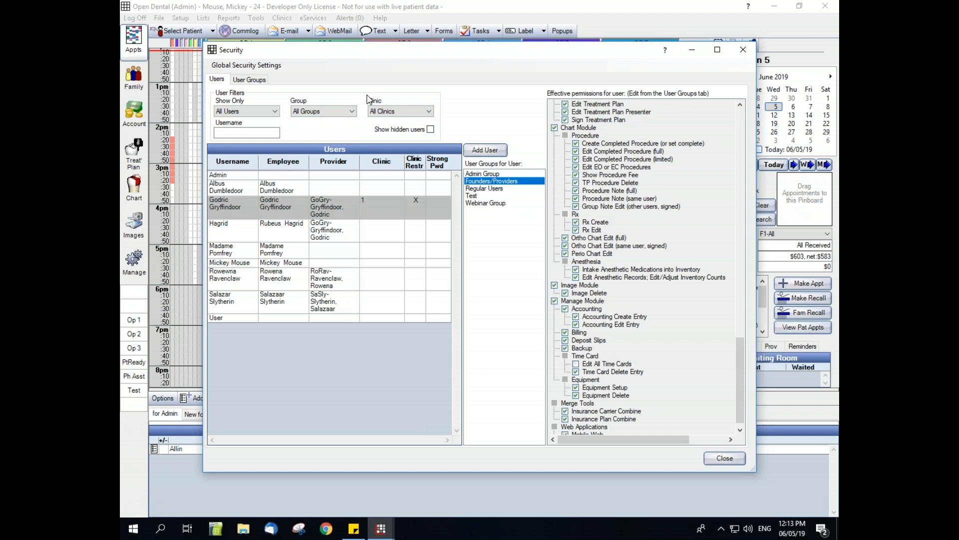
left_click(246, 133)
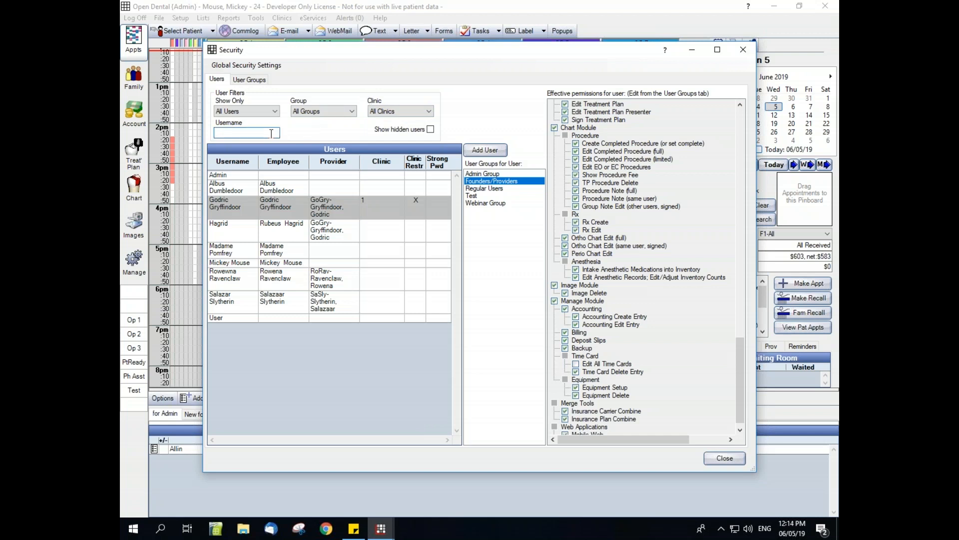
type("user")
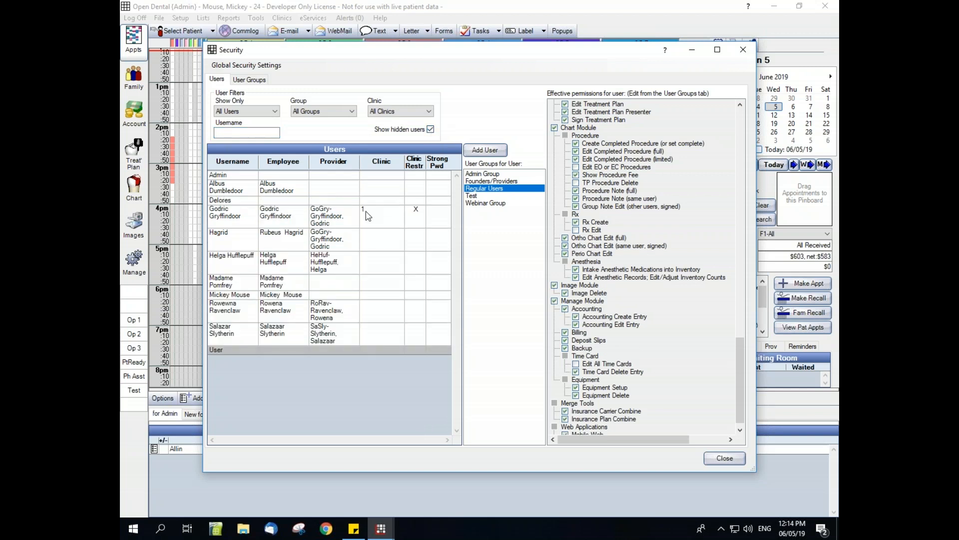
left_click(430, 129)
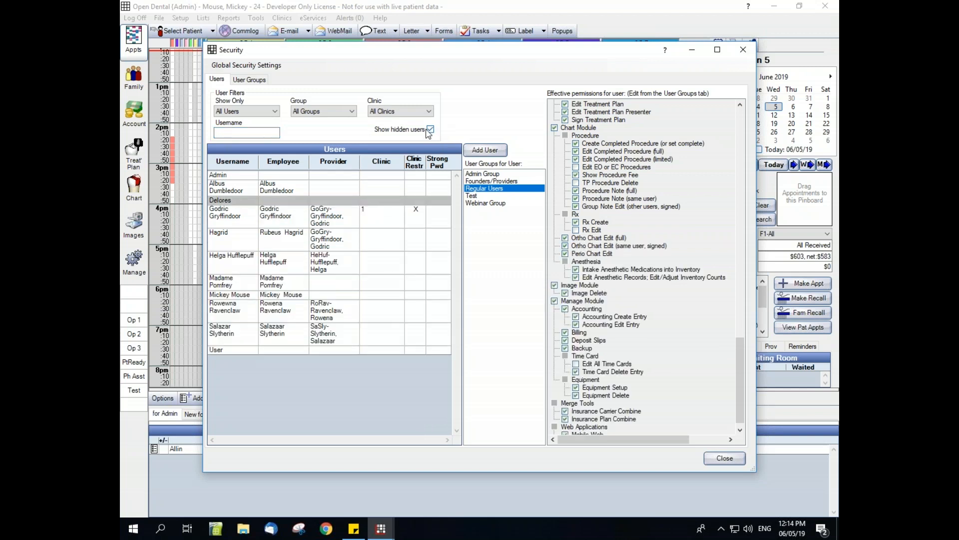
left_click(431, 129)
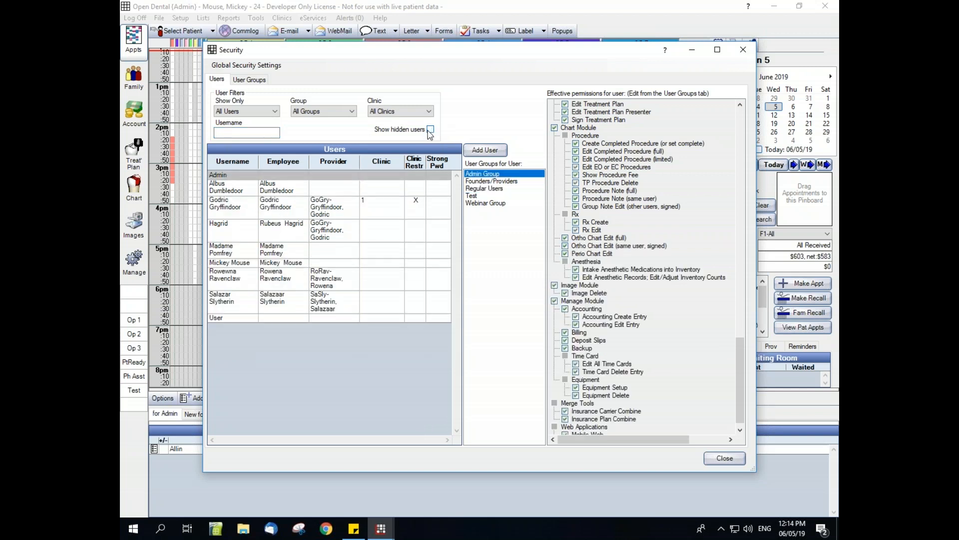
mouse_move(407, 134)
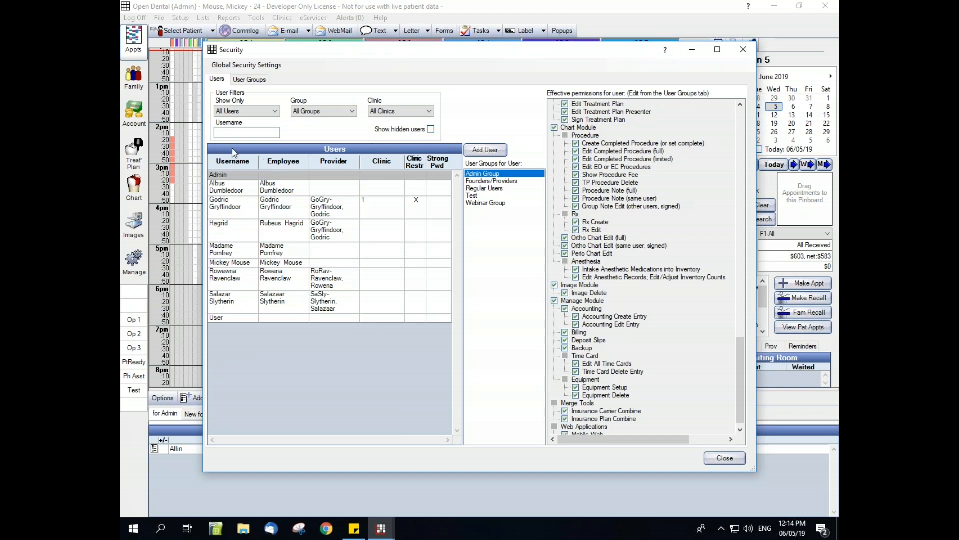
mouse_move(446, 288)
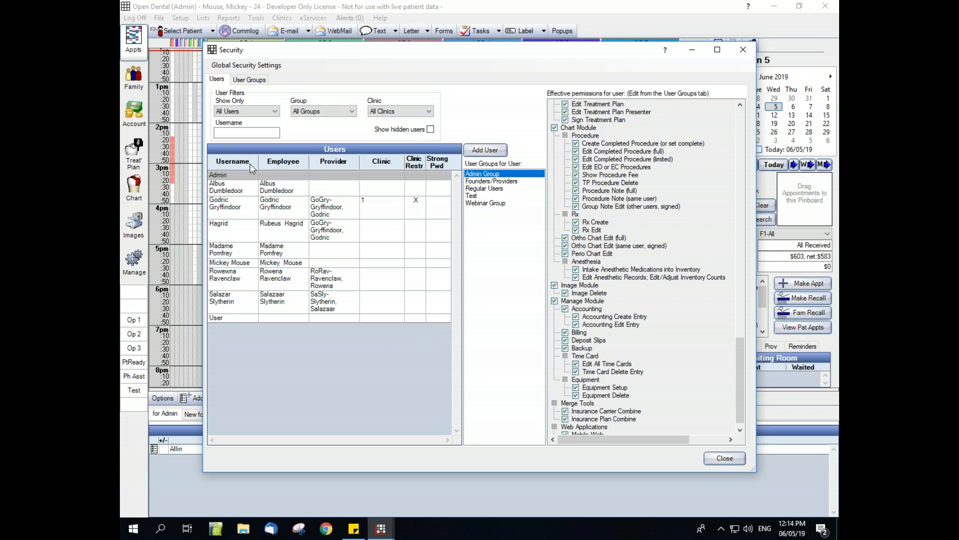
mouse_move(272, 162)
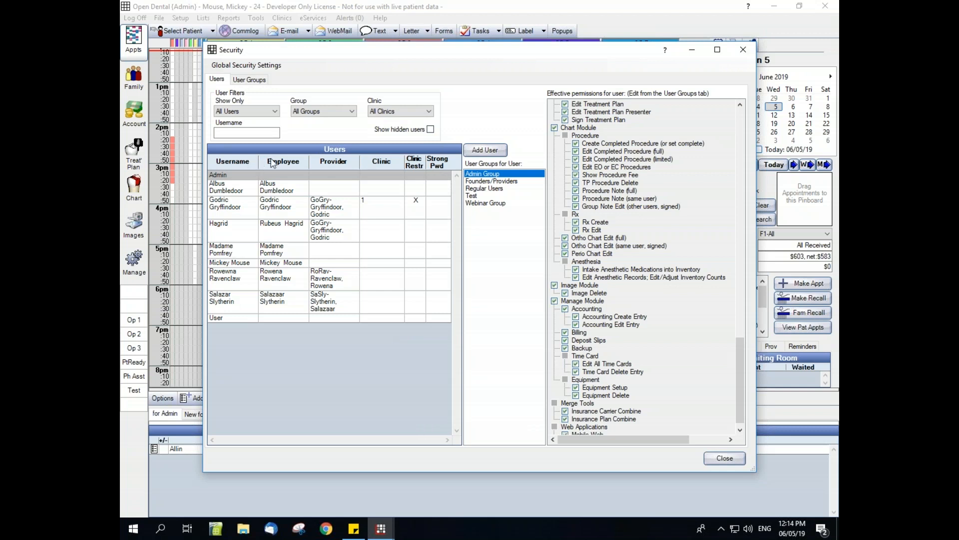
Try Username, Employee and Provider sorts, ending with users sorted ascending by Username
left_click(232, 161)
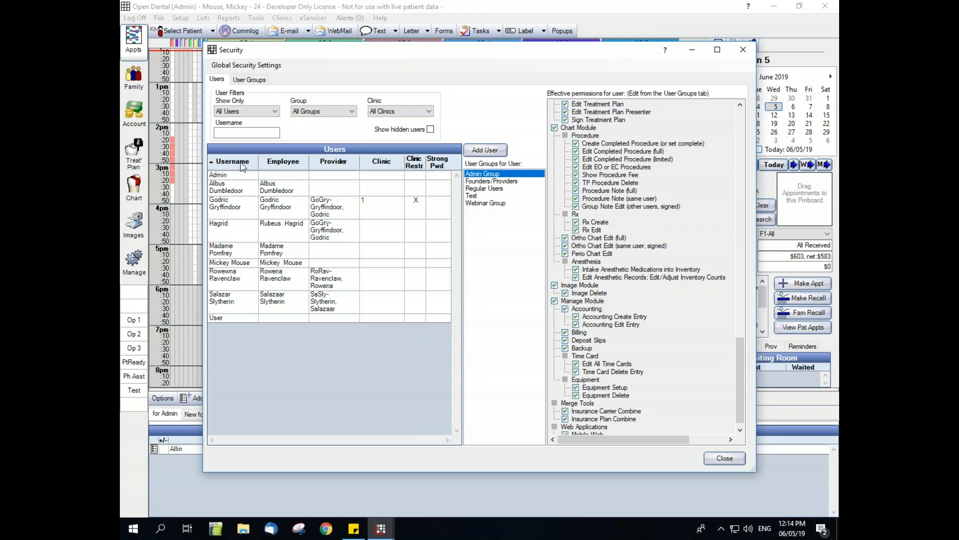
left_click(283, 160)
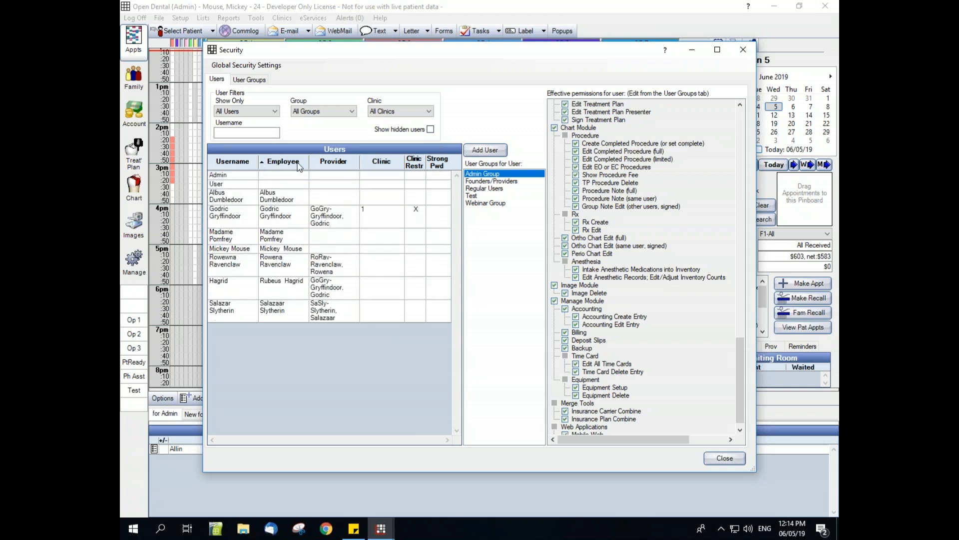
left_click(232, 161)
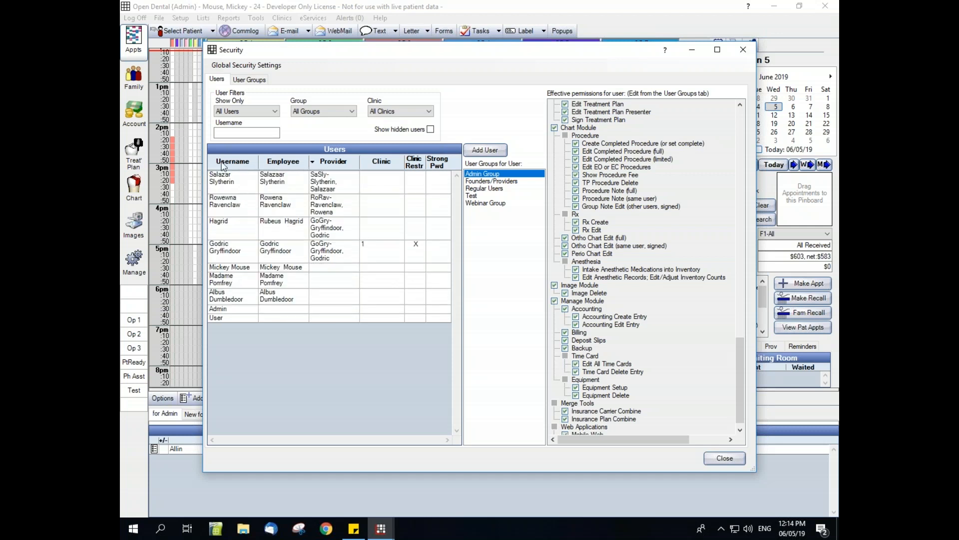
left_click(232, 161)
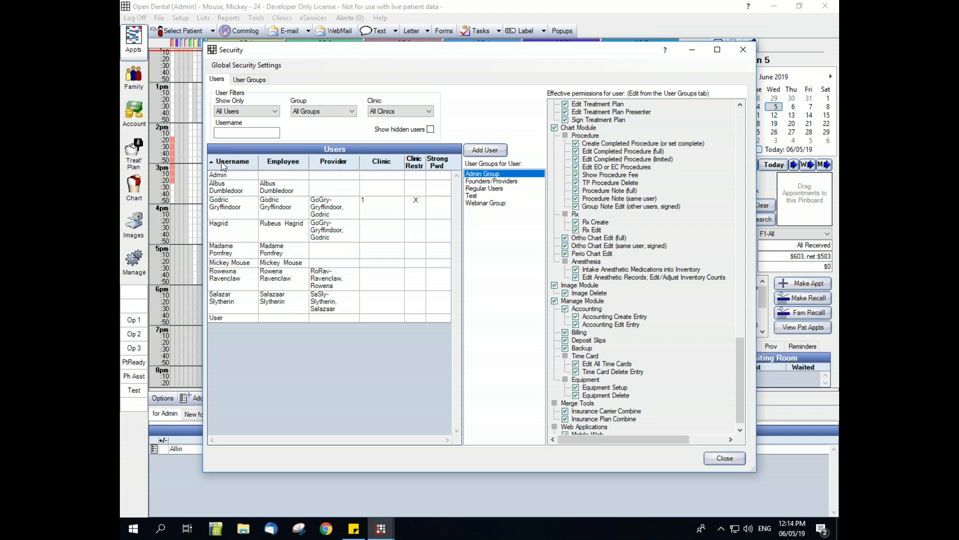
mouse_move(293, 220)
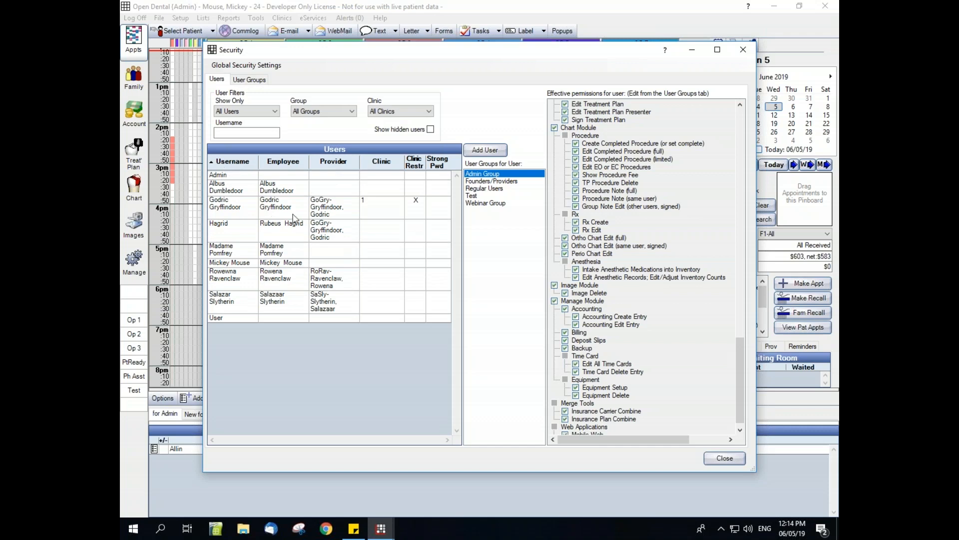
double_click(233, 202)
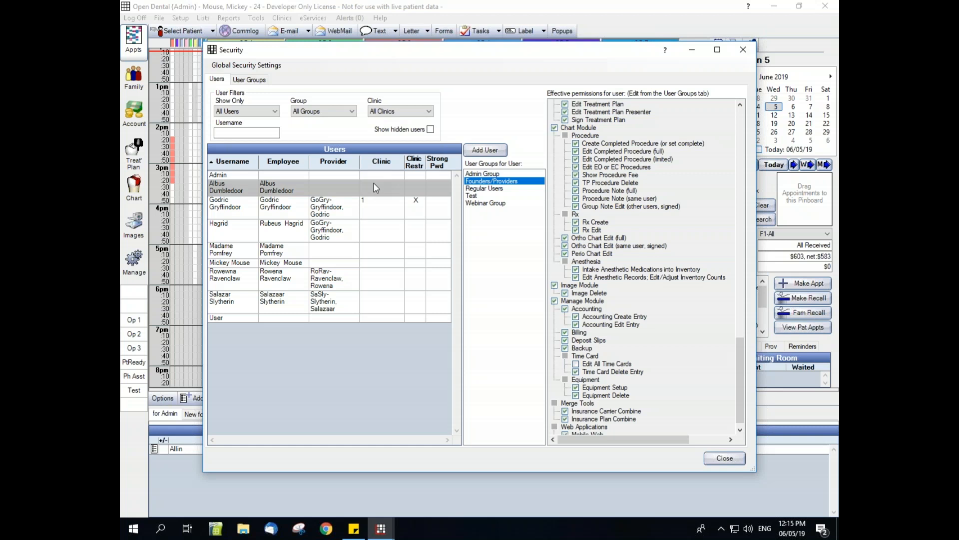
Select Albus Dumbledore and Ctrl-select Founders/Providers, Regular Users and Test groups
left_click(485, 189)
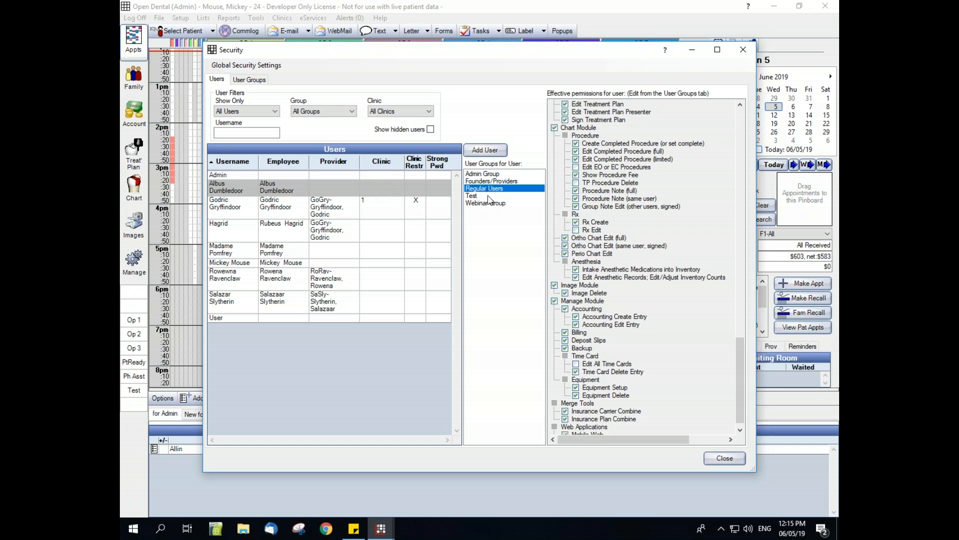
left_click(491, 181)
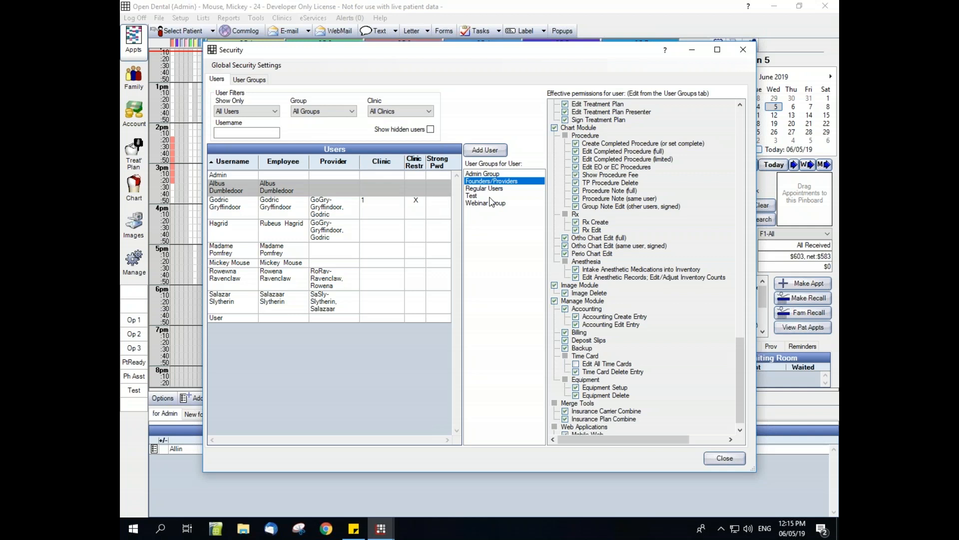
mouse_move(490, 194)
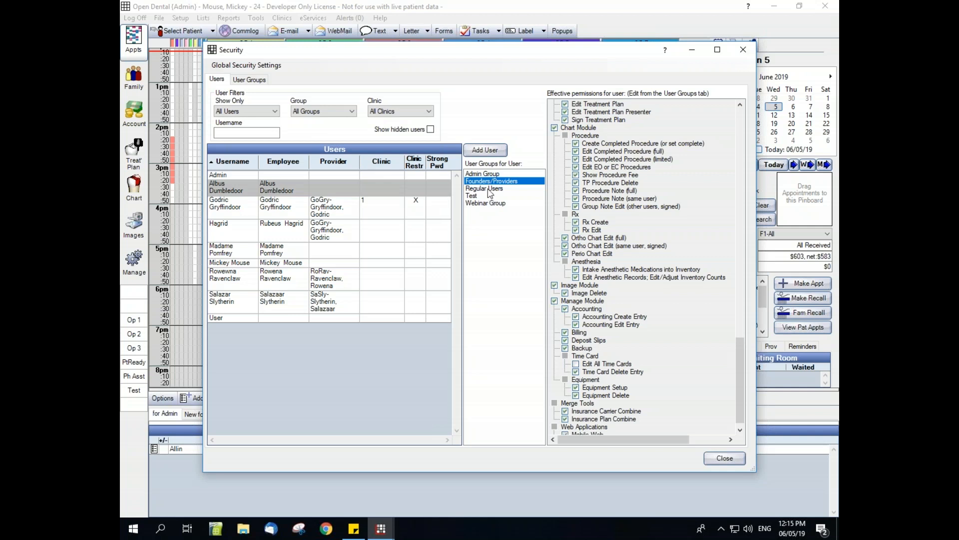
left_click(484, 192)
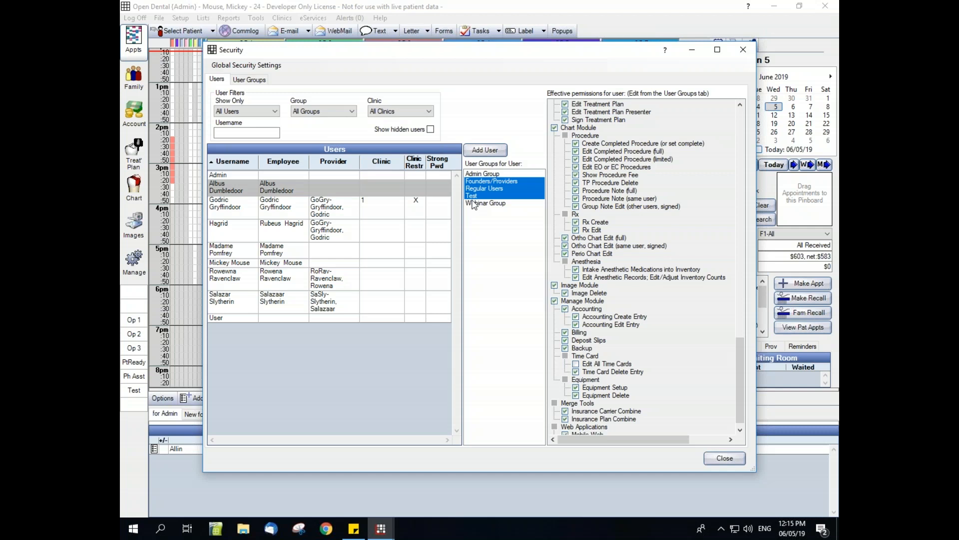
mouse_move(632, 317)
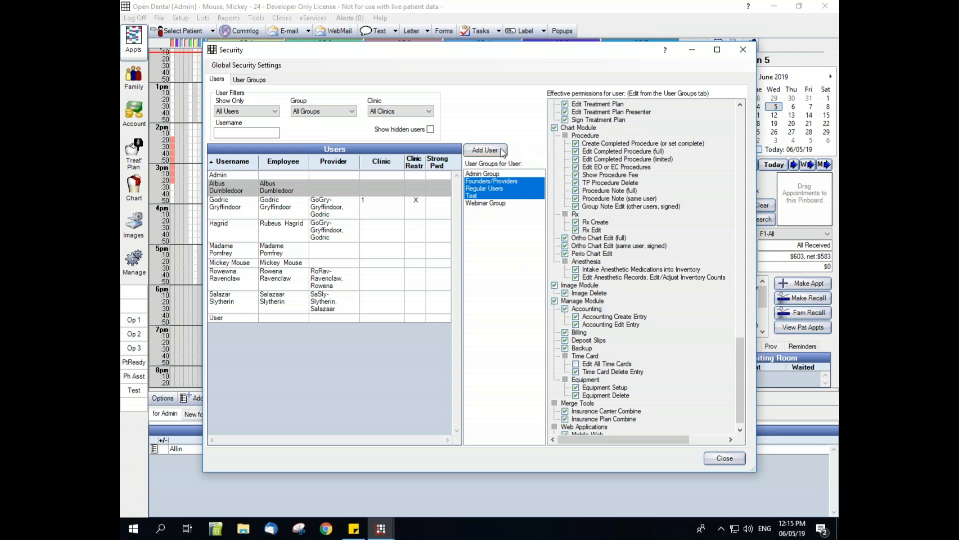
Add a user named 'Webinar Test', opening and closing the DoseSpot additional properties window
left_click(485, 150)
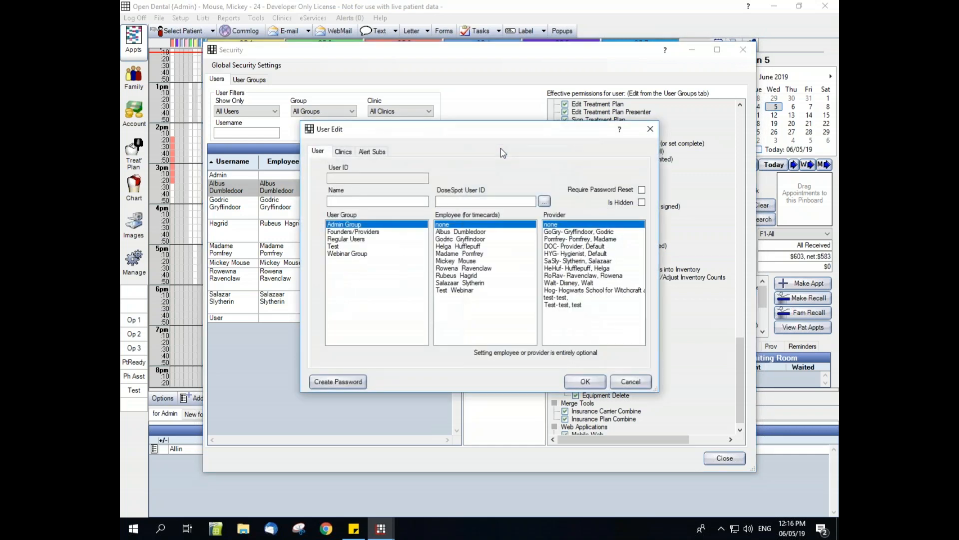
type("W")
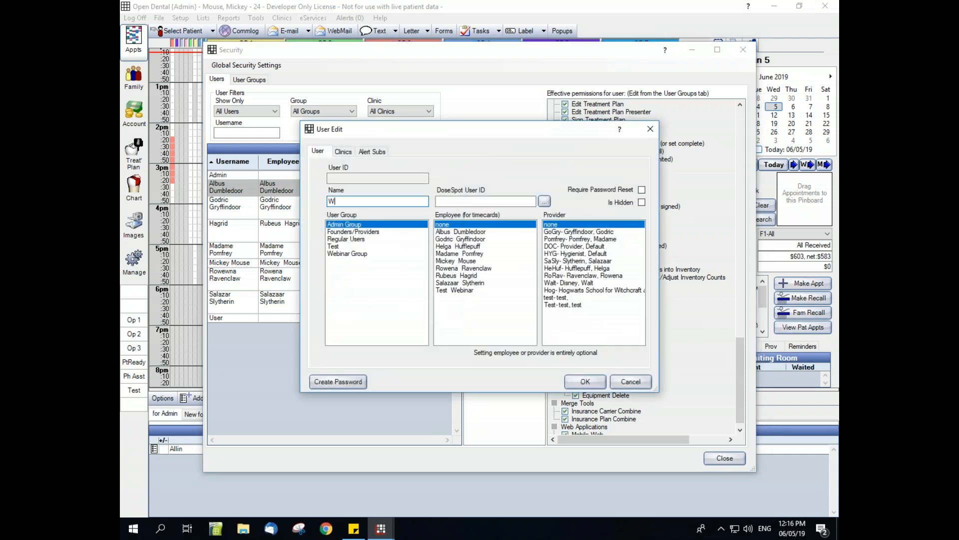
type("ebinar Test")
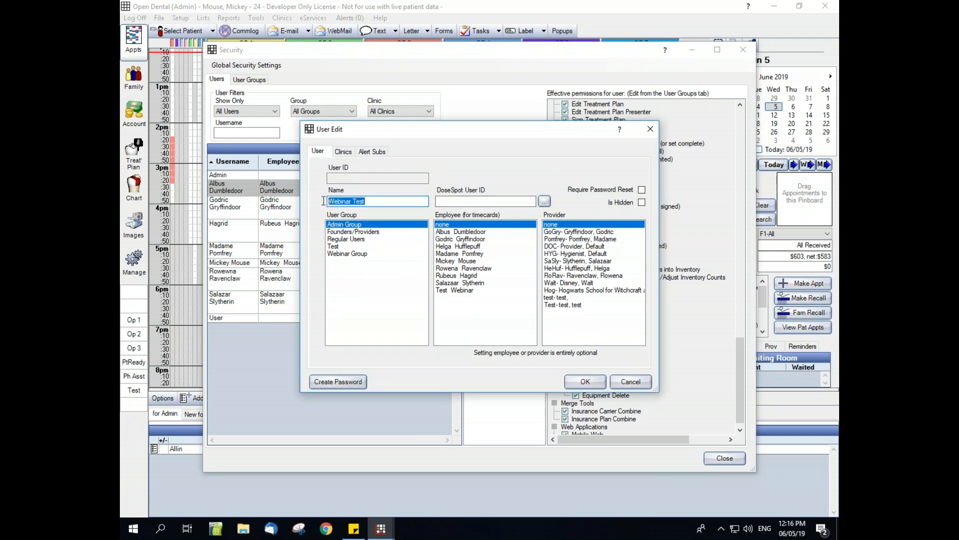
left_click(367, 201)
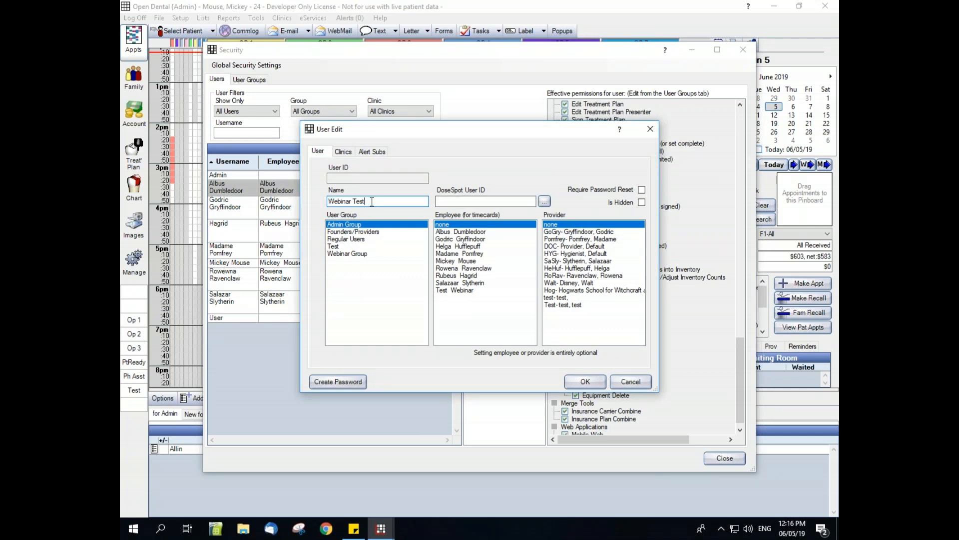
left_click(486, 202)
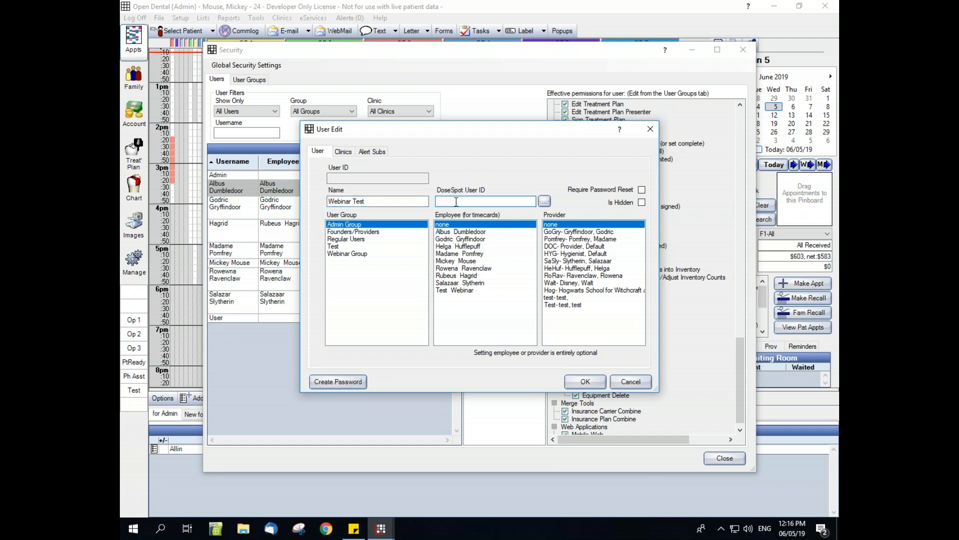
left_click(543, 202)
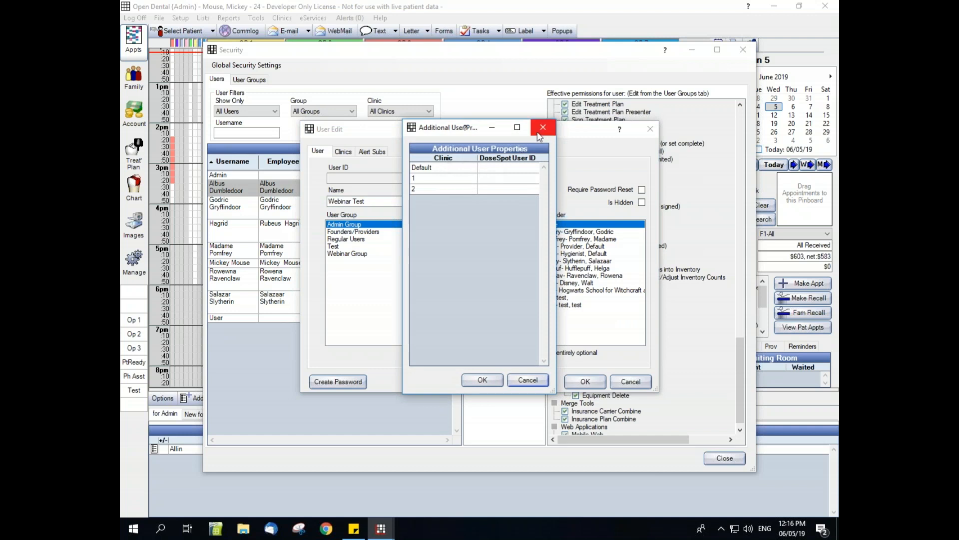
left_click(542, 128)
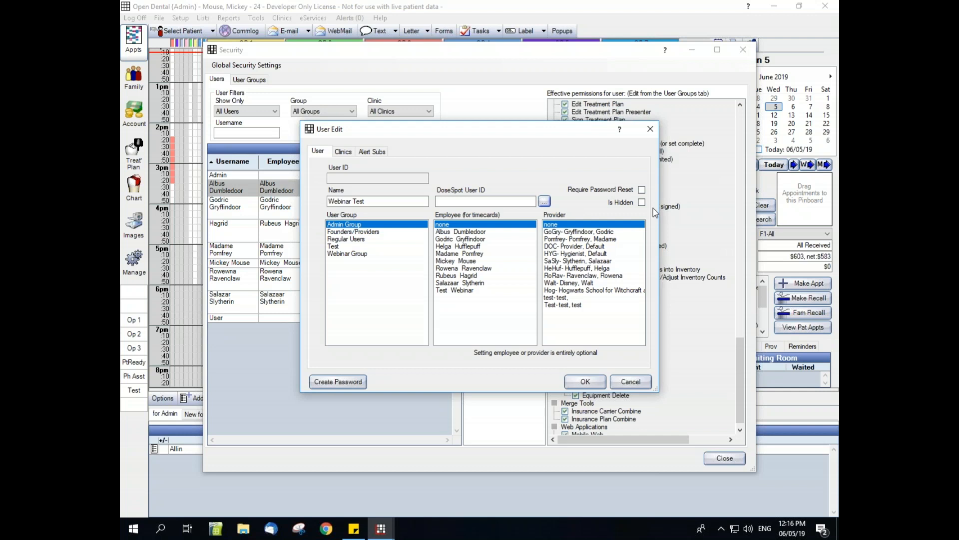
Assign Regular Users, Test and Webinar Group, and link employee Test Webinar
left_click(354, 231)
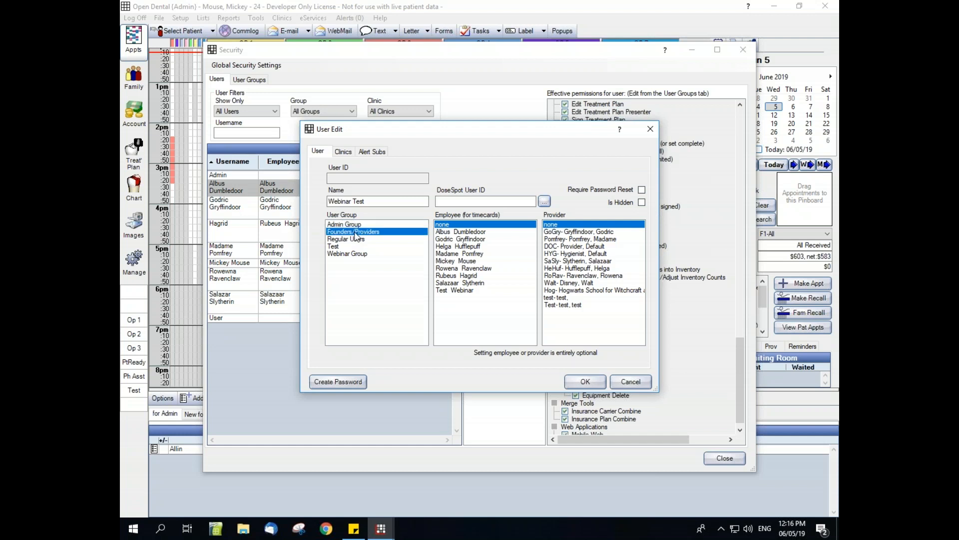
left_click(333, 246)
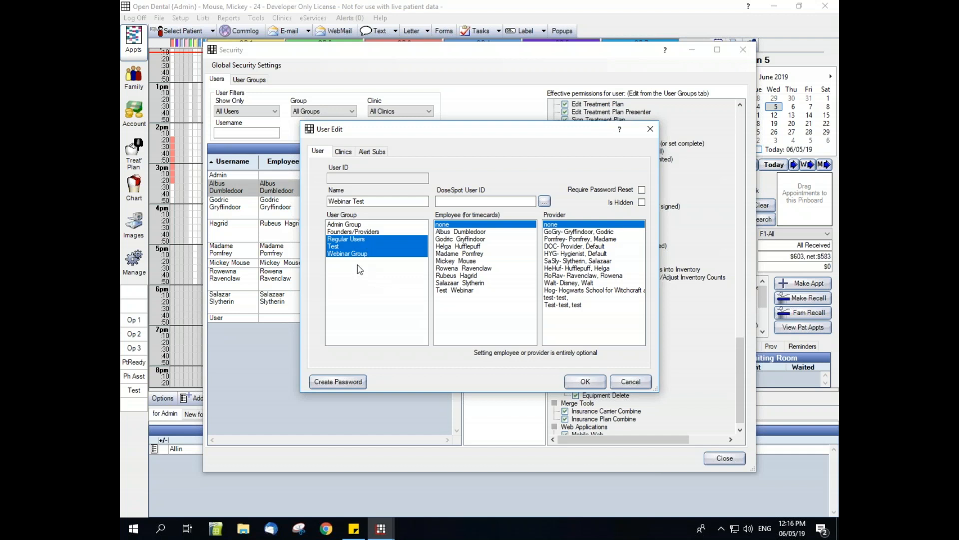
mouse_move(466, 258)
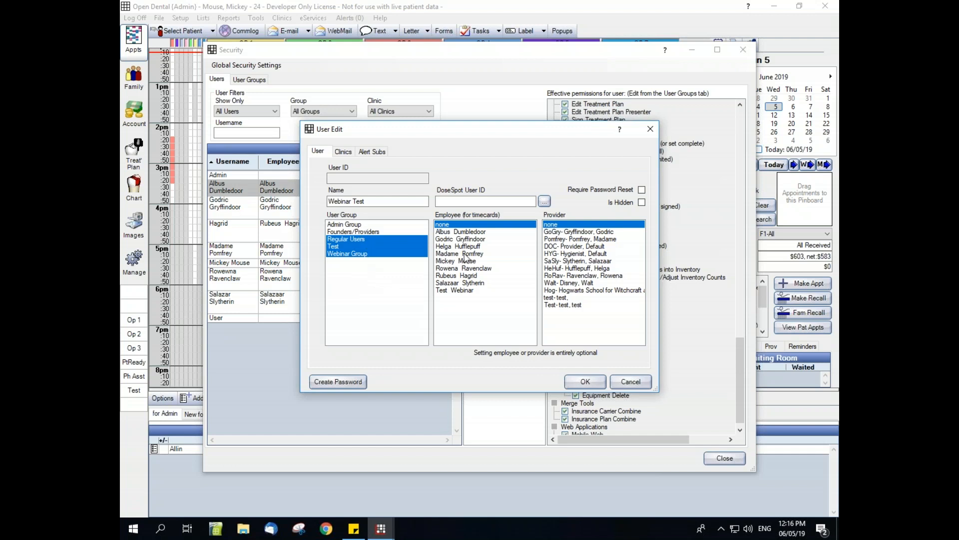
left_click(455, 290)
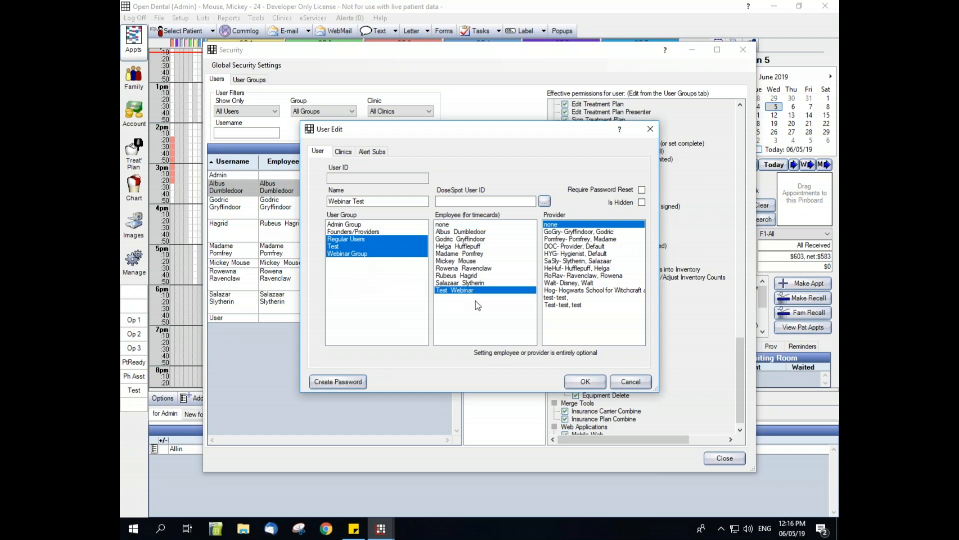
mouse_move(468, 305)
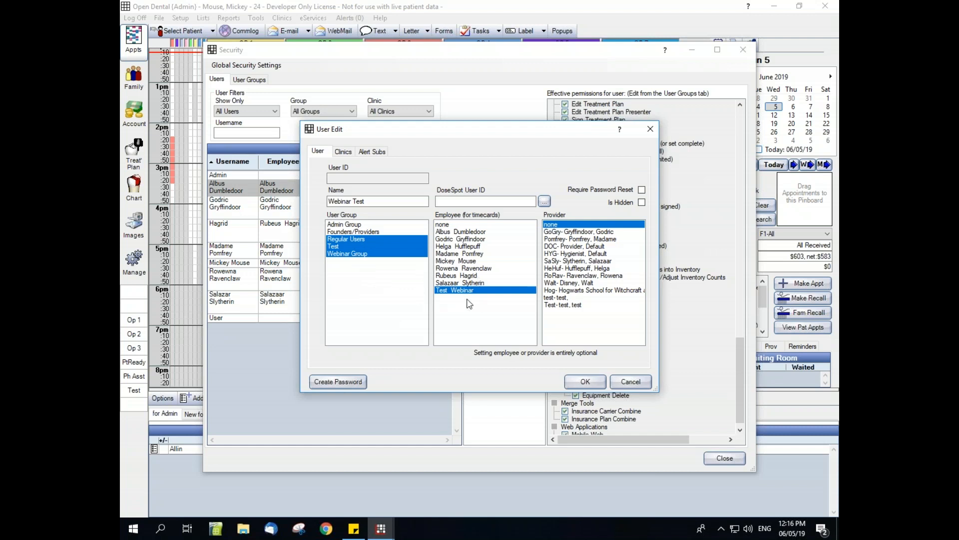
mouse_move(602, 222)
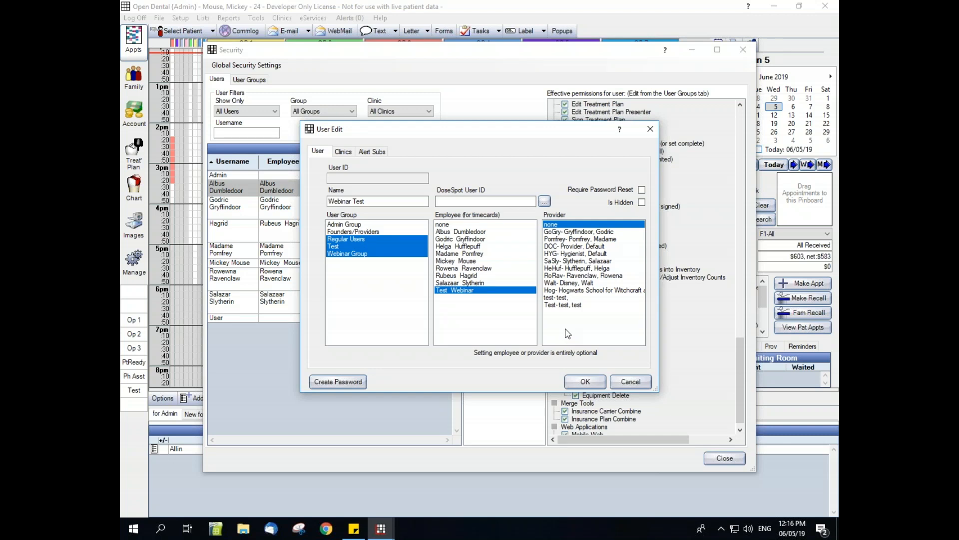
mouse_move(409, 384)
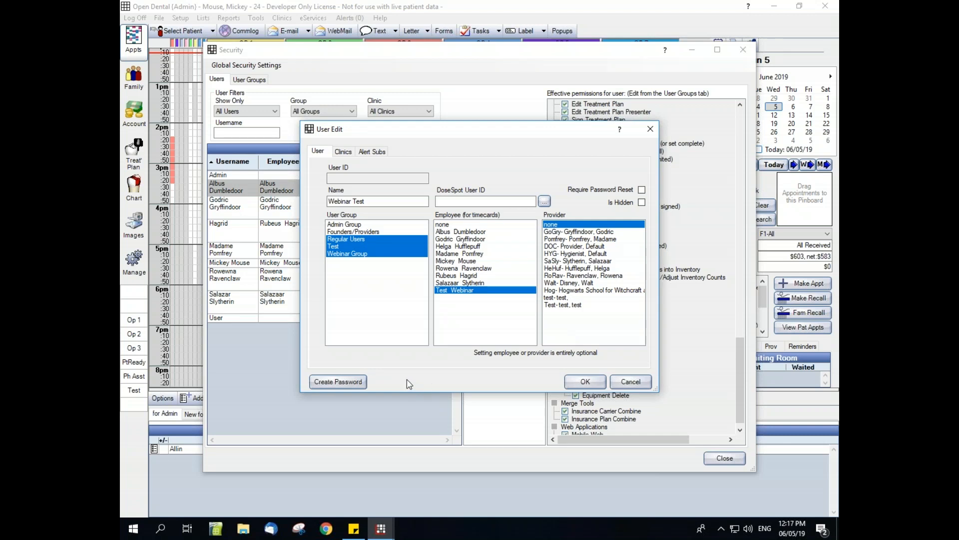
Create the password 'Password Test' for Webinar Test, toggling Show while entering it
left_click(337, 382)
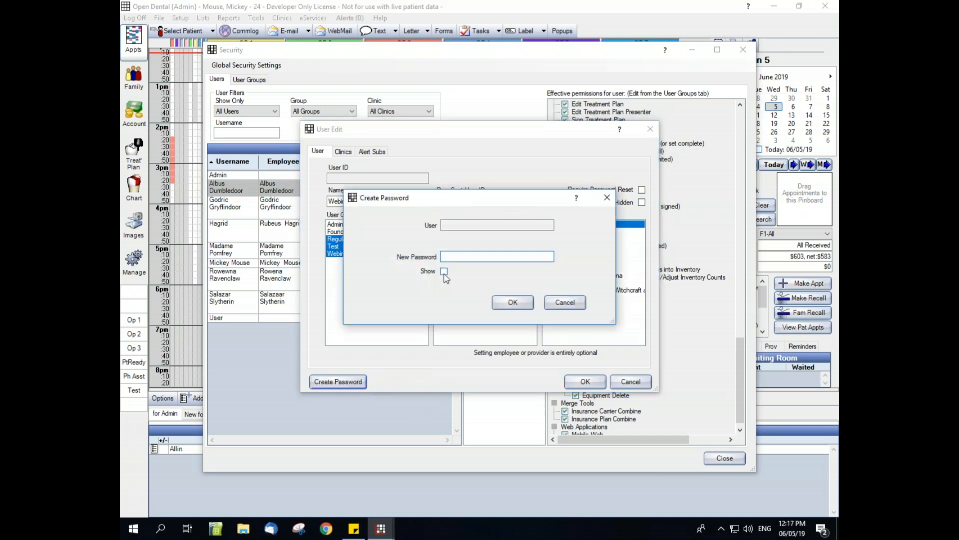
left_click(443, 271)
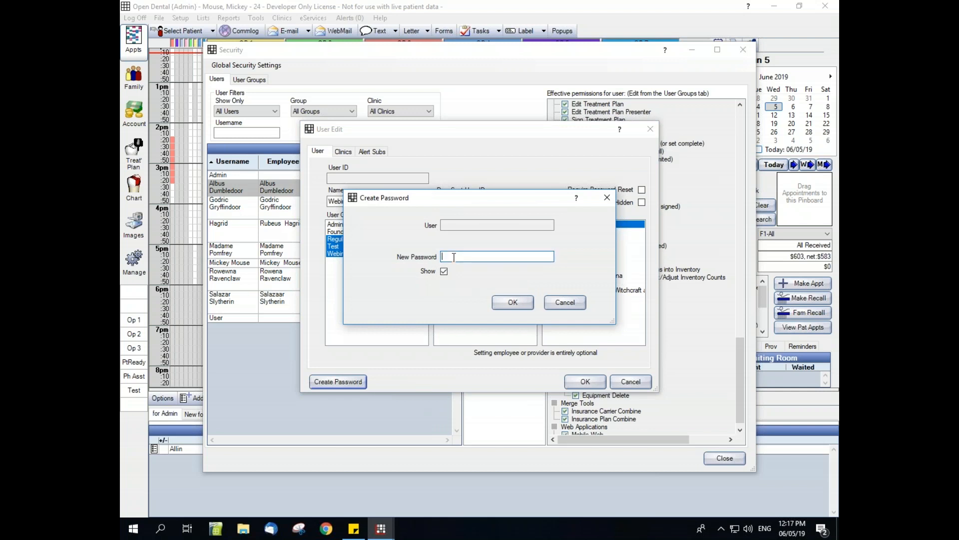
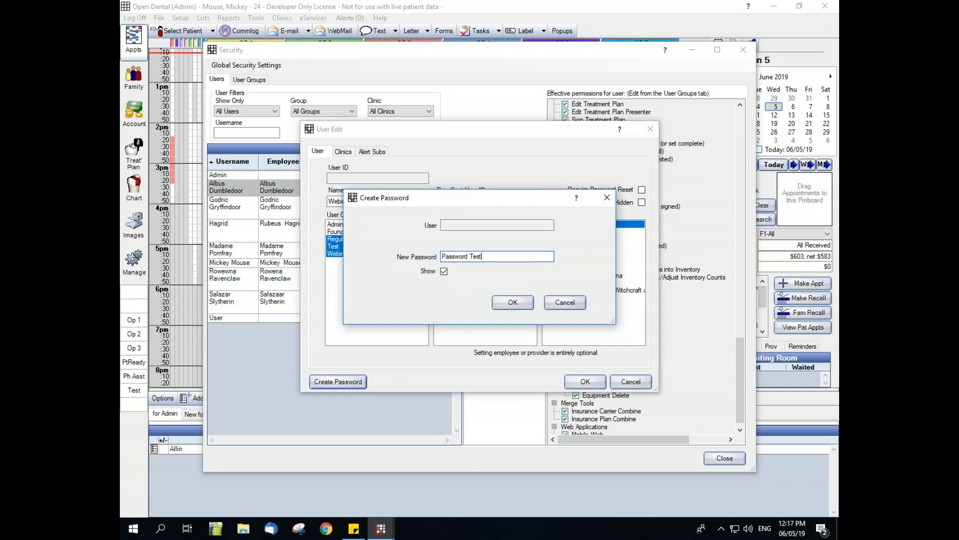
left_click(444, 271)
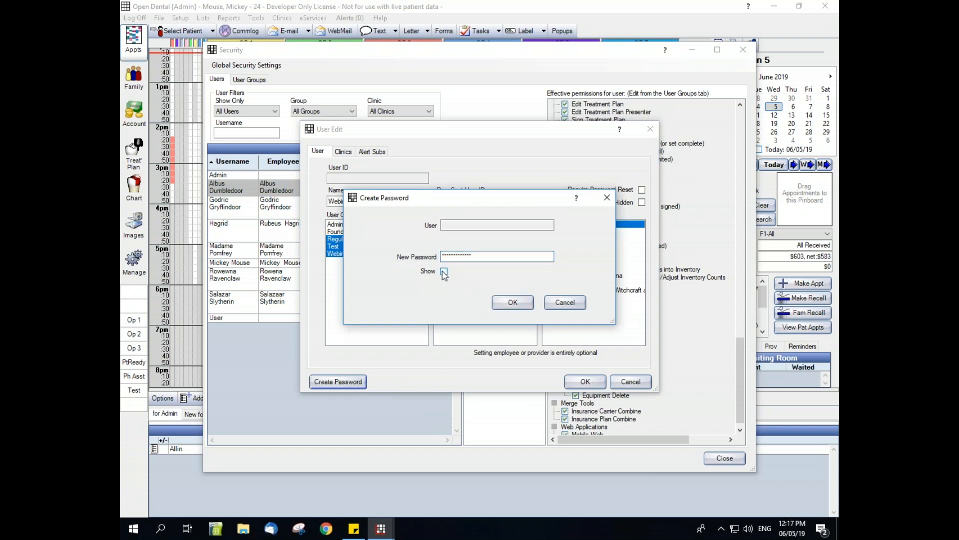
left_click(444, 270)
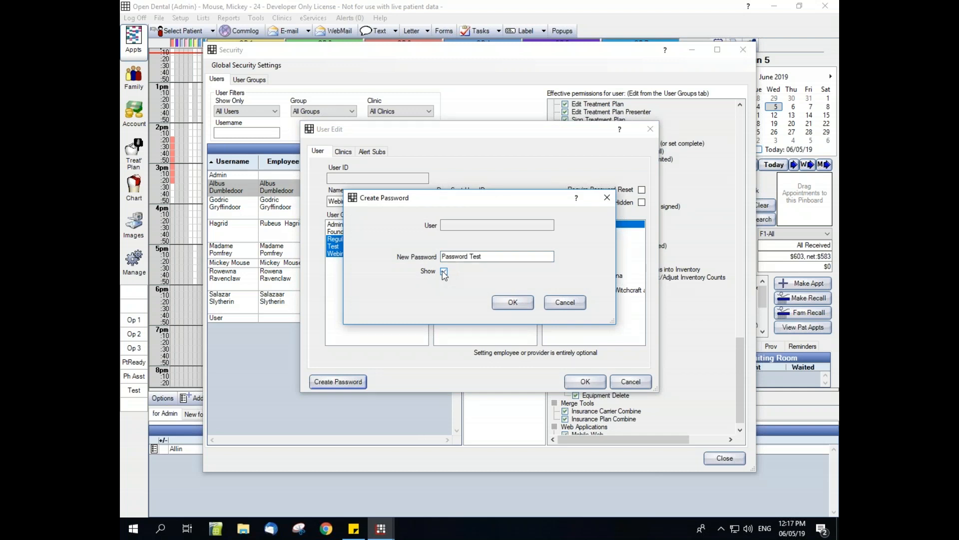
left_click(512, 302)
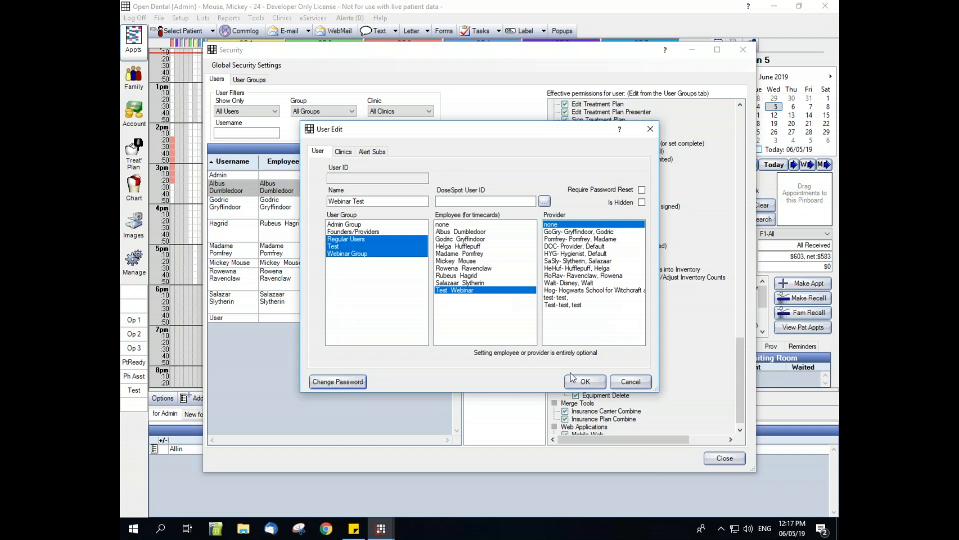
mouse_move(653, 374)
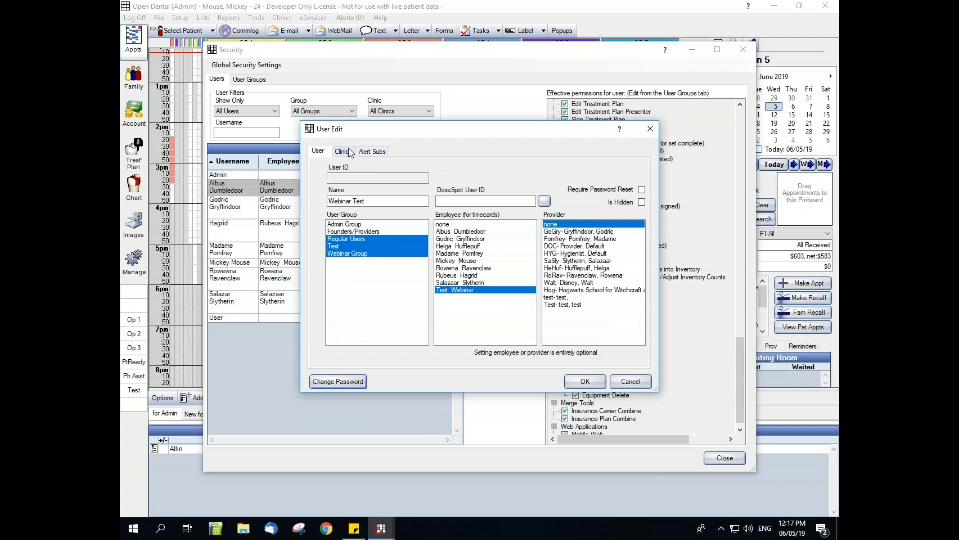
Check Webinar Test's Clinics and Alert Subs tabs, then save the user
left_click(342, 151)
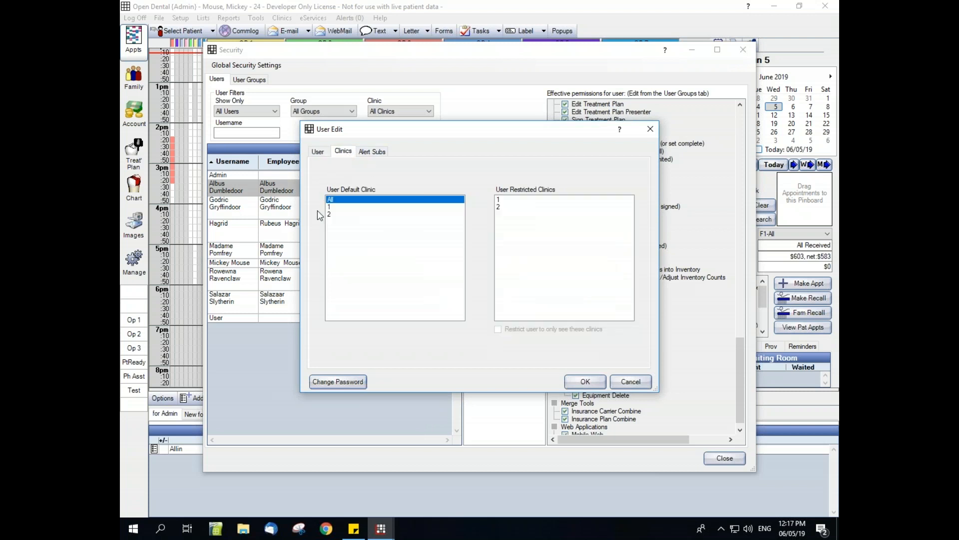
mouse_move(316, 172)
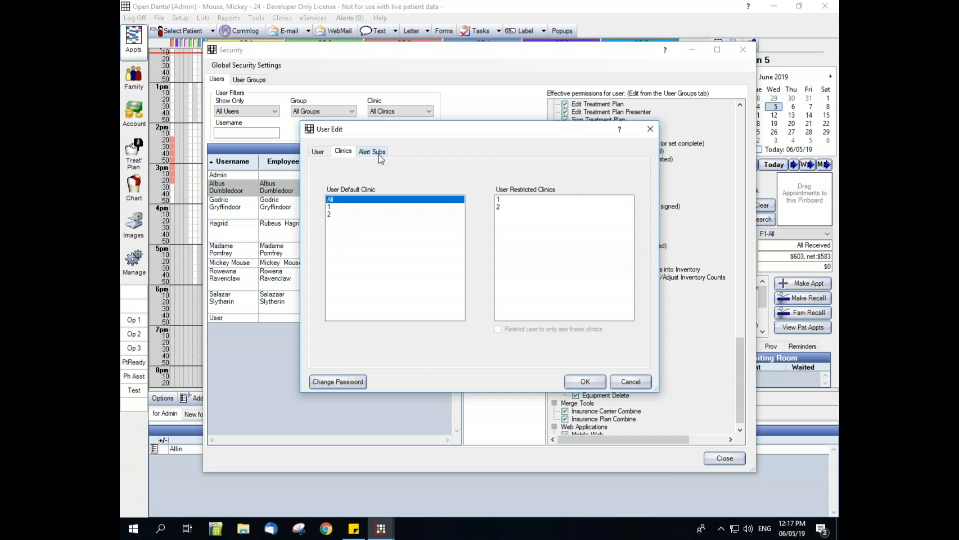
left_click(372, 150)
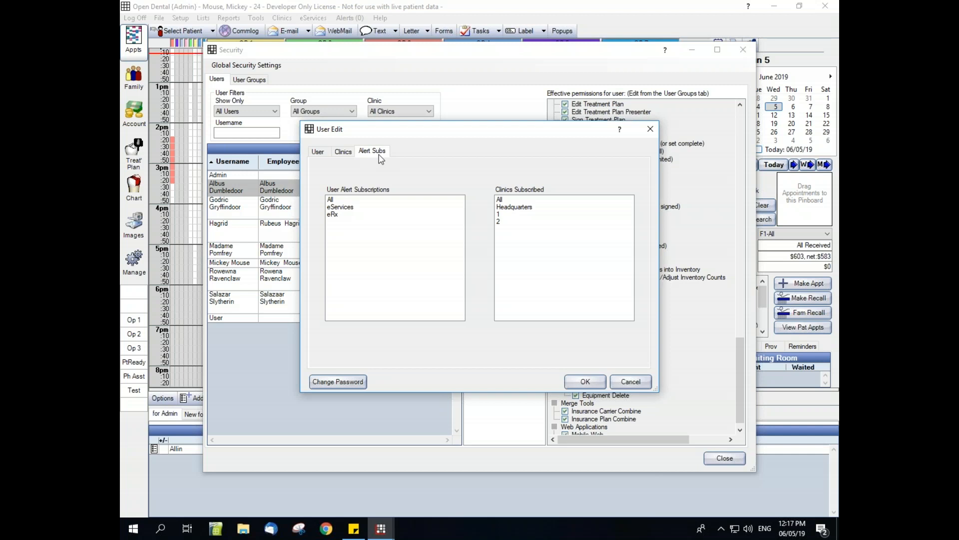
mouse_move(486, 308)
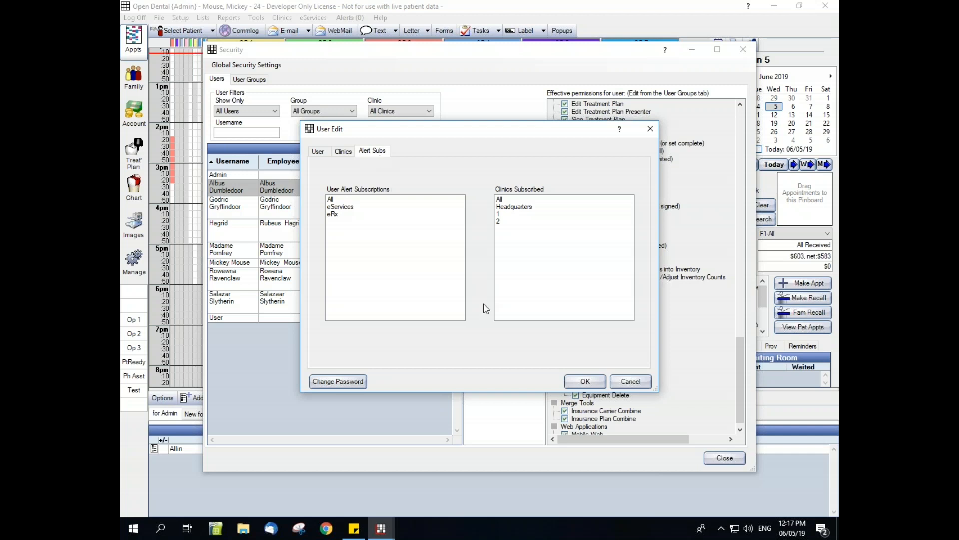
left_click(584, 381)
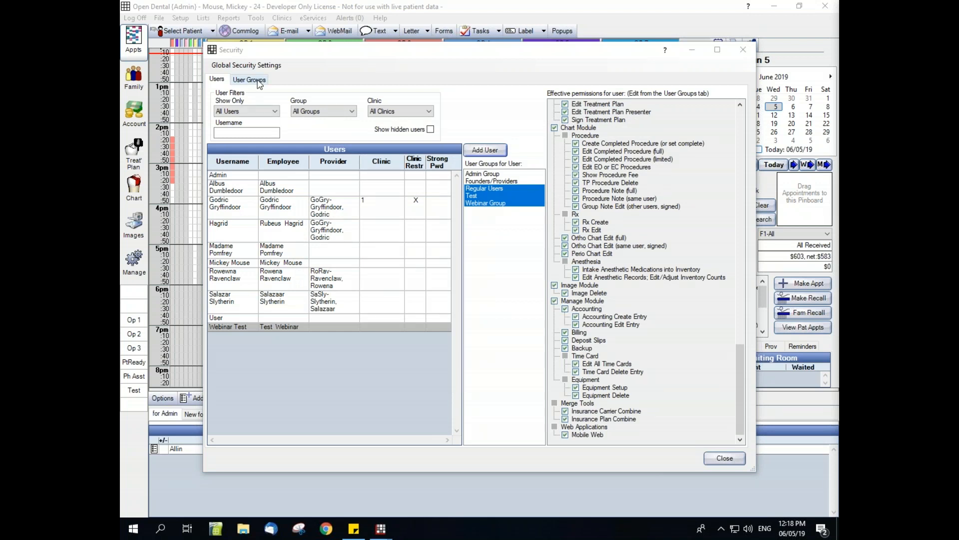
Compare the Founders/Providers and Test groups' permissions and members, then begin adding a group
left_click(249, 79)
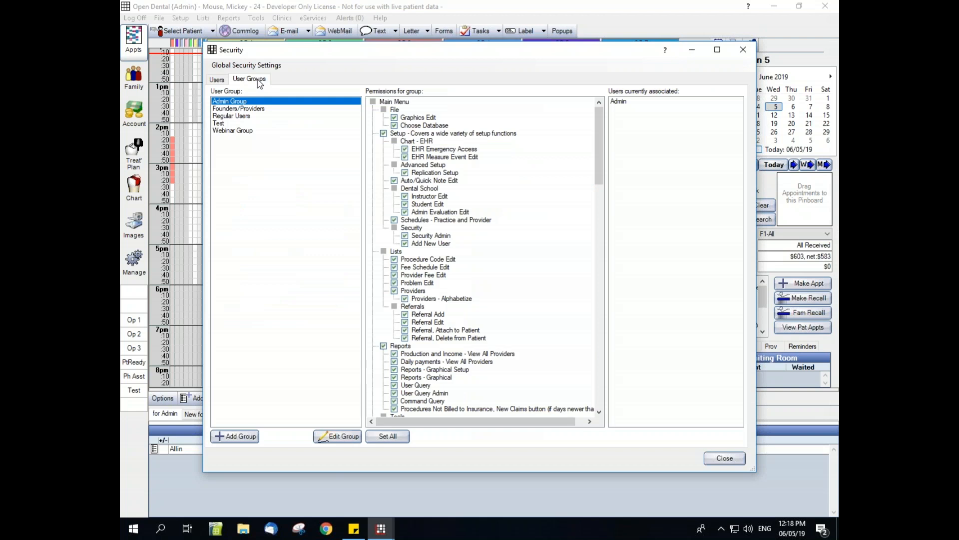
mouse_move(244, 160)
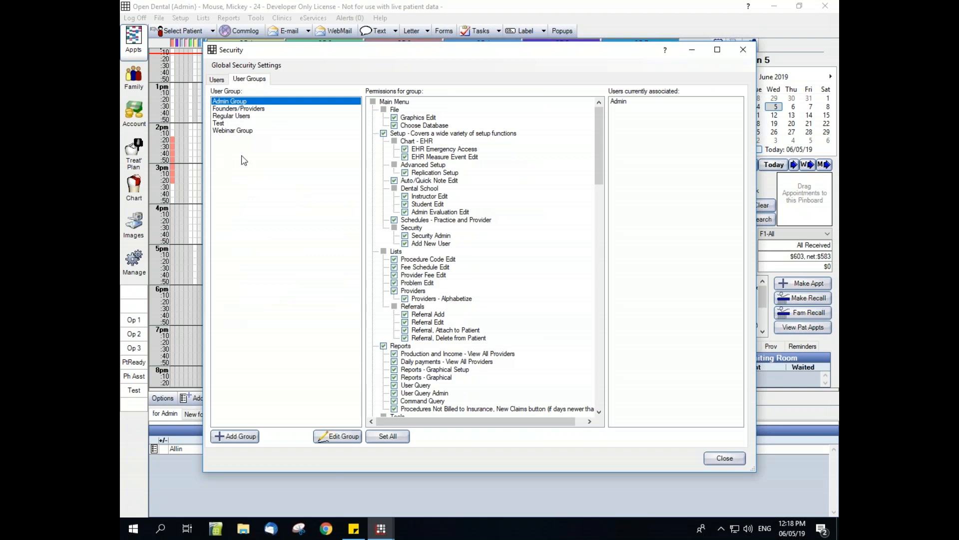
left_click(239, 109)
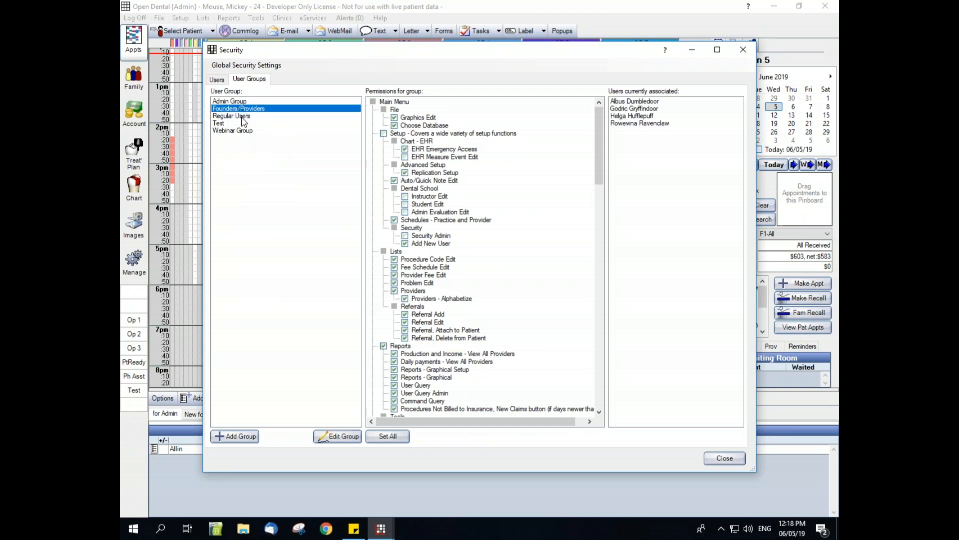
left_click(219, 123)
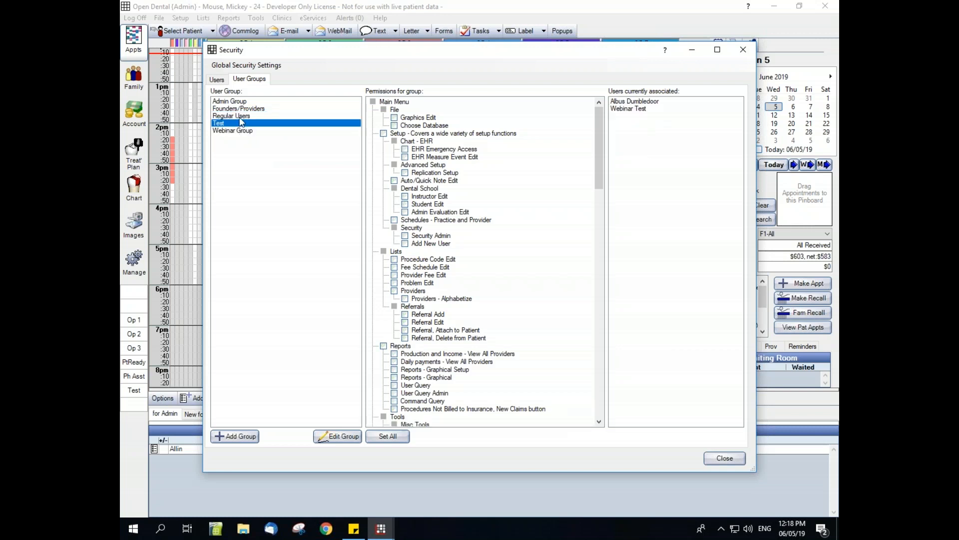
left_click(239, 108)
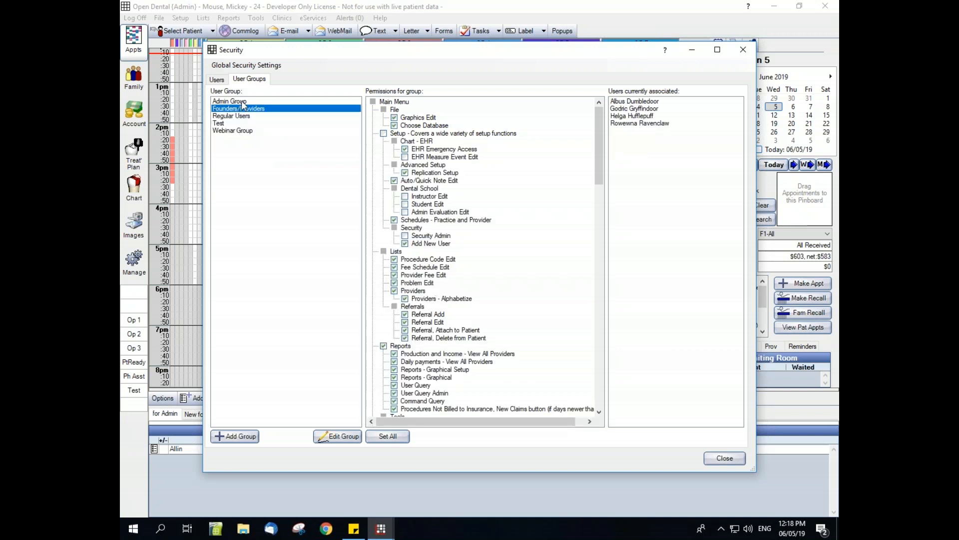
left_click(229, 101)
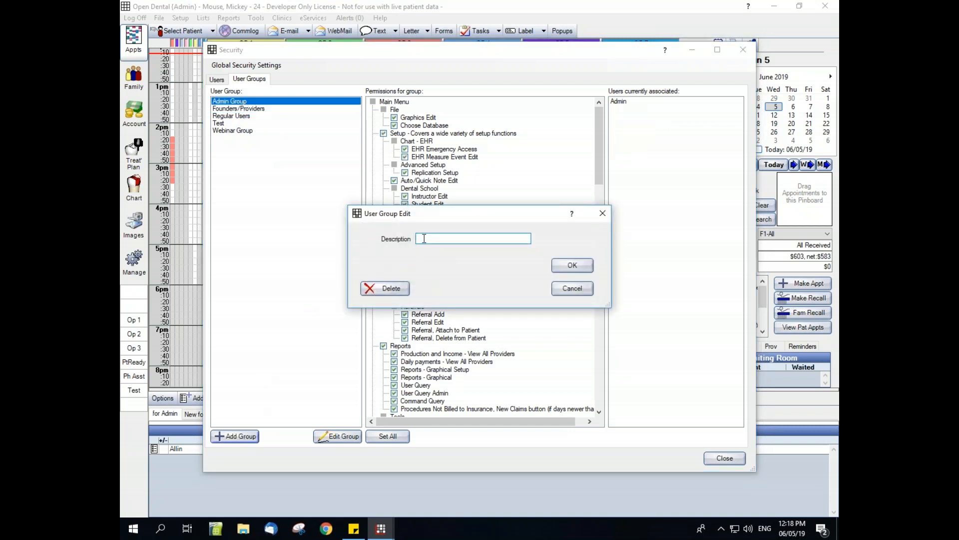
Create the user group 'Test 2' and reopen it for editing
type("Test 2")
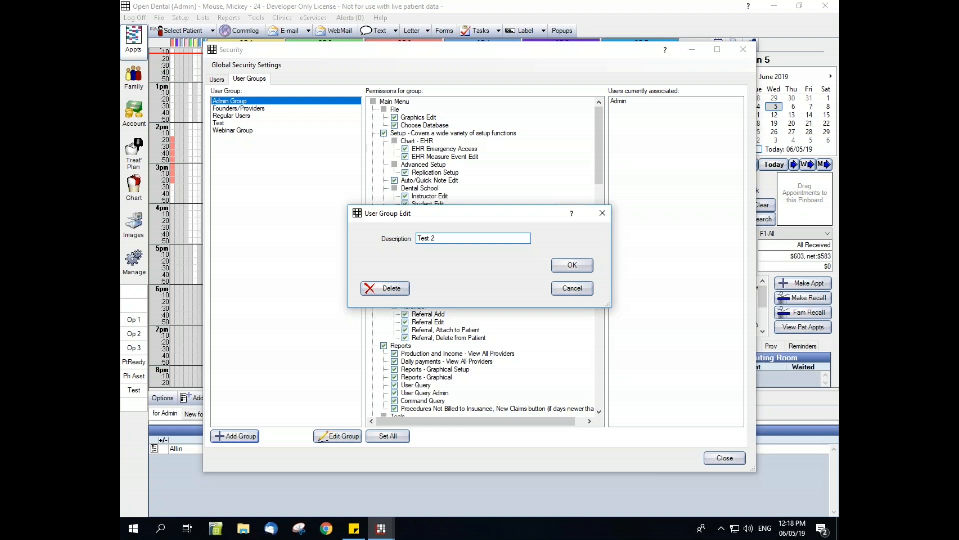
left_click(572, 265)
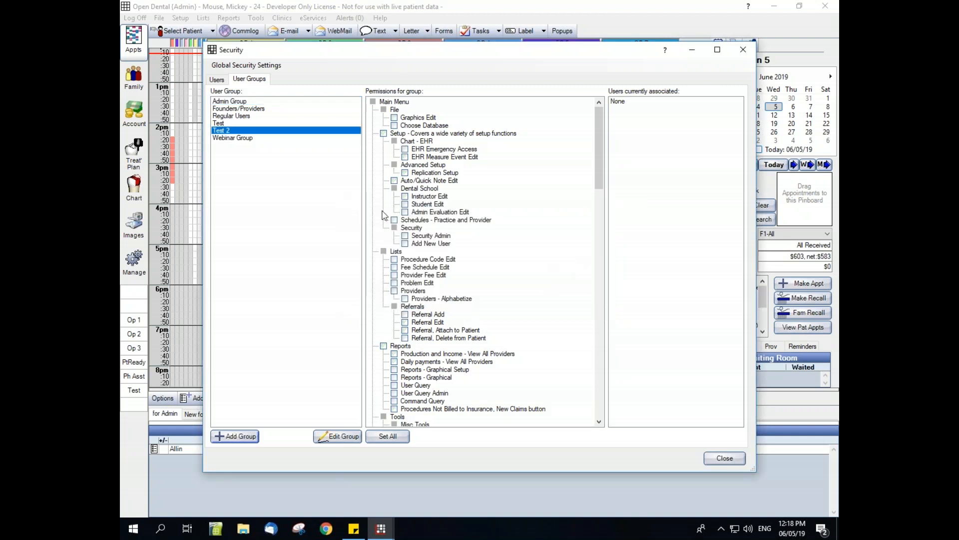
left_click(221, 130)
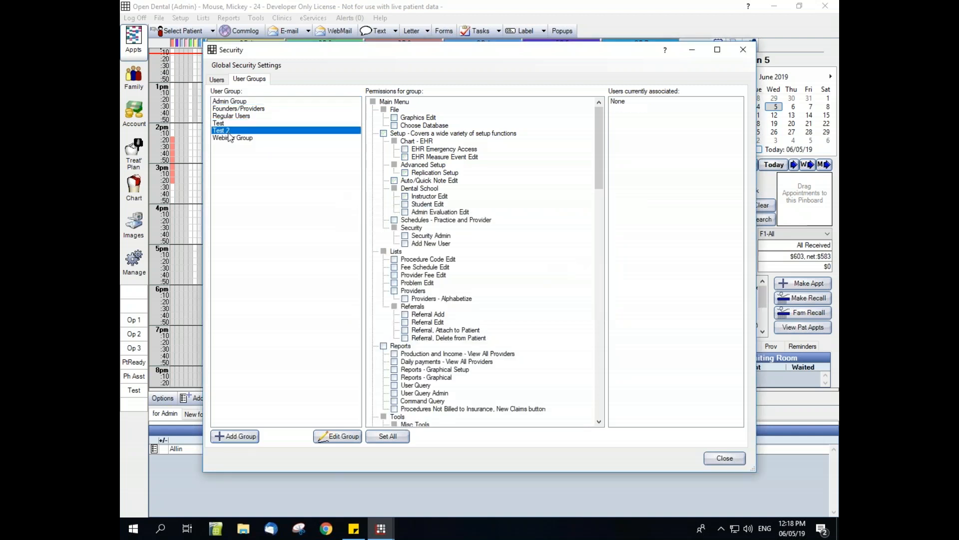
left_click(338, 436)
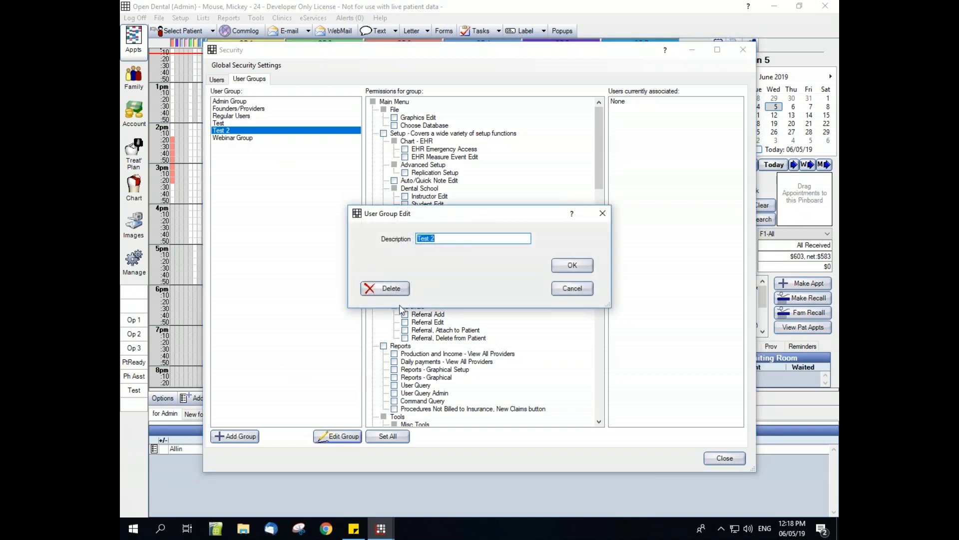
mouse_move(373, 237)
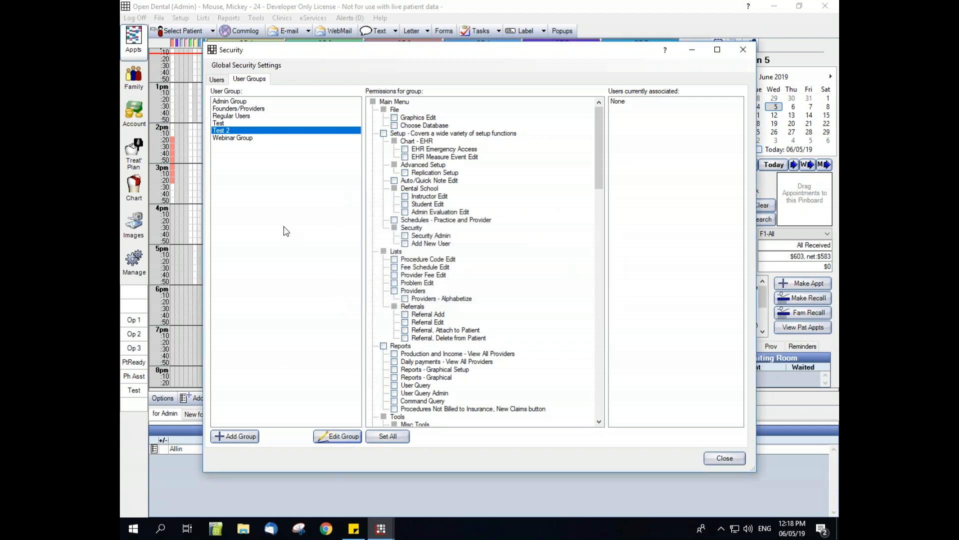
mouse_move(438, 104)
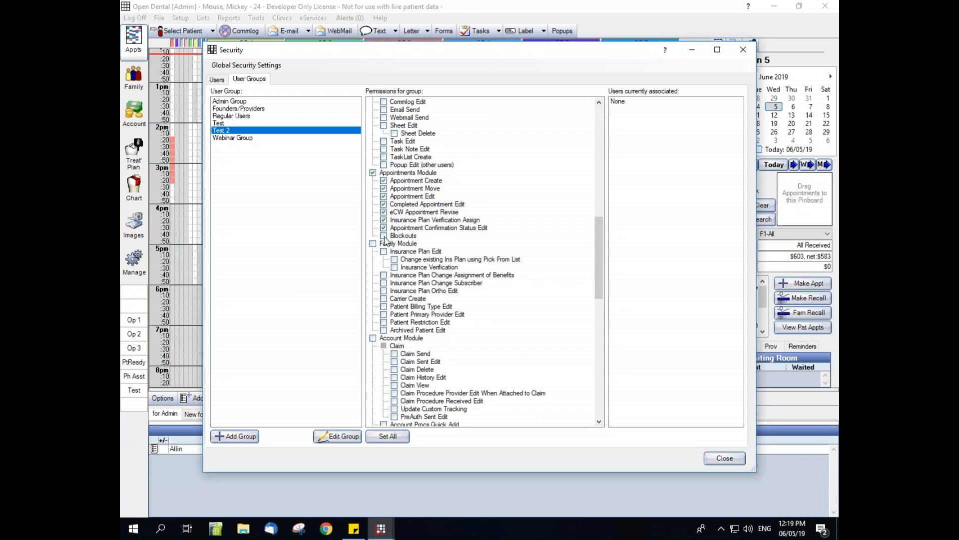
Tick the Chart Module permission for the Test 2 group
scroll("down", 3)
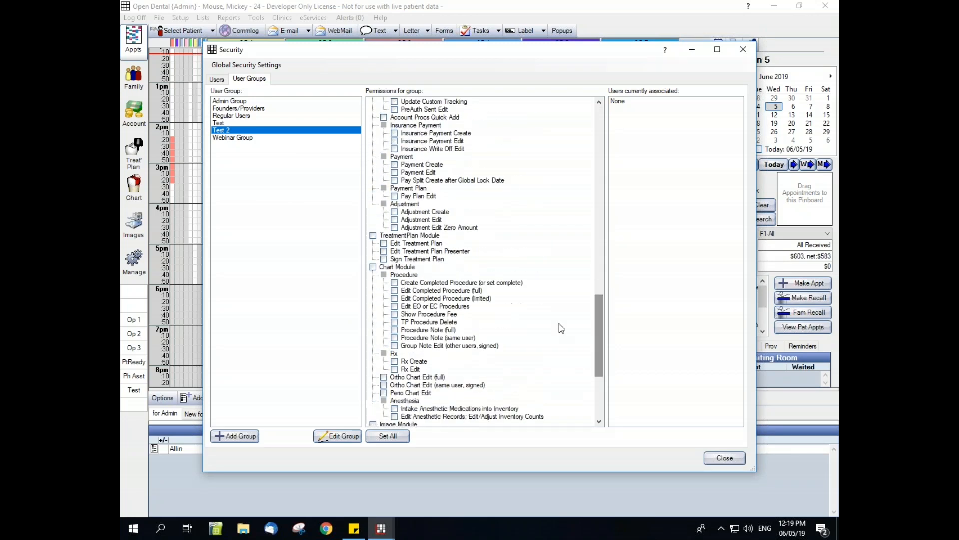
left_click(373, 266)
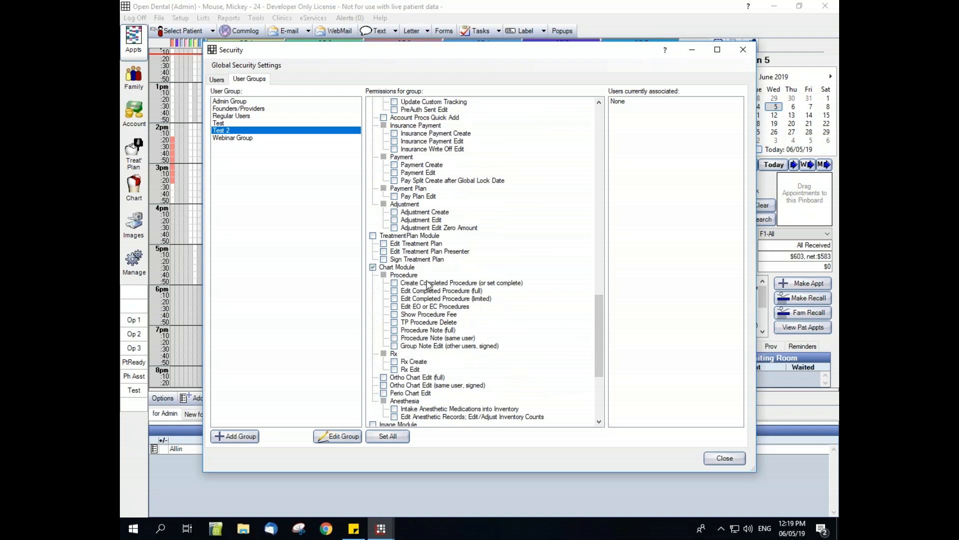
mouse_move(428, 284)
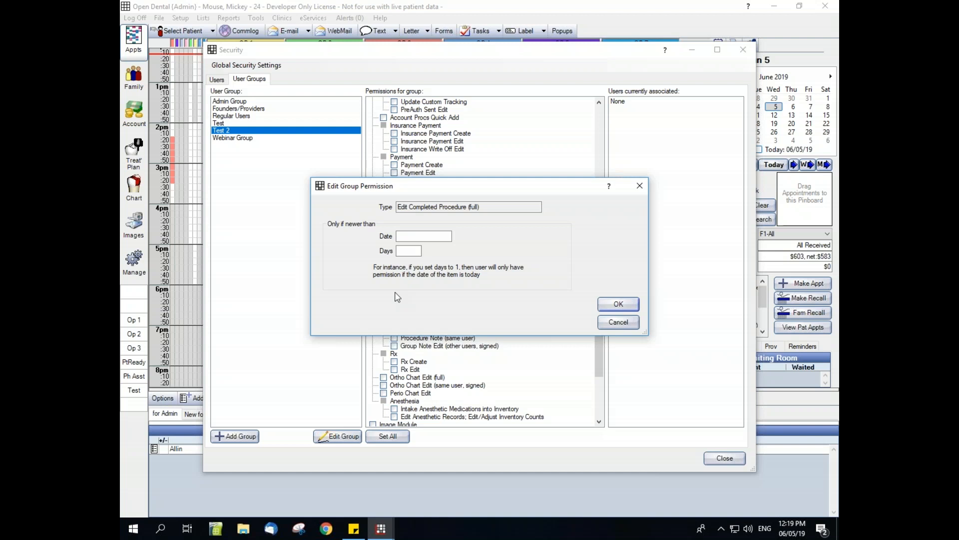
mouse_move(324, 227)
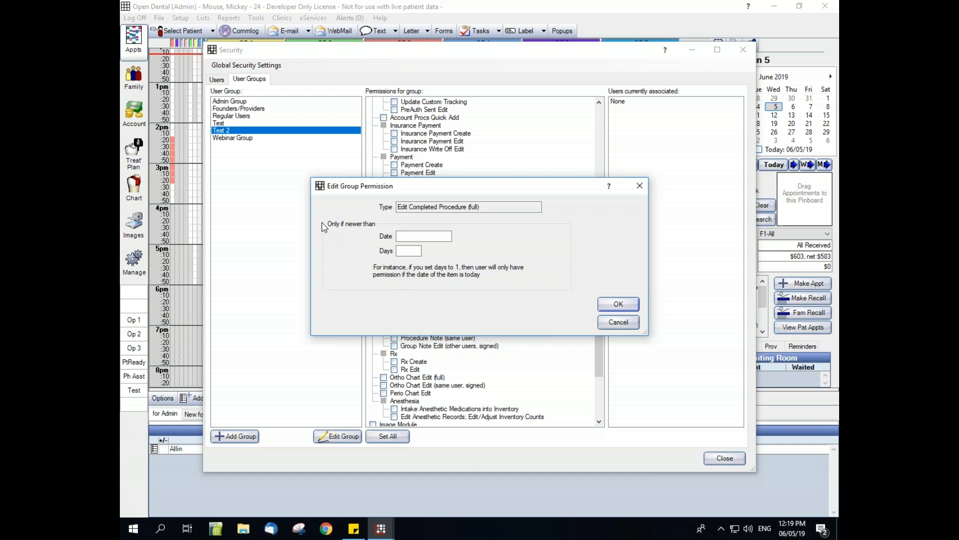
mouse_move(323, 305)
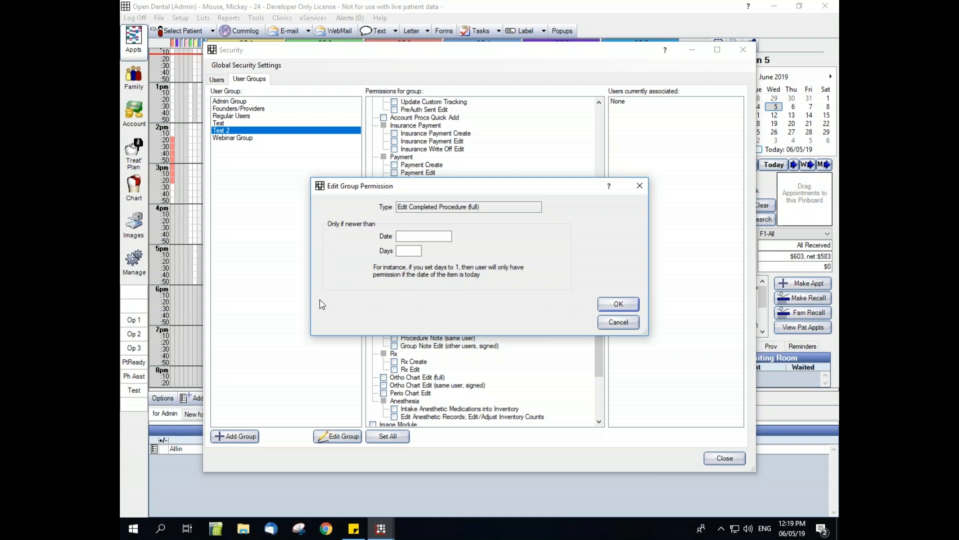
Confirm the Edit Completed Procedure permission with no date or days limit
left_click(618, 305)
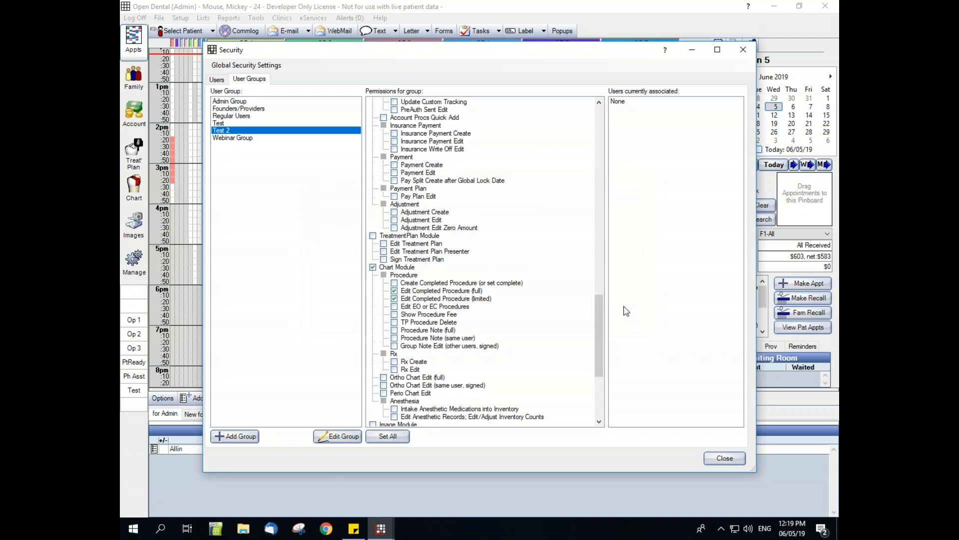
mouse_move(529, 393)
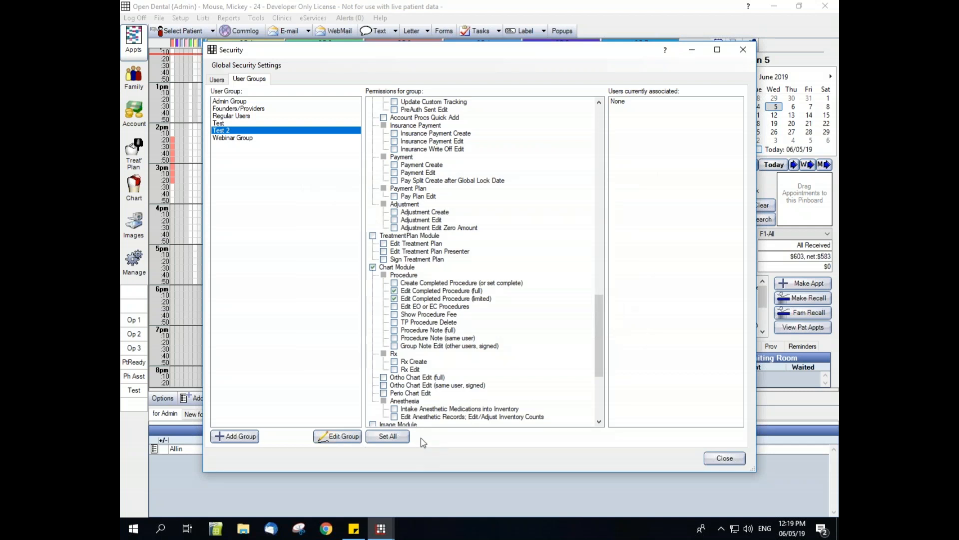
Use Set All to check every permission for Test 2
left_click(386, 435)
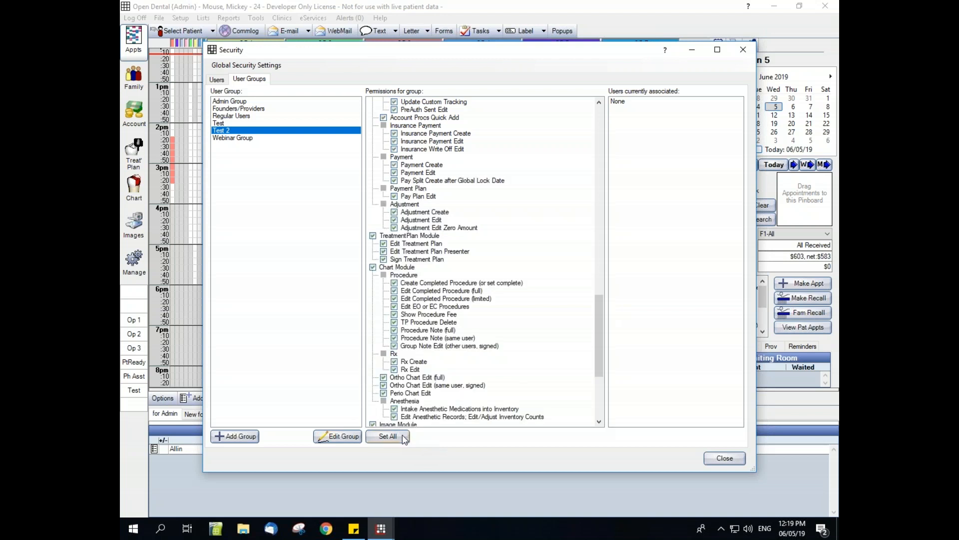
mouse_move(403, 439)
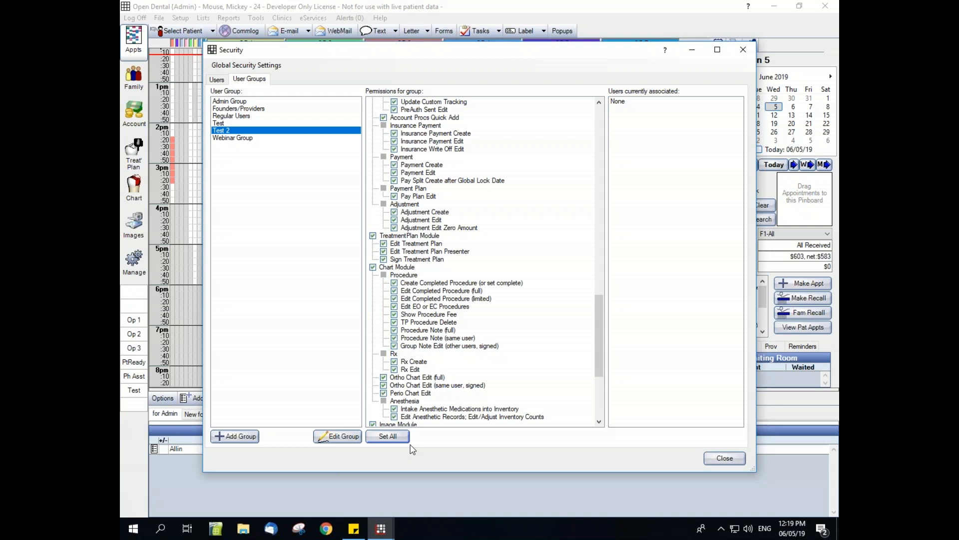
mouse_move(647, 90)
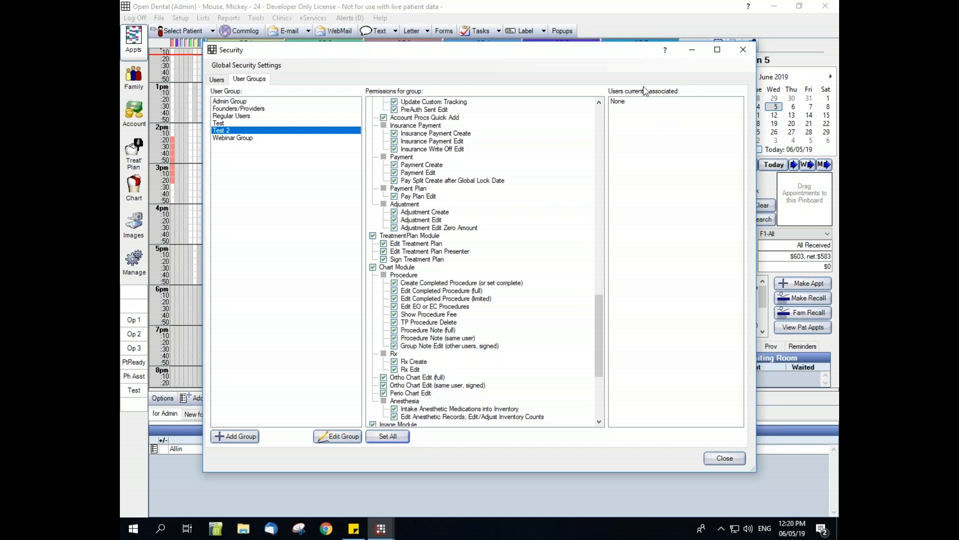
mouse_move(243, 112)
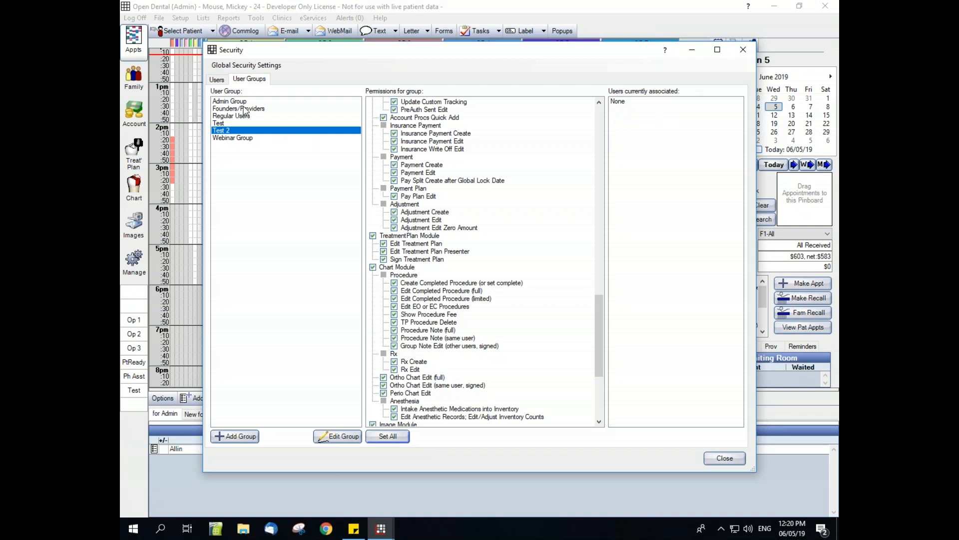
Browse the Admin Group, Founders/Providers and Regular Users permissions and members
left_click(230, 101)
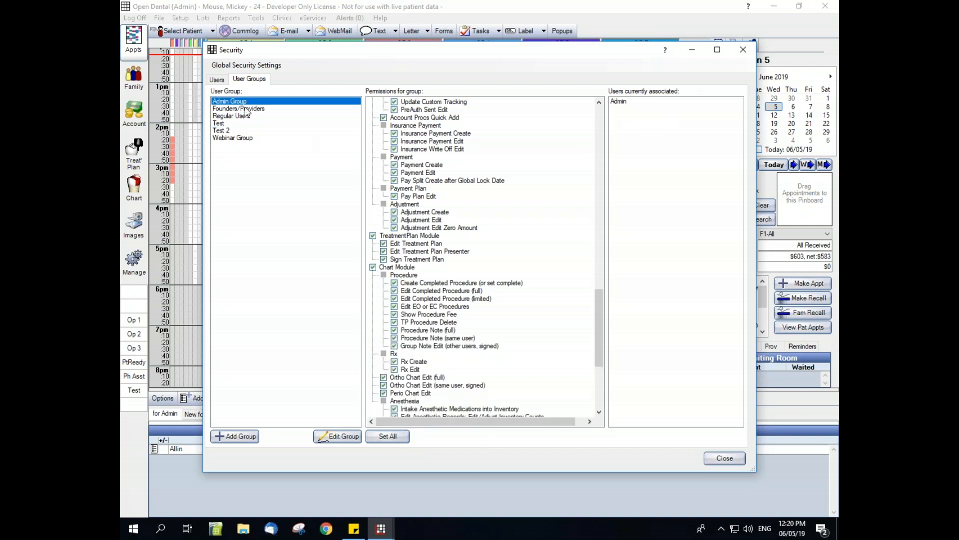
left_click(239, 109)
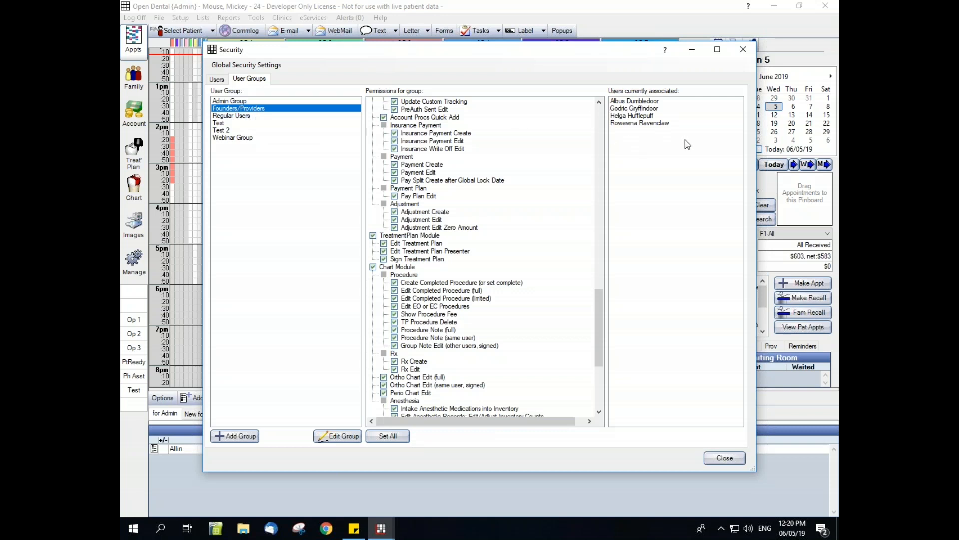
left_click(231, 115)
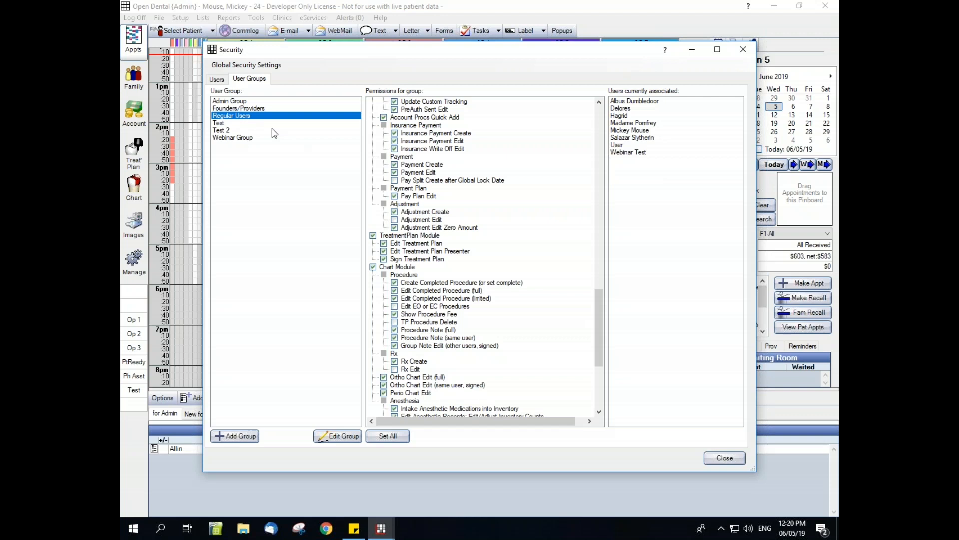
mouse_move(260, 107)
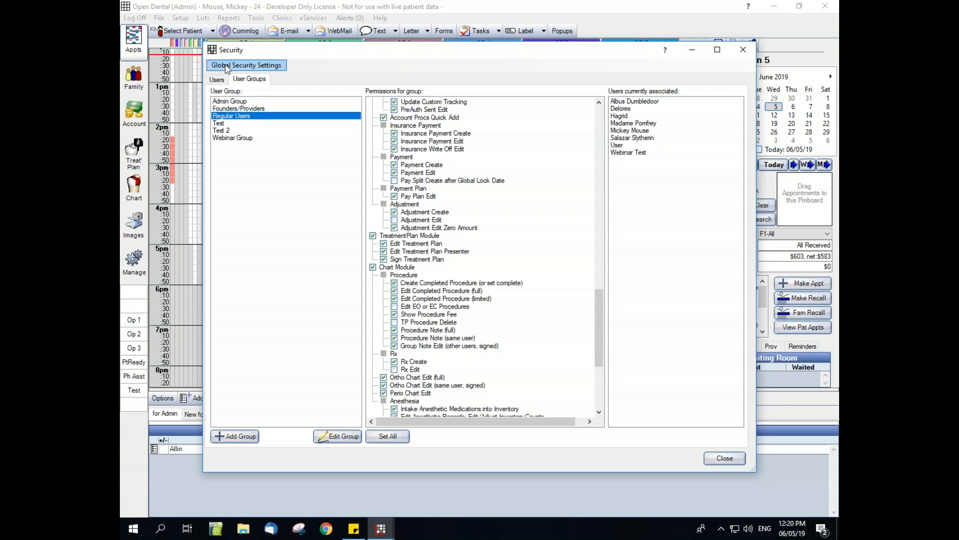
Open Global Security Settings and toggle Time Card security off and back on
left_click(245, 65)
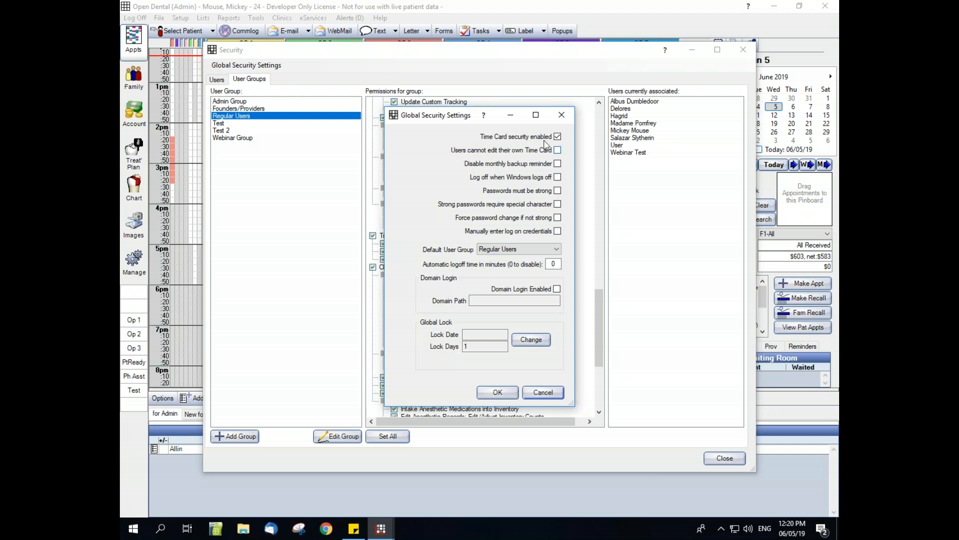
left_click(557, 136)
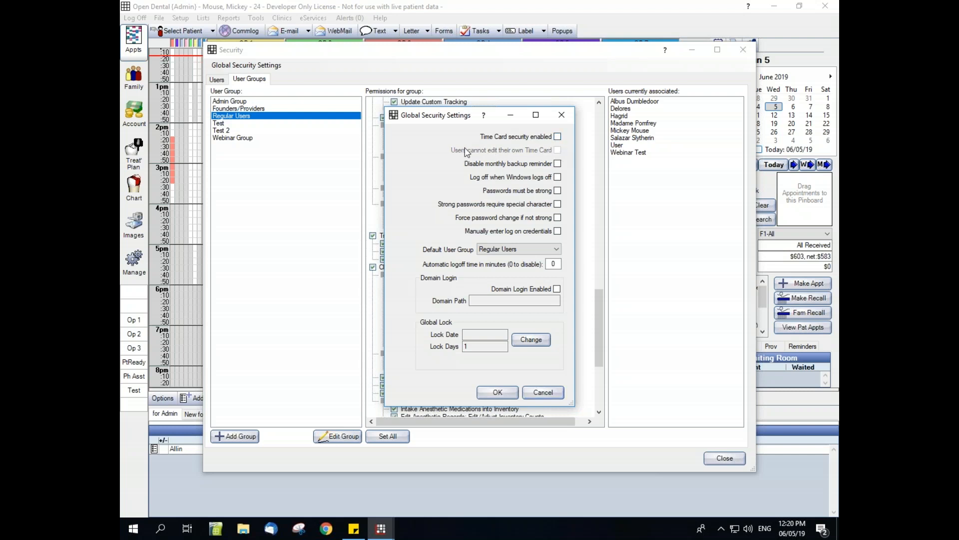
left_click(558, 136)
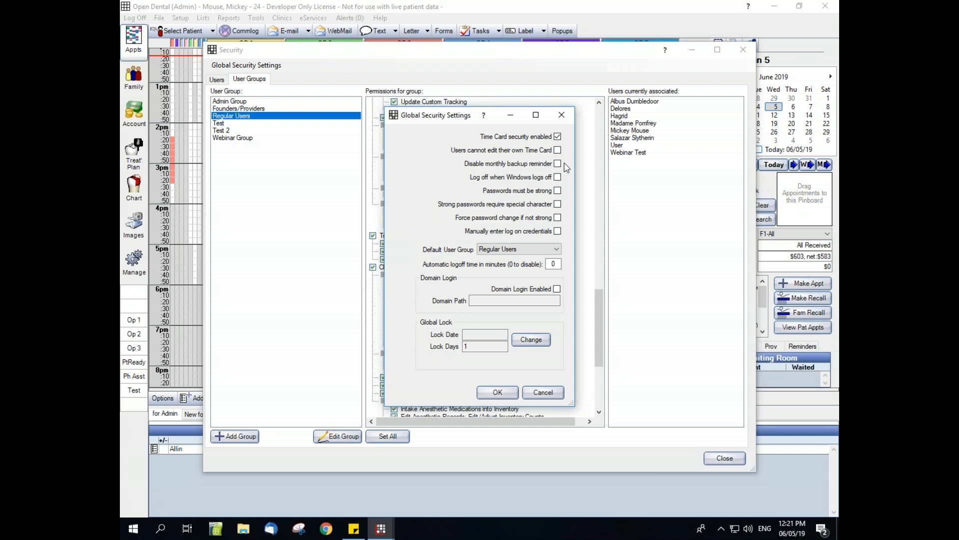
mouse_move(566, 181)
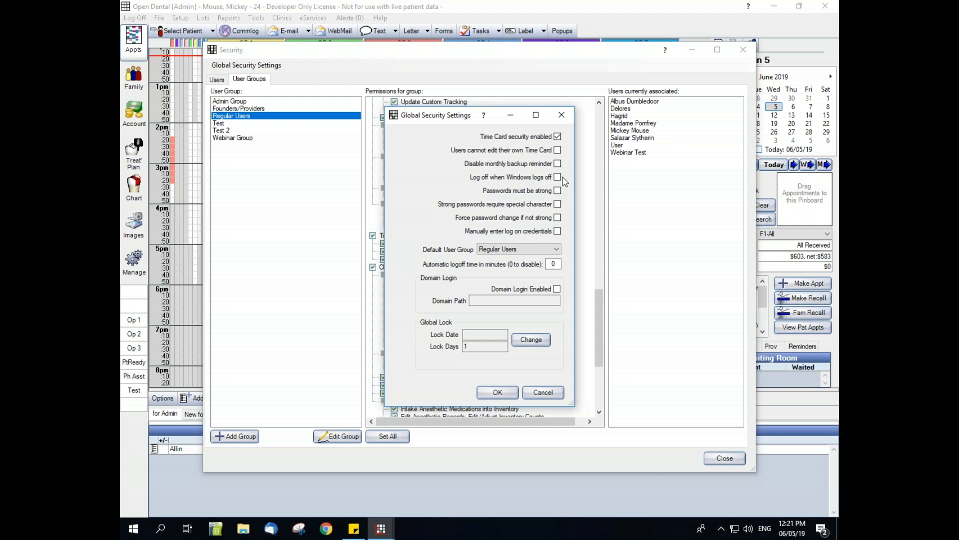
mouse_move(567, 191)
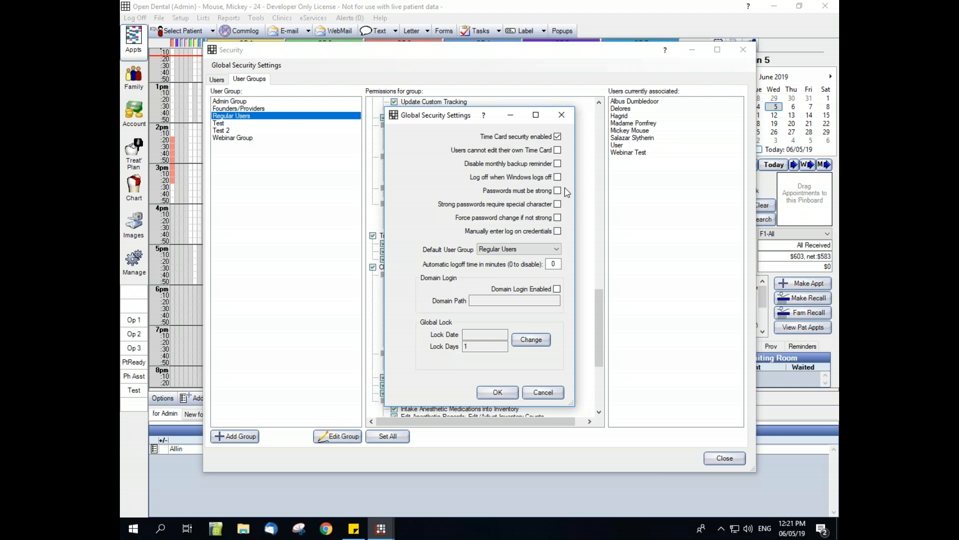
mouse_move(564, 206)
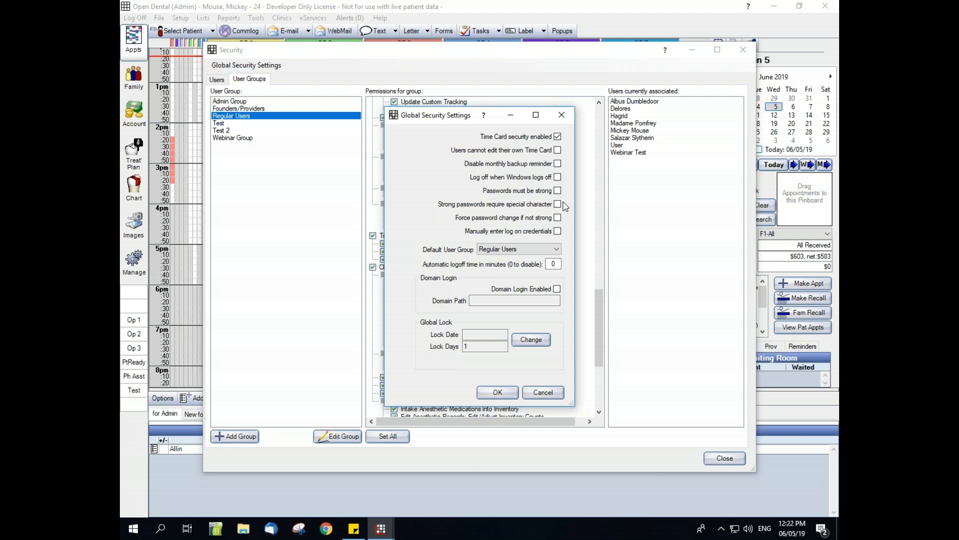
mouse_move(564, 207)
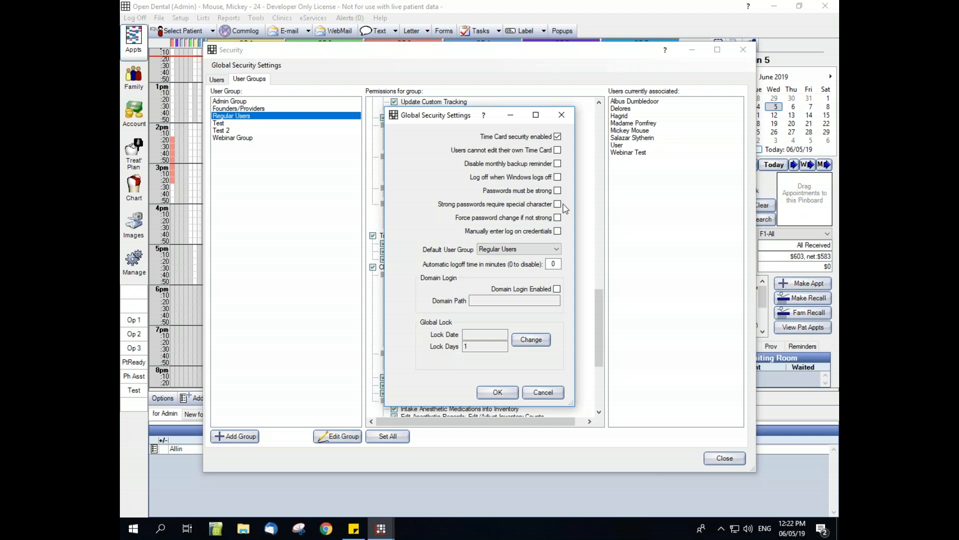
mouse_move(565, 221)
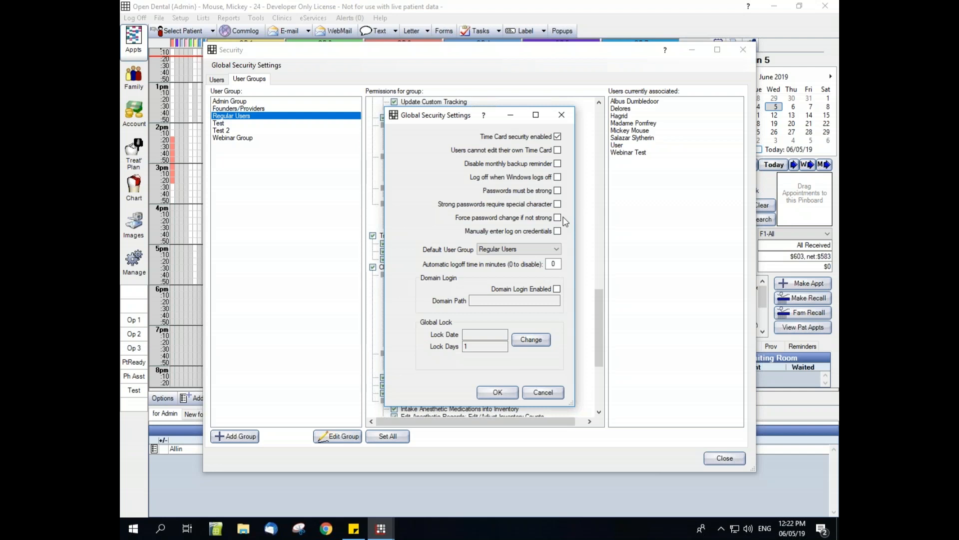
mouse_move(564, 234)
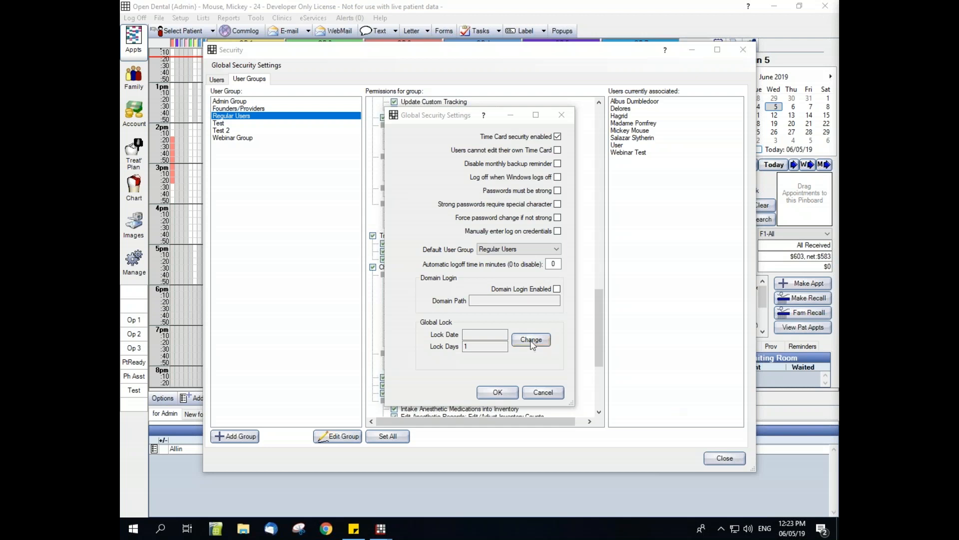
View the Global Lock date options, then close Lock Date and Global Security Settings
left_click(531, 340)
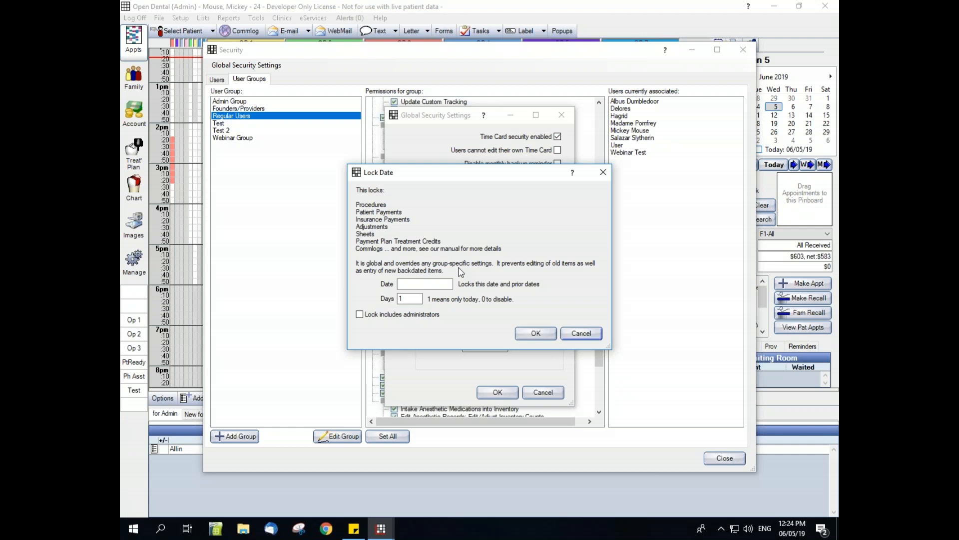
mouse_move(536, 333)
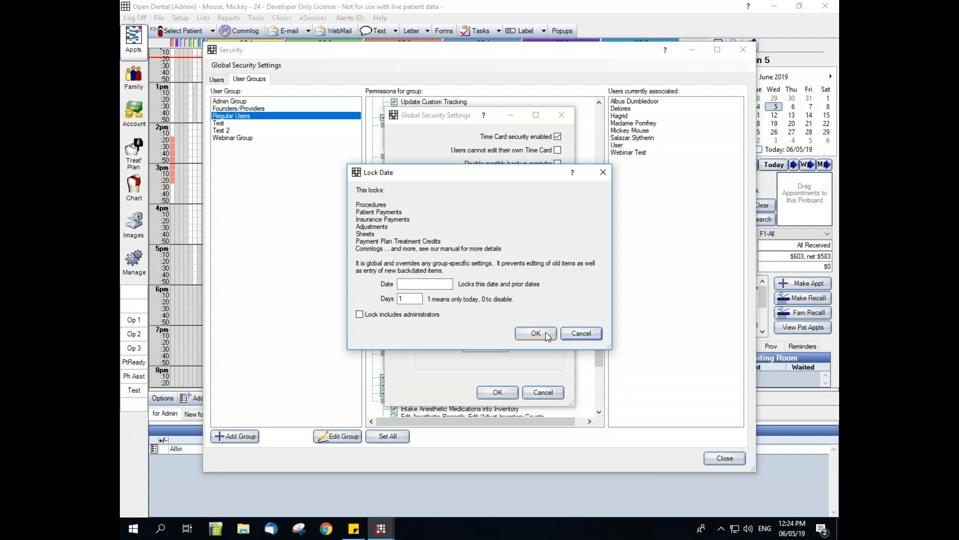
left_click(535, 333)
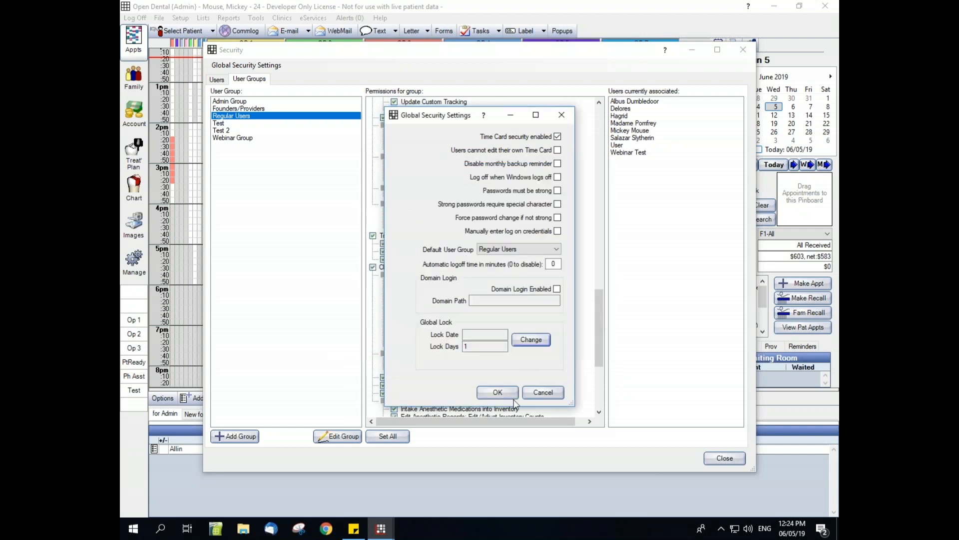
left_click(498, 392)
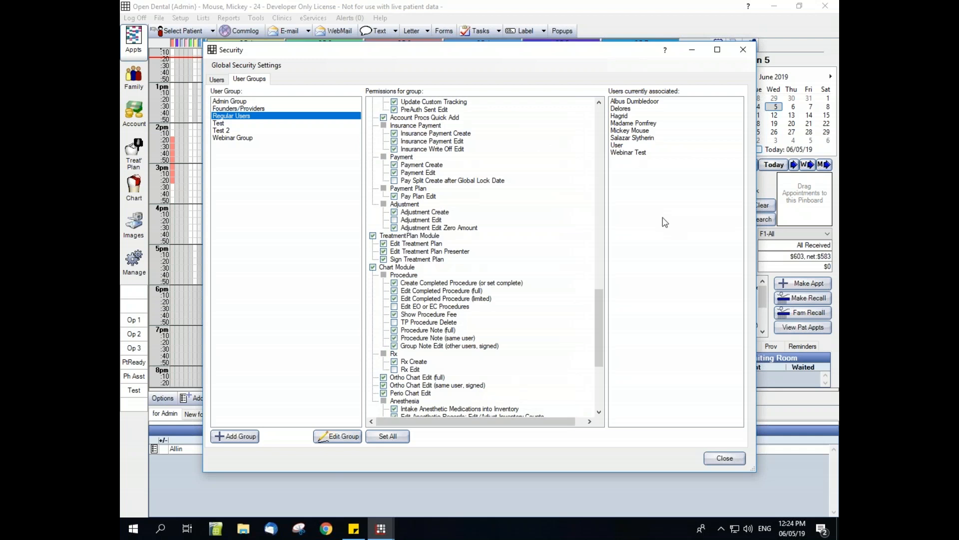
mouse_move(687, 222)
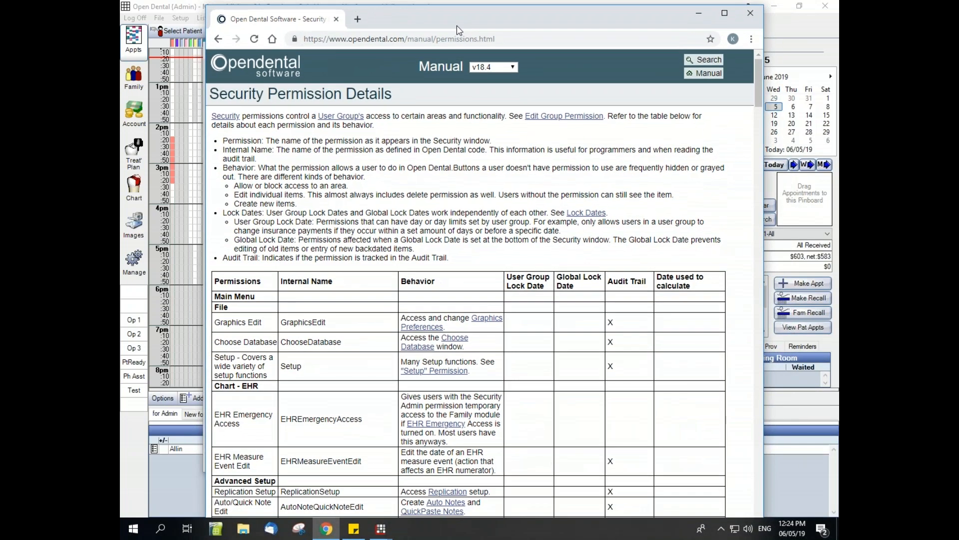
scroll("down", 3)
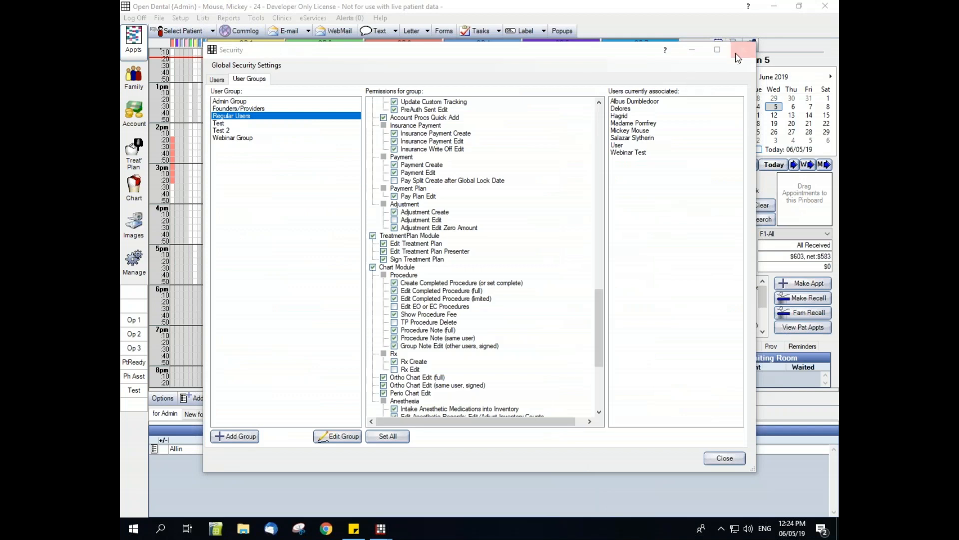
Close Security, preview the Add User form's user groups, then cancel without saving
left_click(180, 18)
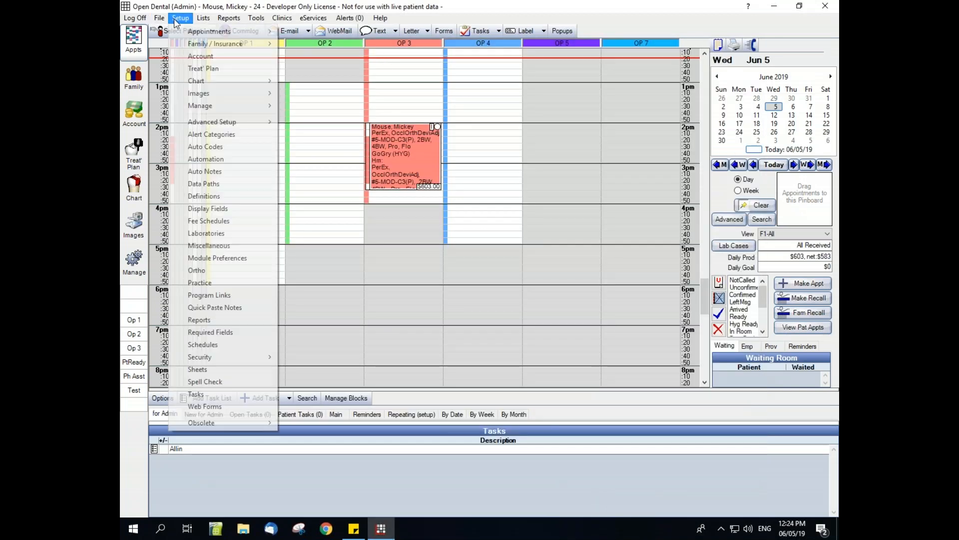
mouse_move(199, 357)
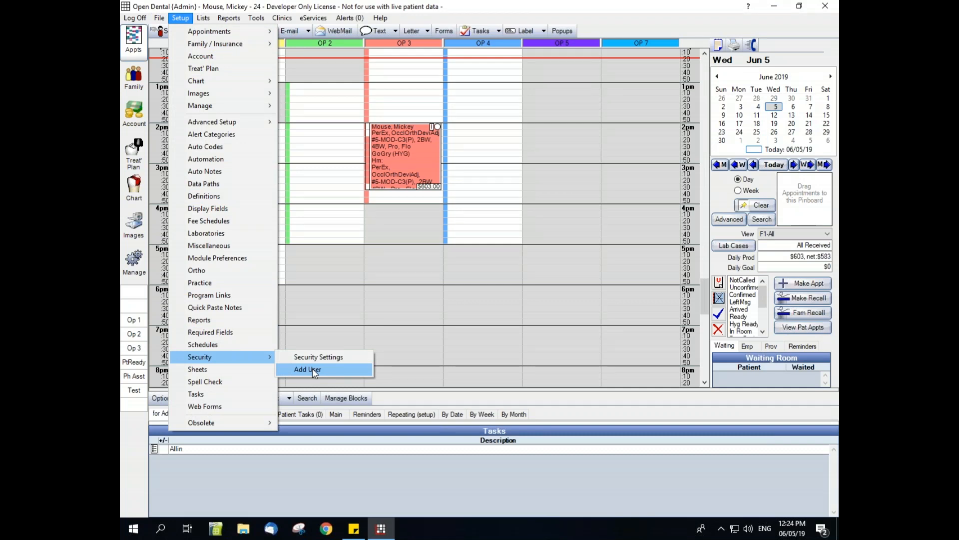
left_click(308, 369)
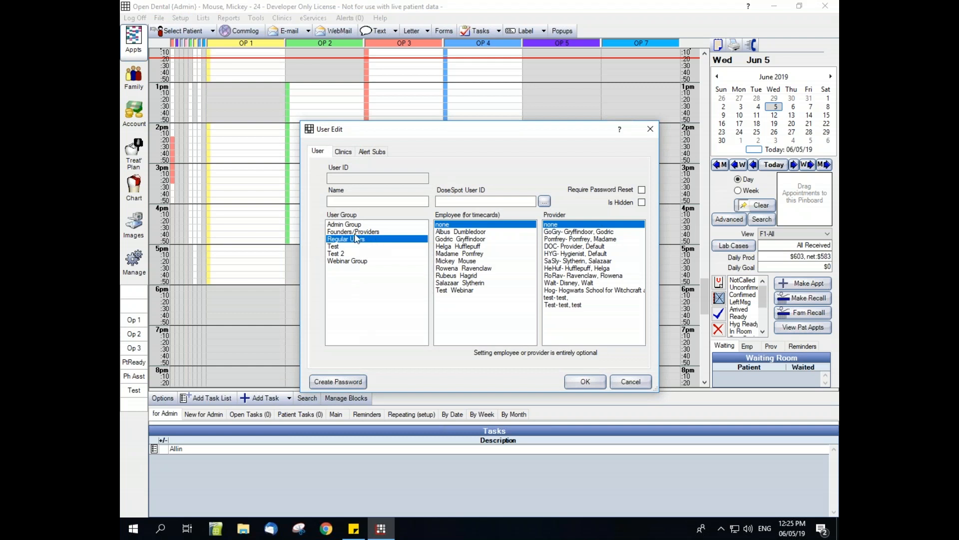
left_click(335, 246)
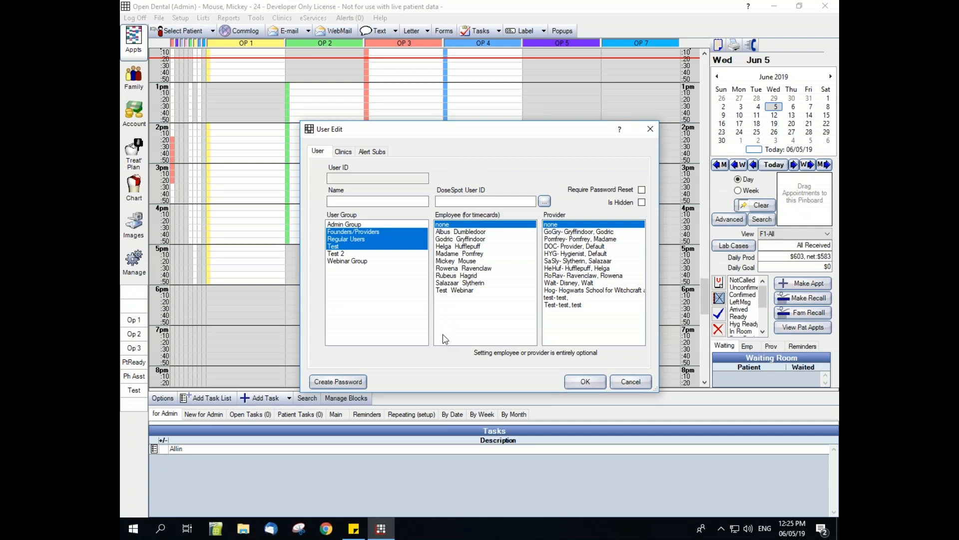
left_click(630, 381)
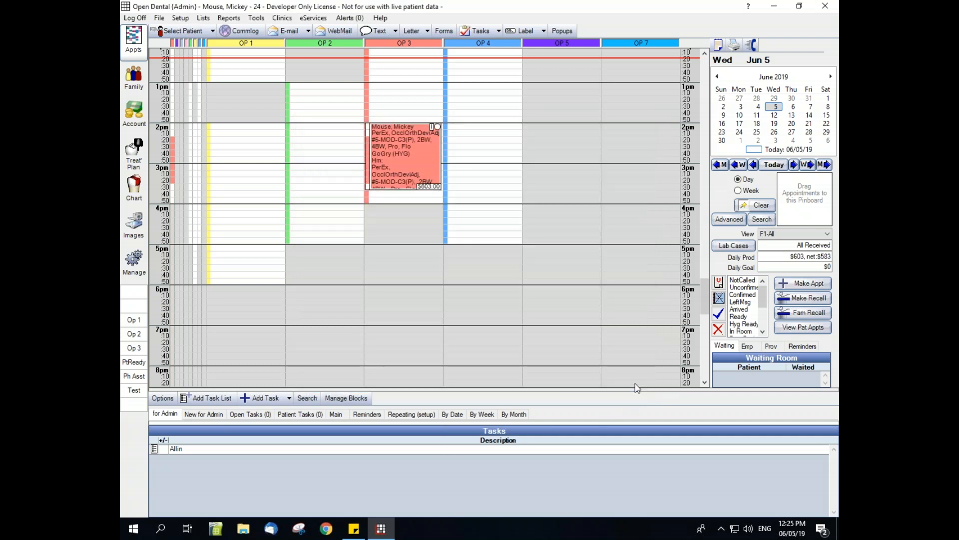